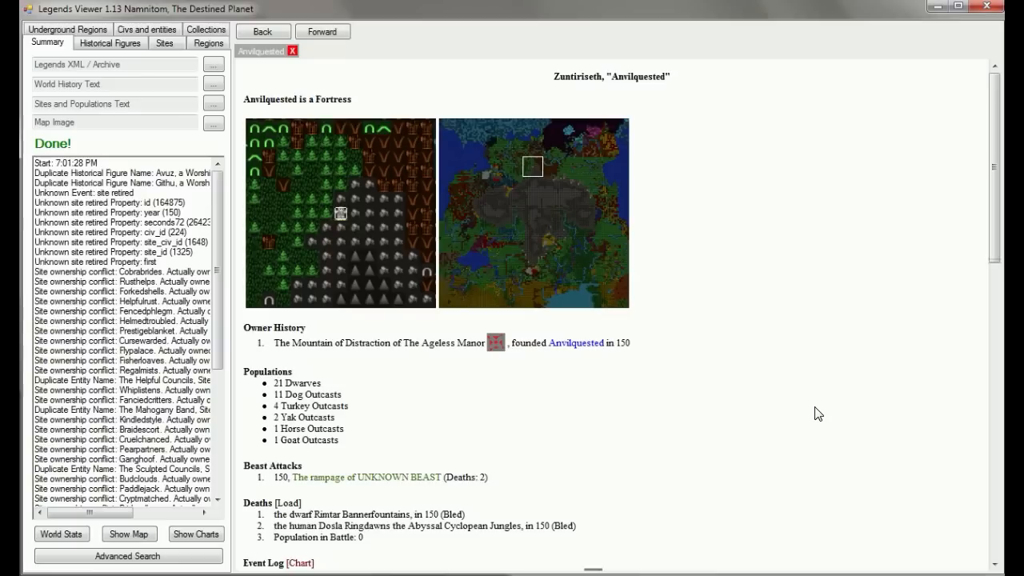
{"action": "mouse_move", "coordinate": [768, 367]}
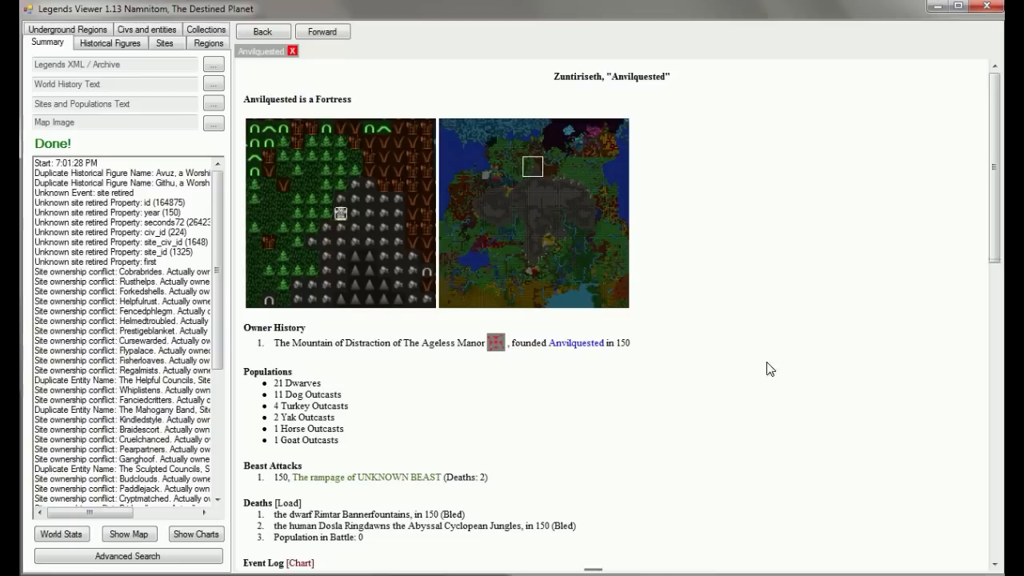
{"action": "mouse_move", "coordinate": [351, 256]}
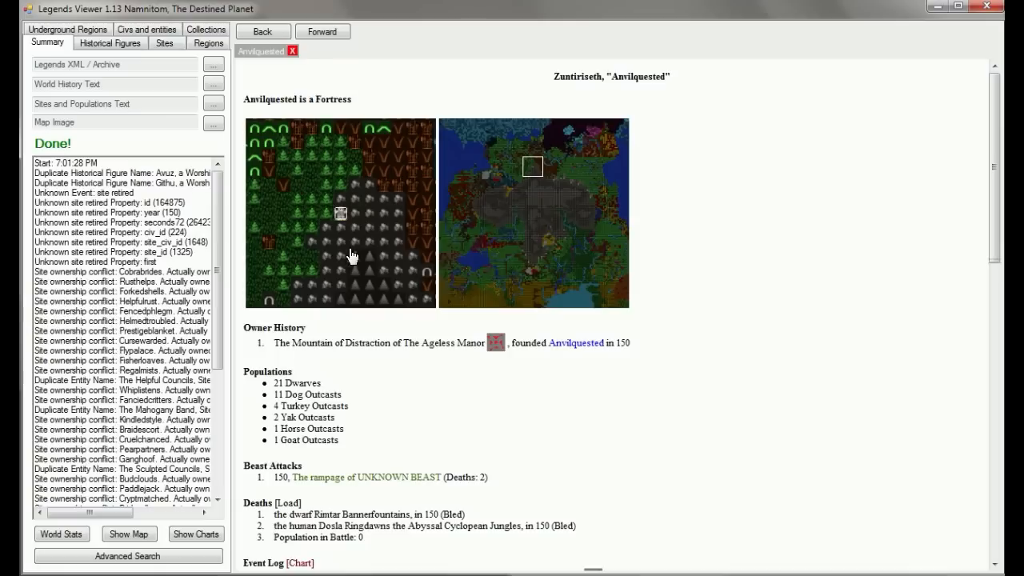
{"action": "mouse_move", "coordinate": [496, 400]}
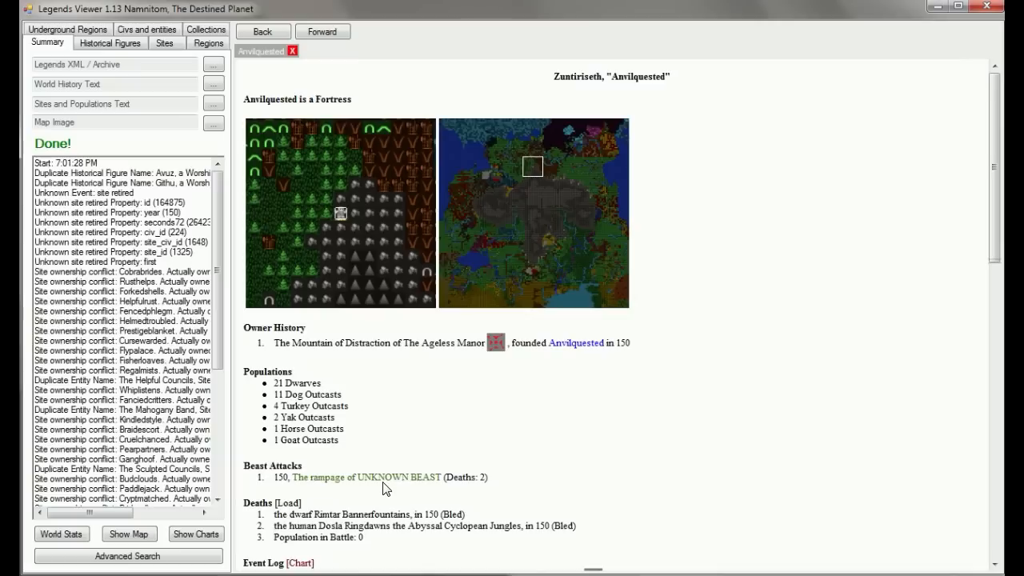
{"action": "mouse_move", "coordinate": [370, 493]}
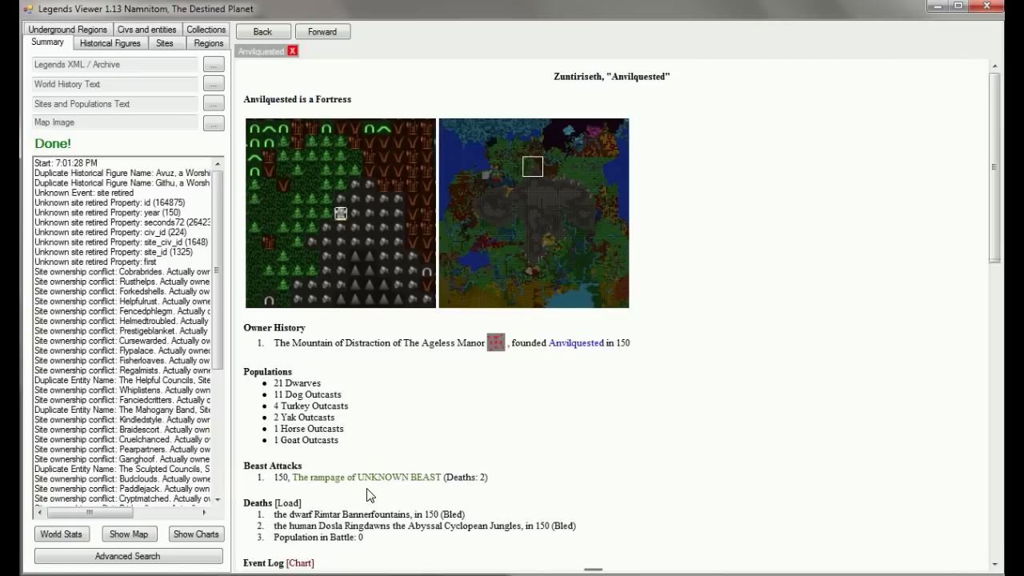
- View the unknown beast's rampage in Anvilquested and its two-entry event log
{"action": "left_click", "coordinate": [361, 476]}
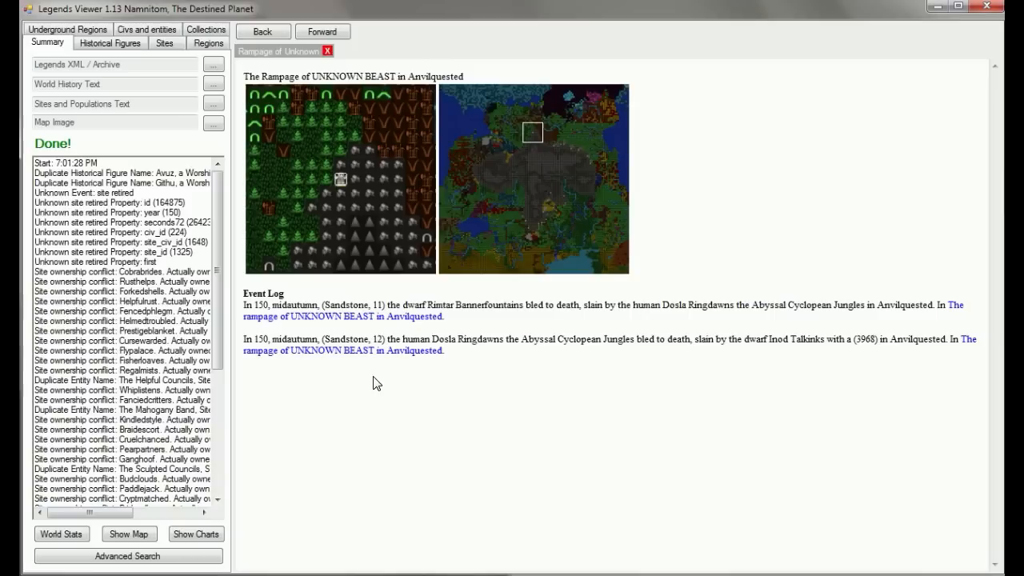
{"action": "mouse_move", "coordinate": [473, 269]}
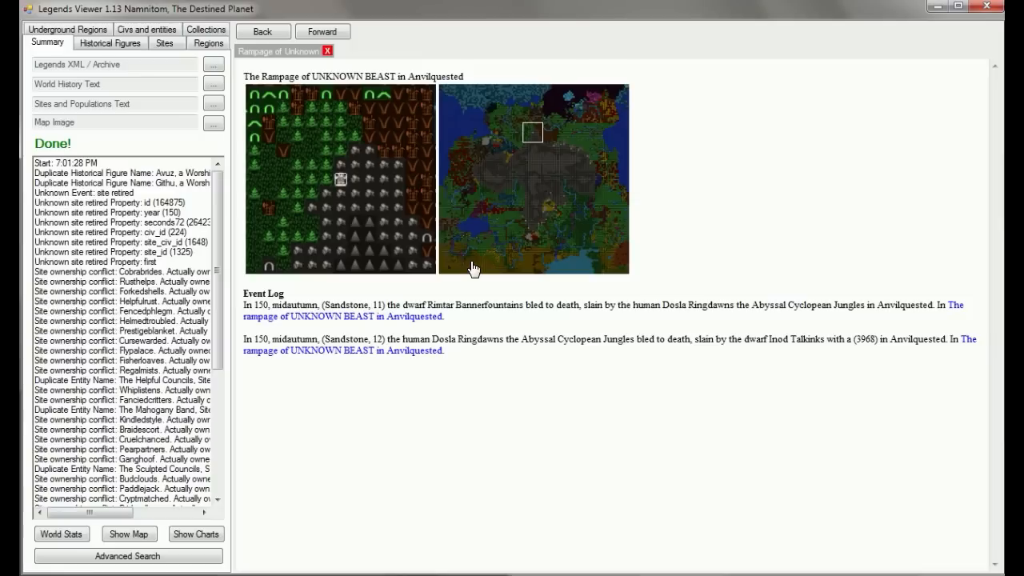
{"action": "mouse_move", "coordinate": [718, 303]}
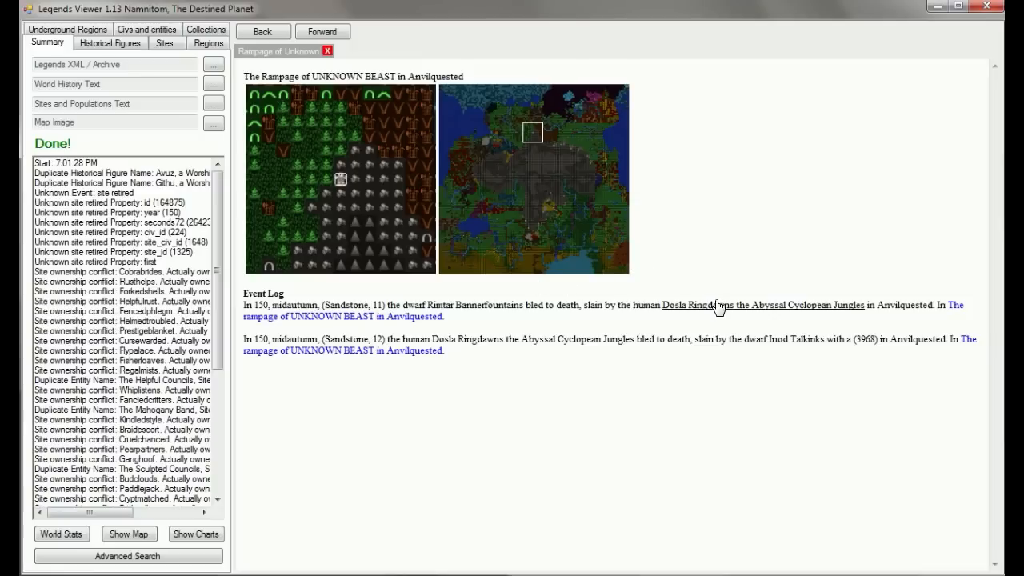
- View the page of Dosla Ringdawns, the human who slew the dwarf during the rampage
{"action": "left_click", "coordinate": [707, 304]}
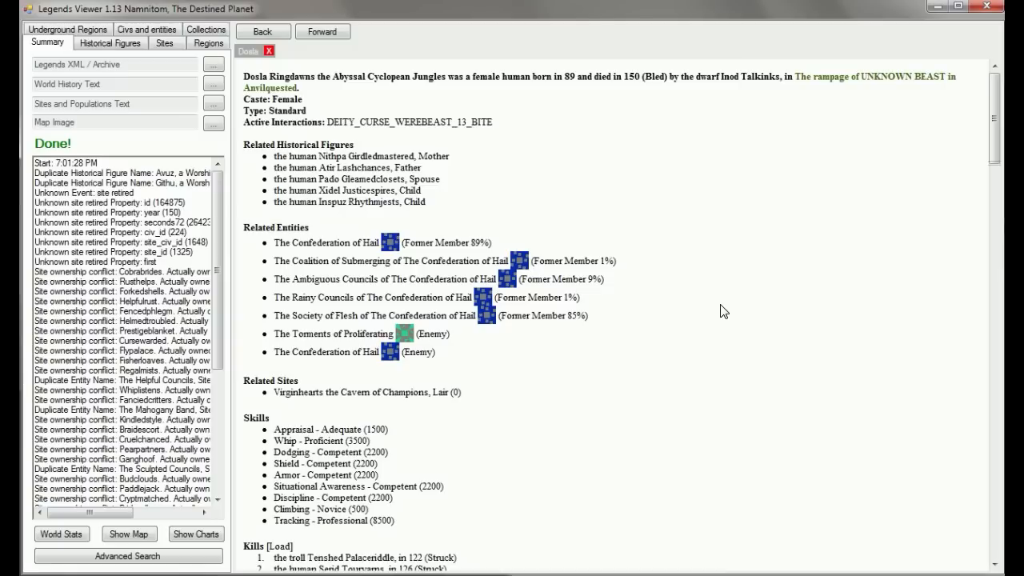
{"action": "mouse_move", "coordinate": [714, 307]}
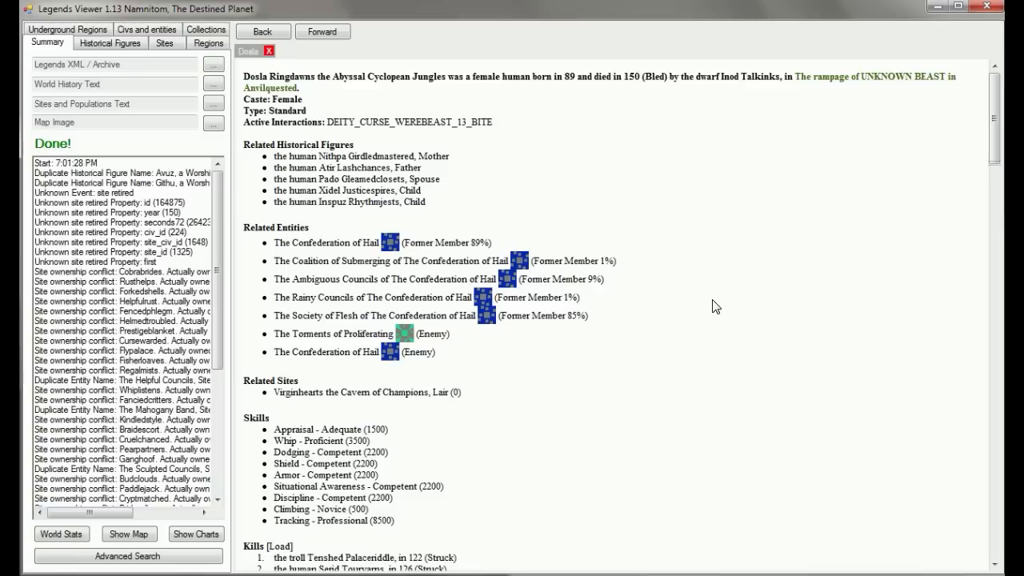
{"action": "mouse_move", "coordinate": [494, 246]}
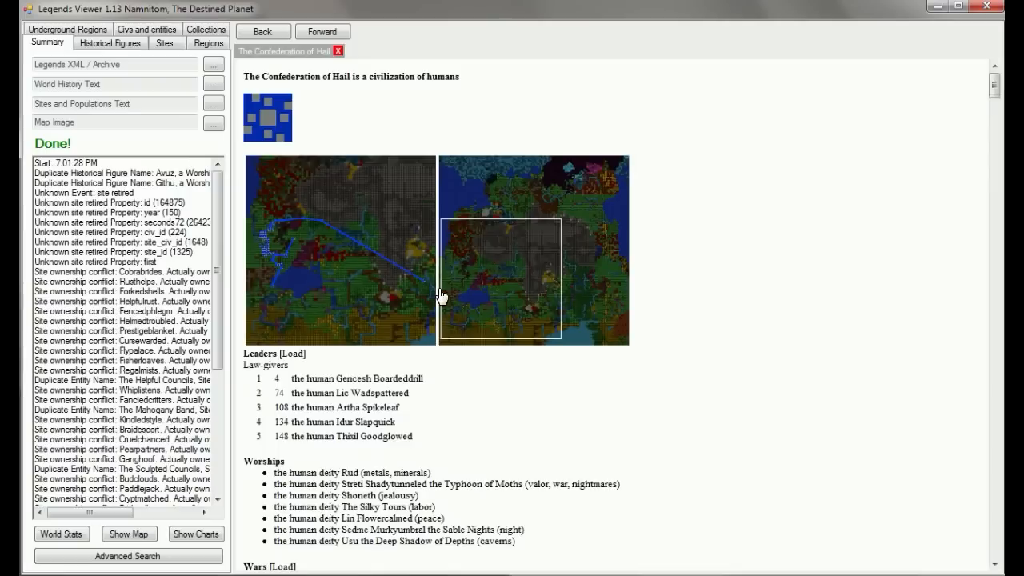
{"action": "mouse_move", "coordinate": [477, 285]}
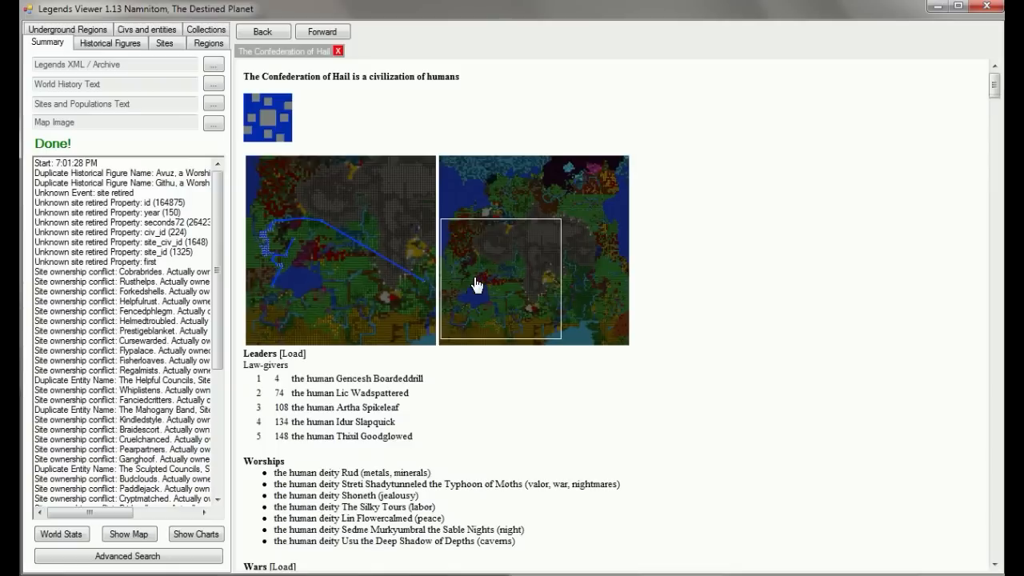
{"action": "mouse_move", "coordinate": [262, 272]}
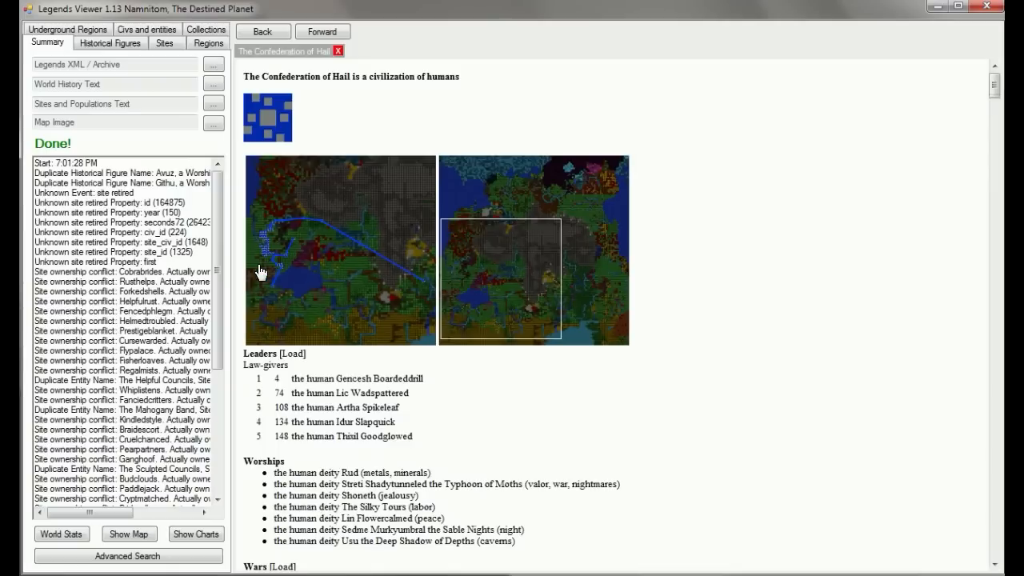
{"action": "mouse_move", "coordinate": [488, 302]}
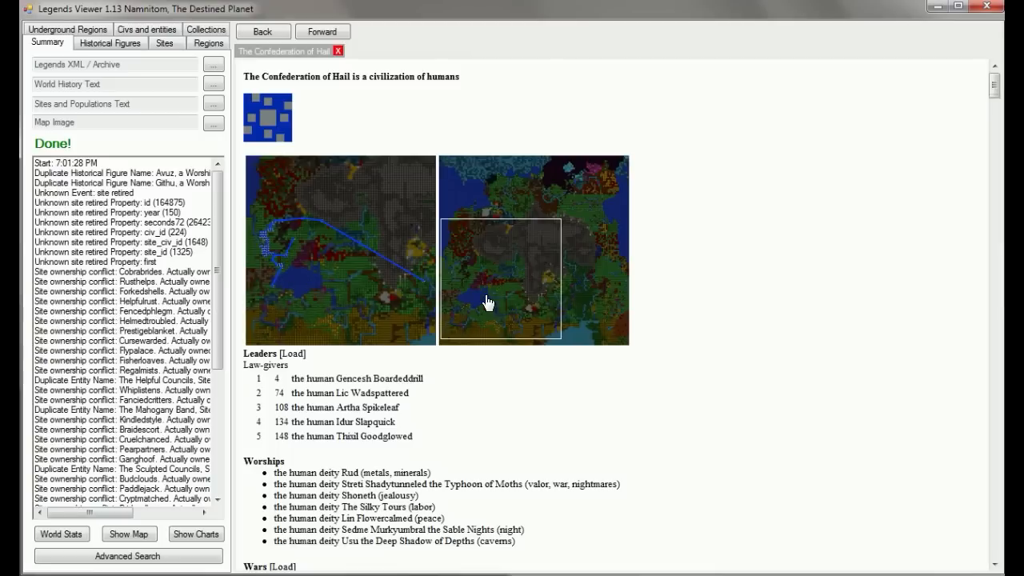
{"action": "mouse_move", "coordinate": [268, 237]}
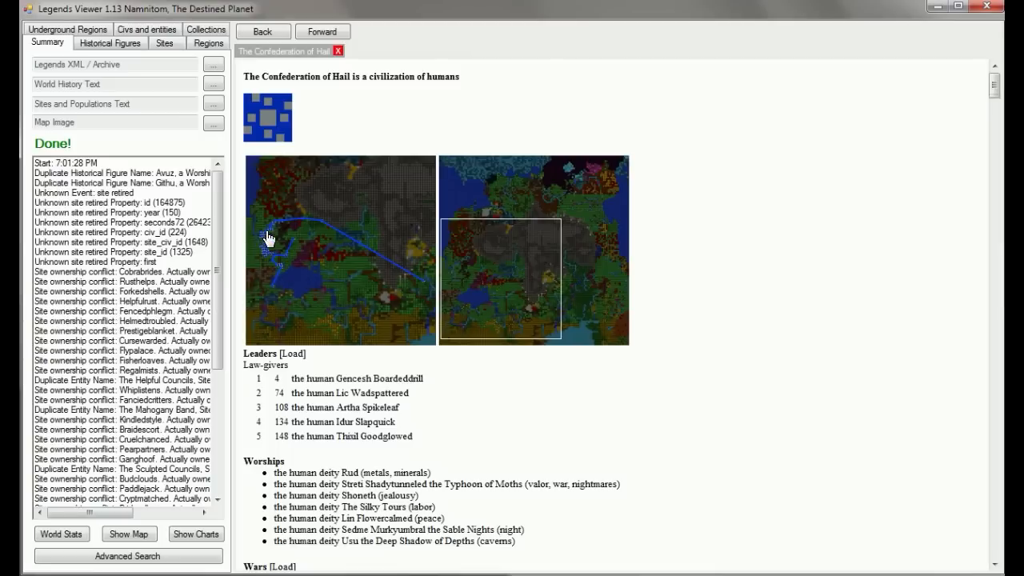
{"action": "mouse_move", "coordinate": [255, 51]}
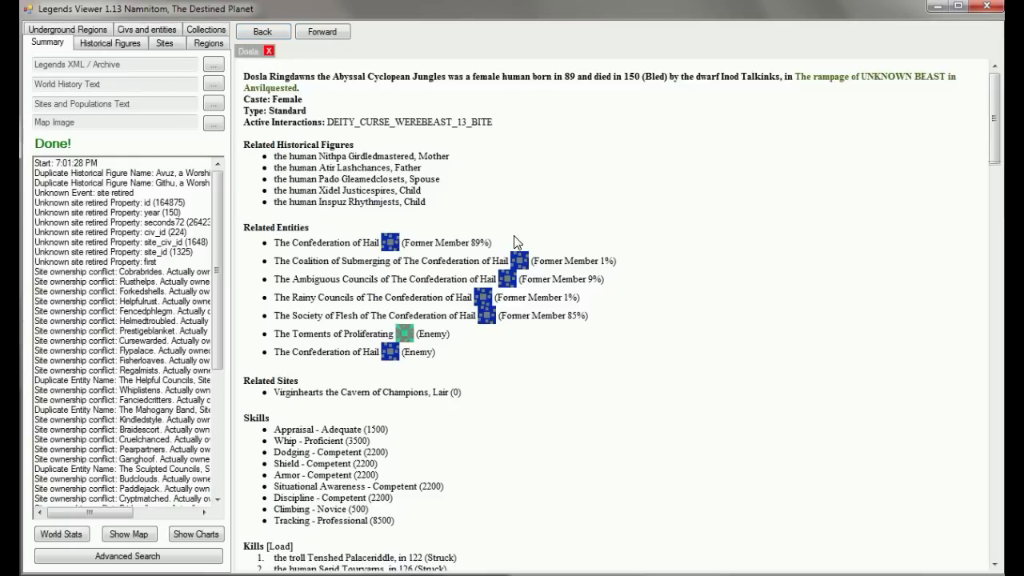
{"action": "scroll", "scroll_direction": "down", "scroll_amount": 3}
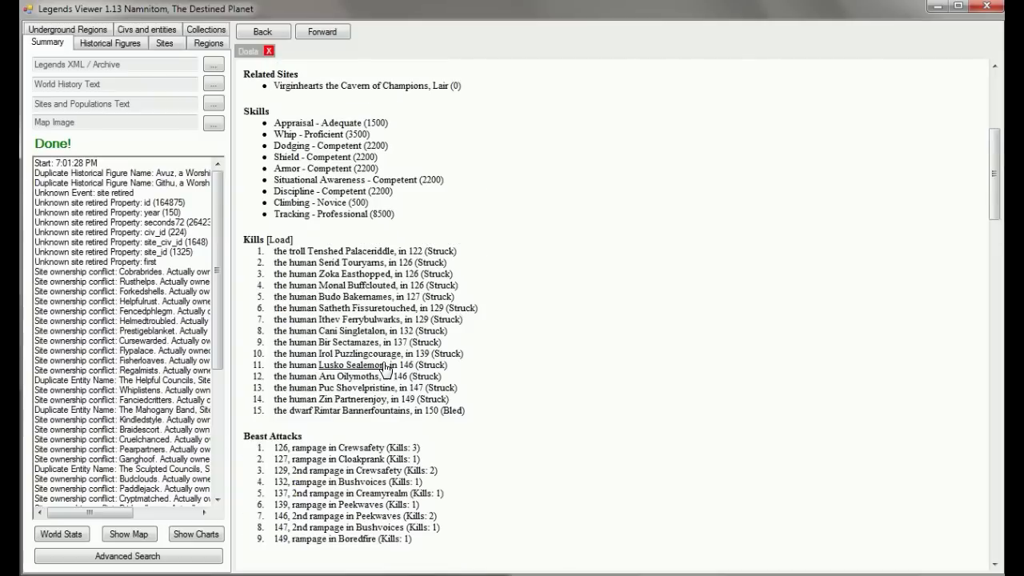
{"action": "mouse_move", "coordinate": [383, 364]}
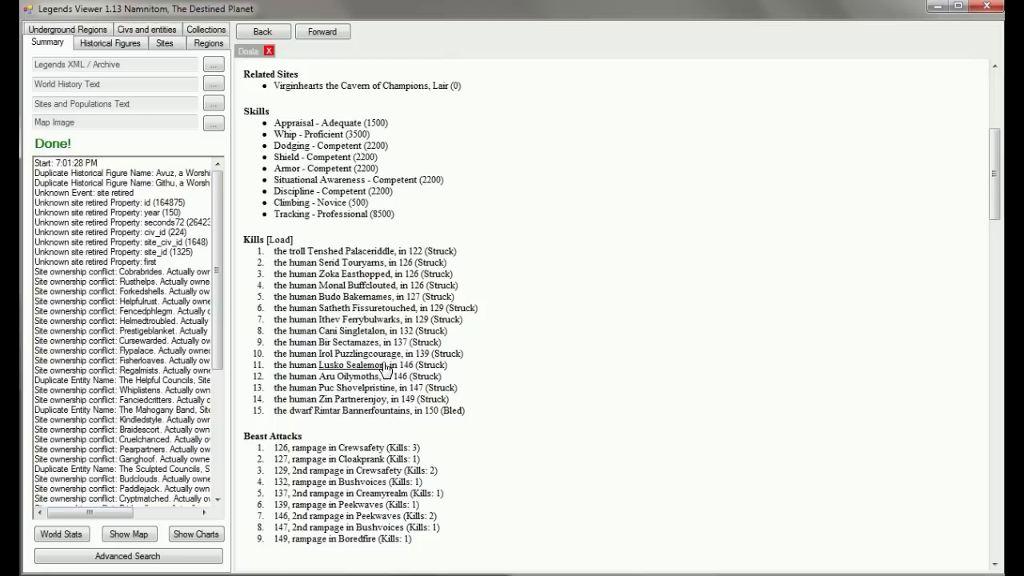
{"action": "mouse_move", "coordinate": [563, 384]}
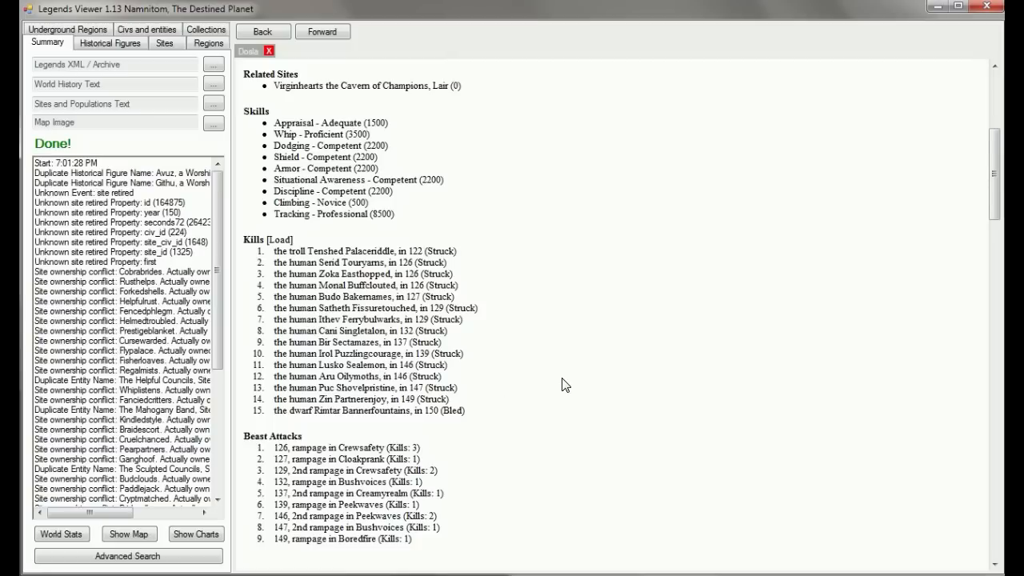
{"action": "scroll", "scroll_direction": "down", "scroll_amount": 3}
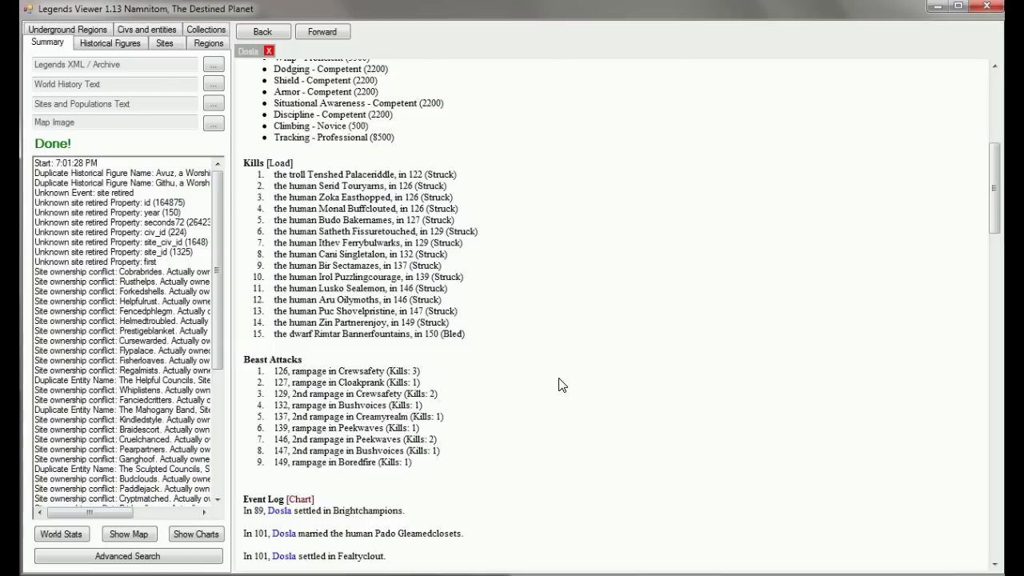
{"action": "mouse_move", "coordinate": [360, 476]}
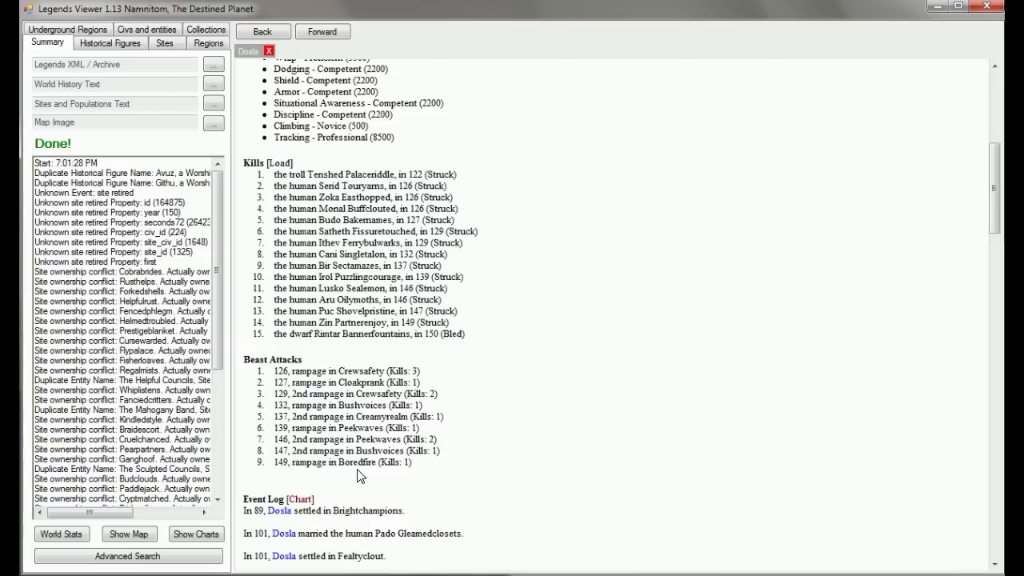
{"action": "mouse_move", "coordinate": [512, 409]}
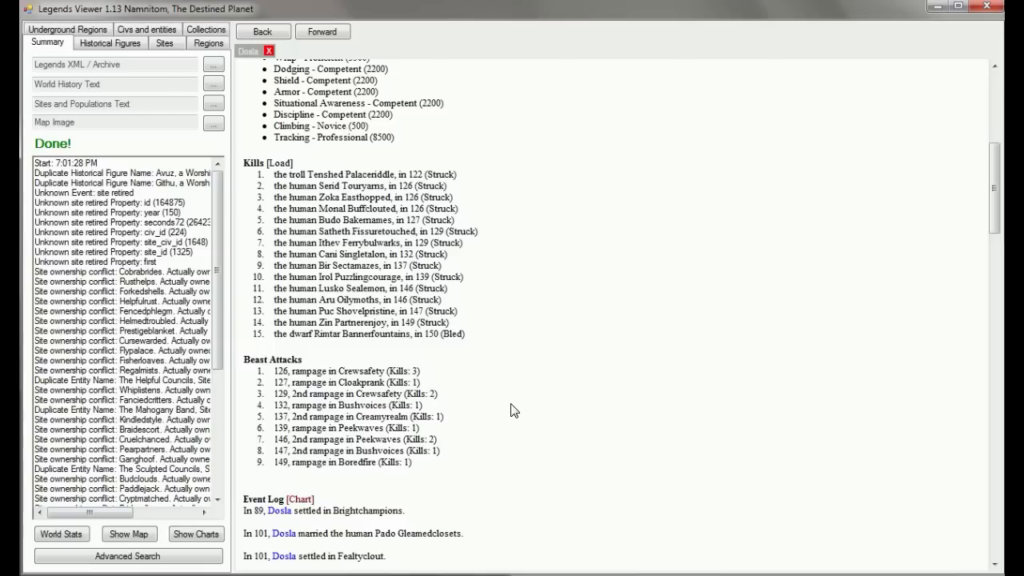
{"action": "scroll", "scroll_direction": "down", "scroll_amount": 3}
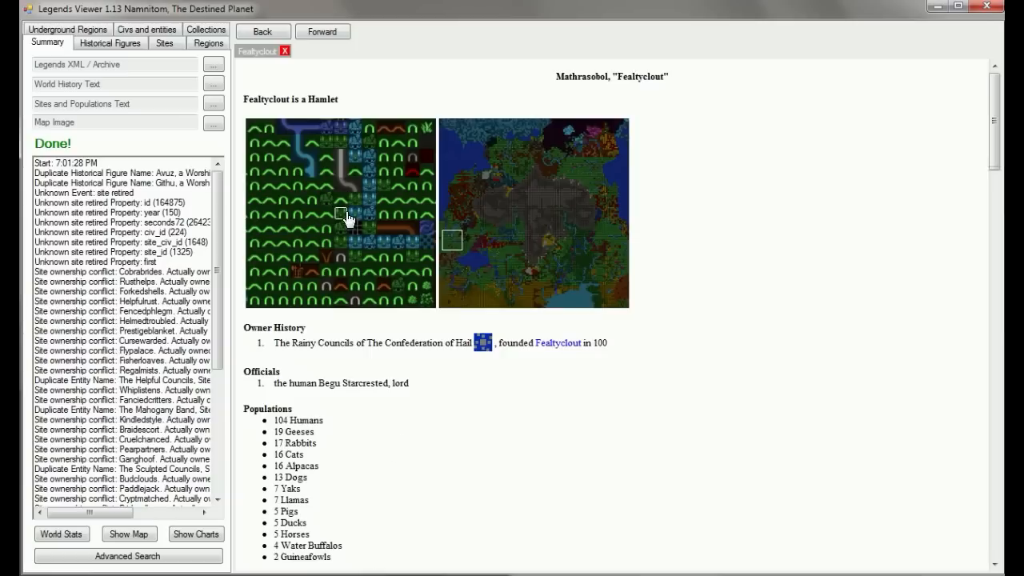
{"action": "mouse_move", "coordinate": [369, 222]}
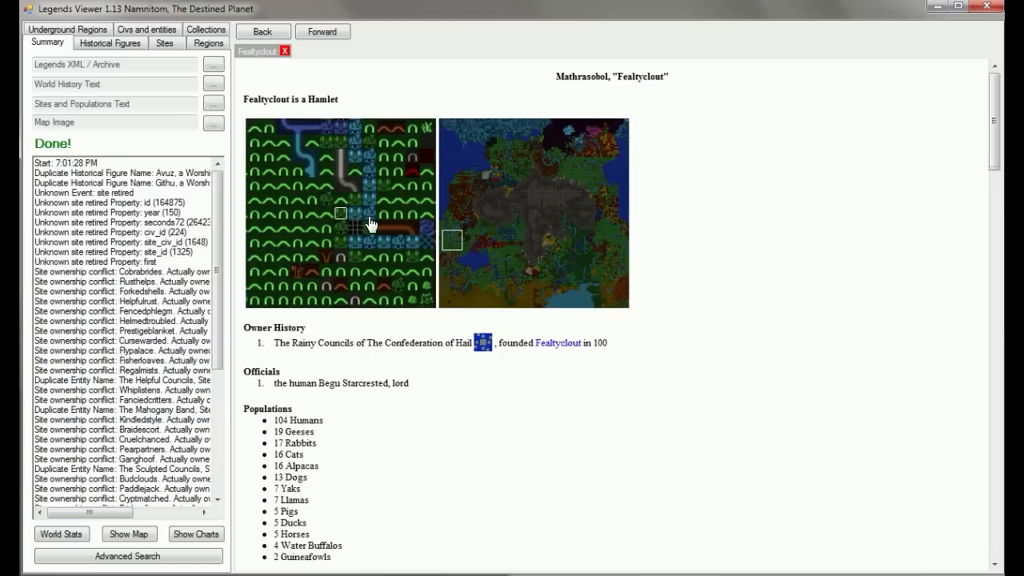
{"action": "mouse_move", "coordinate": [333, 237]}
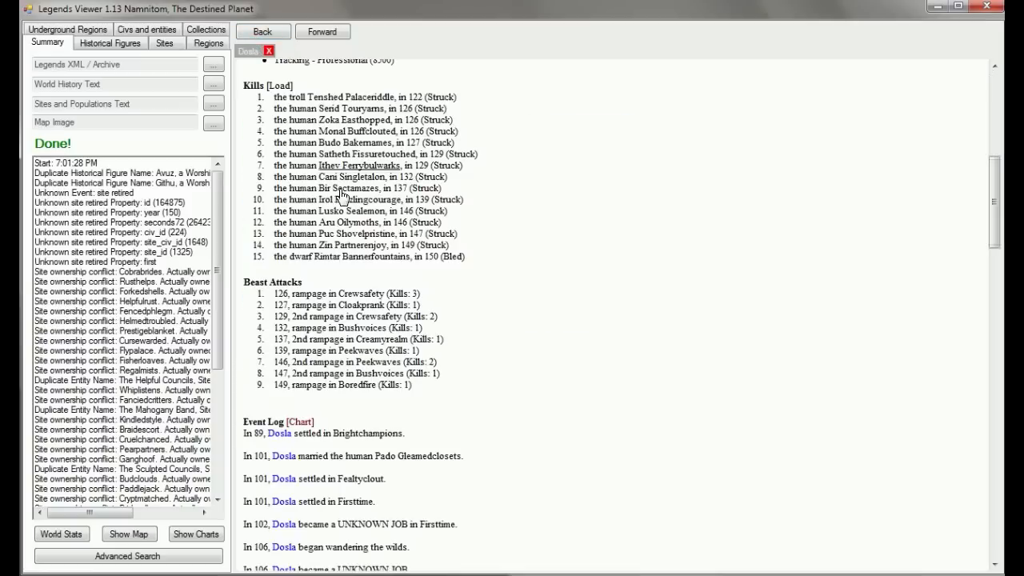
- Scroll through Dosla's event log toward her wandering into The Climactic Steppes
{"action": "scroll", "scroll_direction": "down", "scroll_amount": 3}
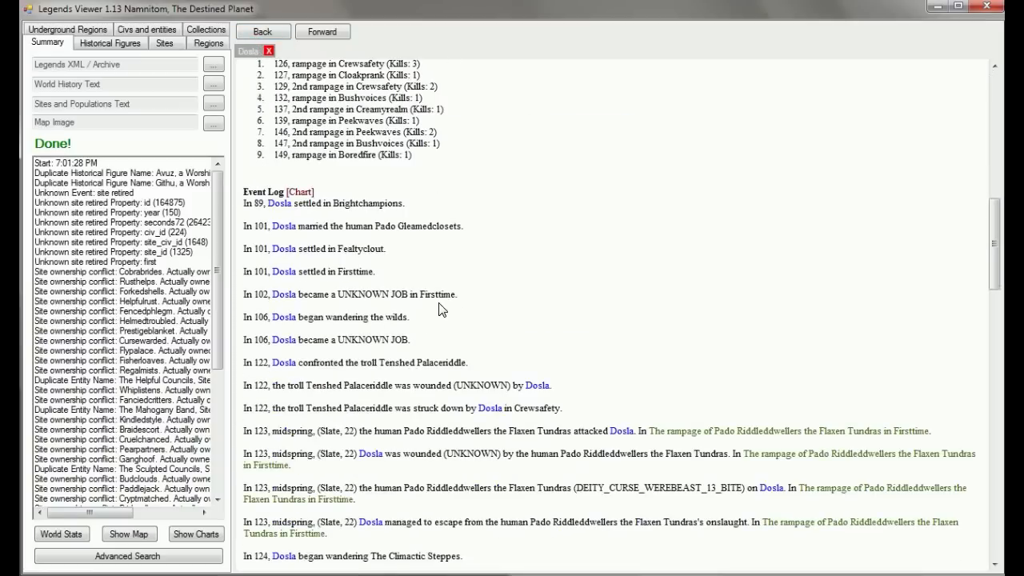
{"action": "mouse_move", "coordinate": [496, 299]}
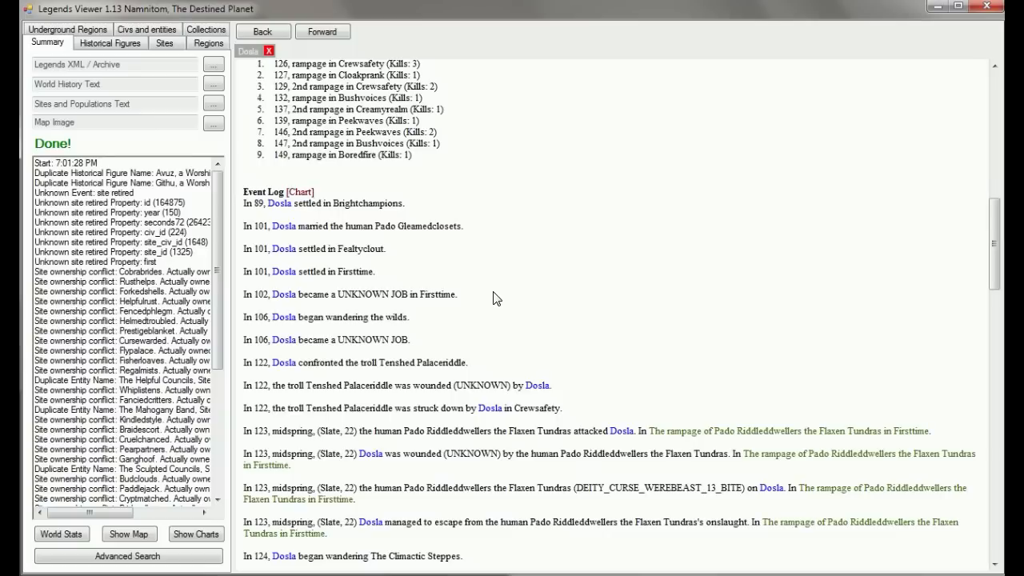
{"action": "mouse_move", "coordinate": [294, 487]}
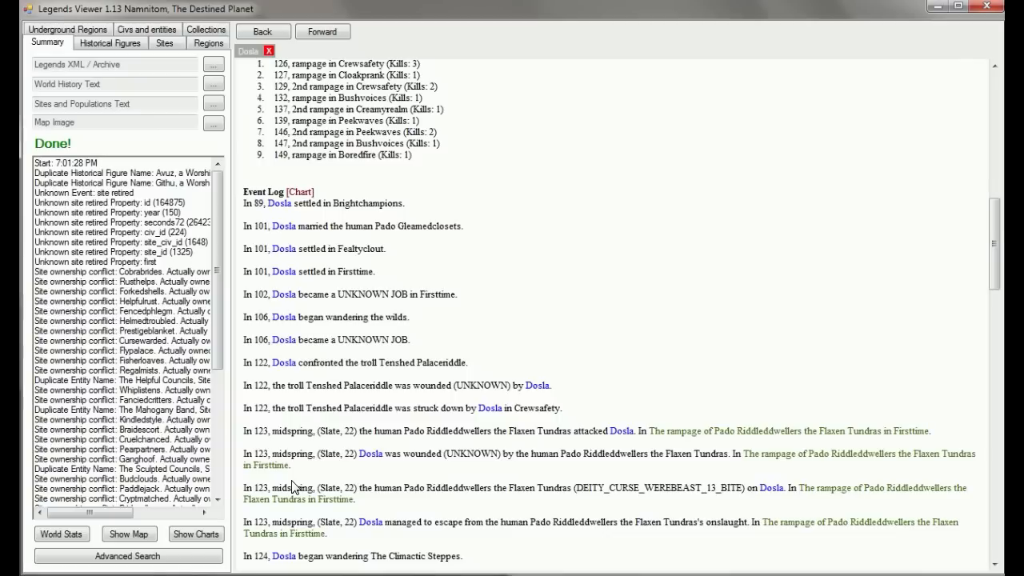
{"action": "mouse_move", "coordinate": [399, 475]}
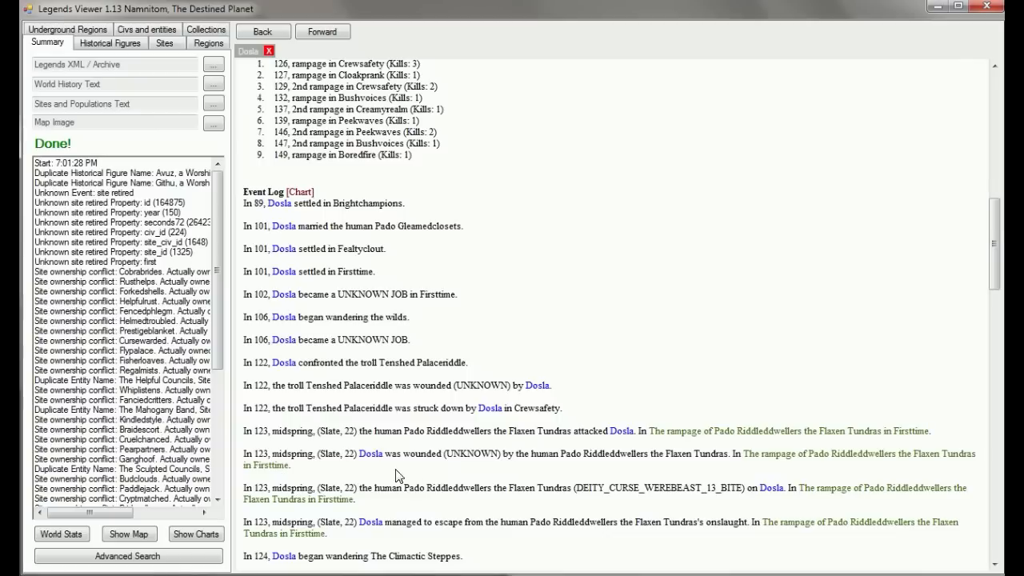
{"action": "scroll", "scroll_direction": "down", "scroll_amount": 3}
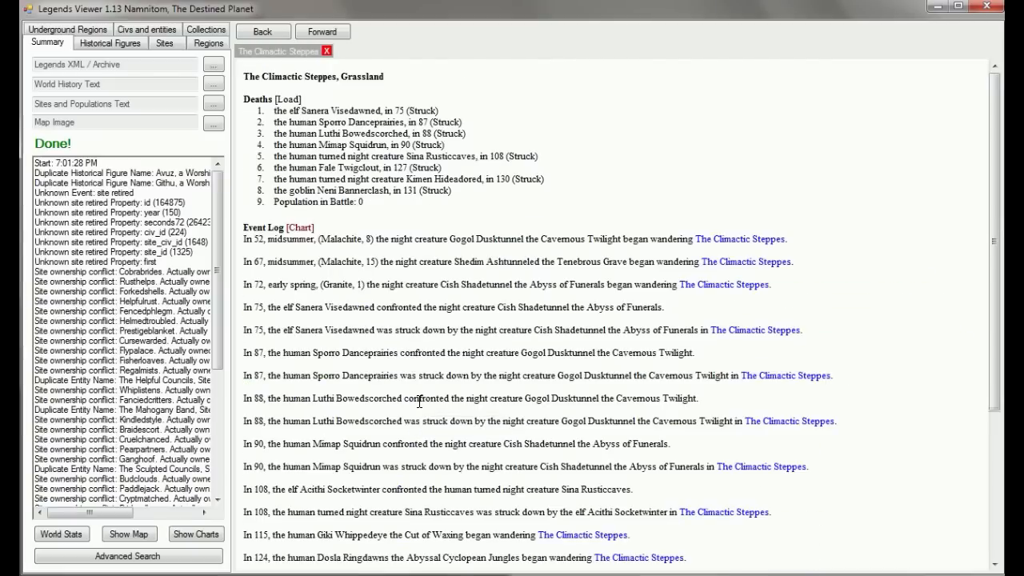
{"action": "mouse_move", "coordinate": [419, 398]}
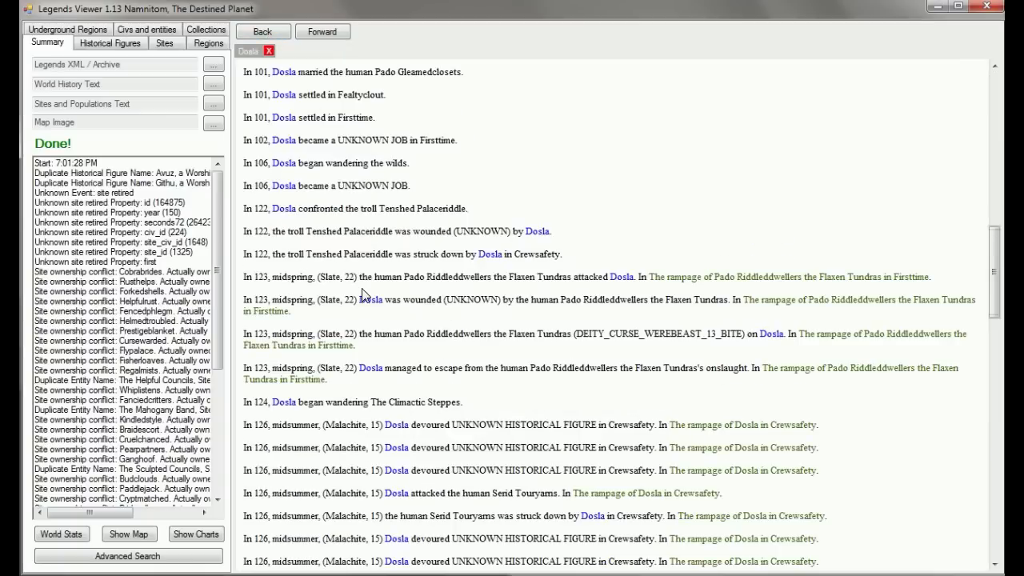
- Scroll Dosla's event log down to her rampages in Cloakprank and Crewsafety
{"action": "scroll", "scroll_direction": "down", "scroll_amount": 3}
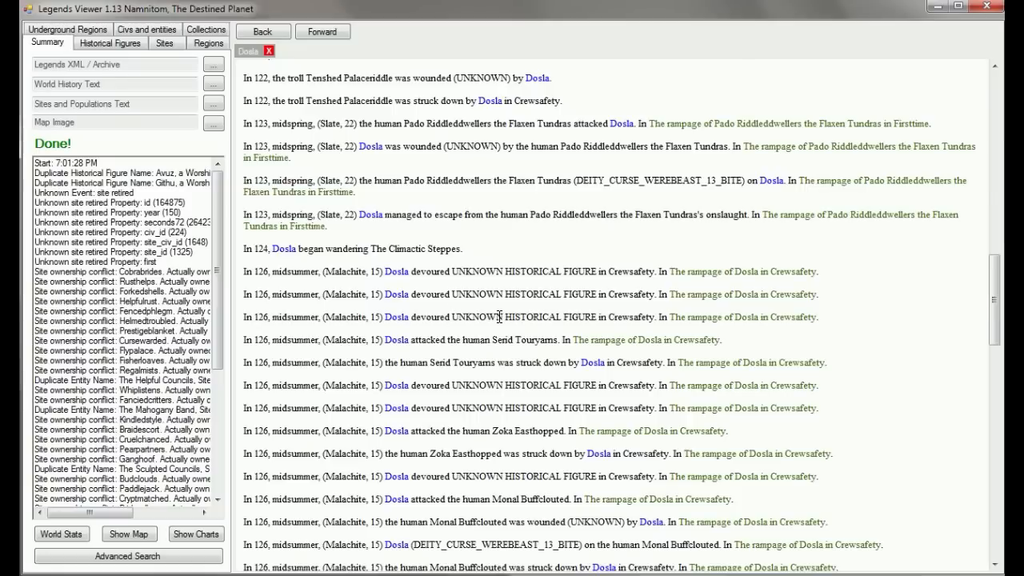
{"action": "mouse_move", "coordinate": [467, 292]}
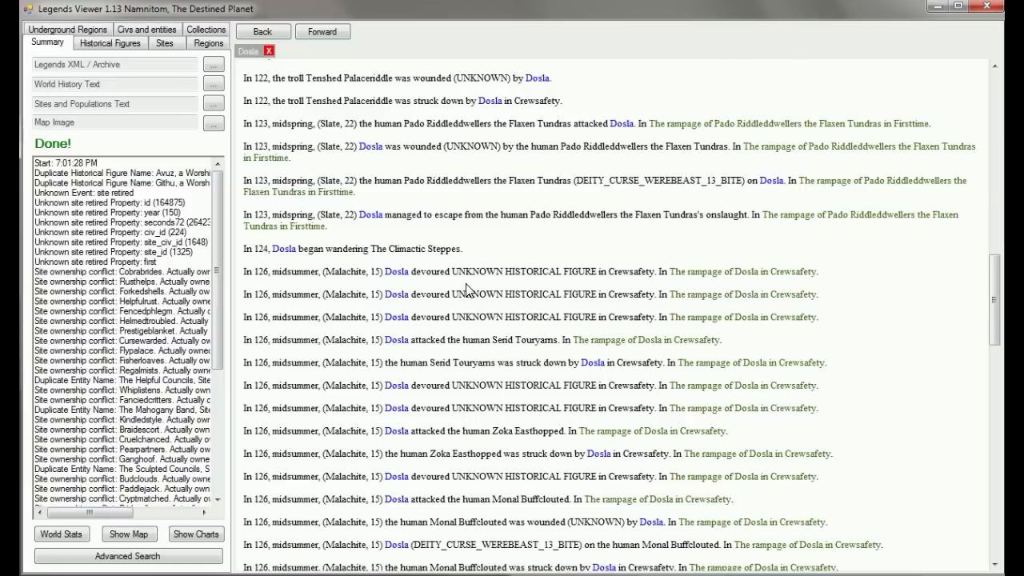
{"action": "mouse_move", "coordinate": [482, 352]}
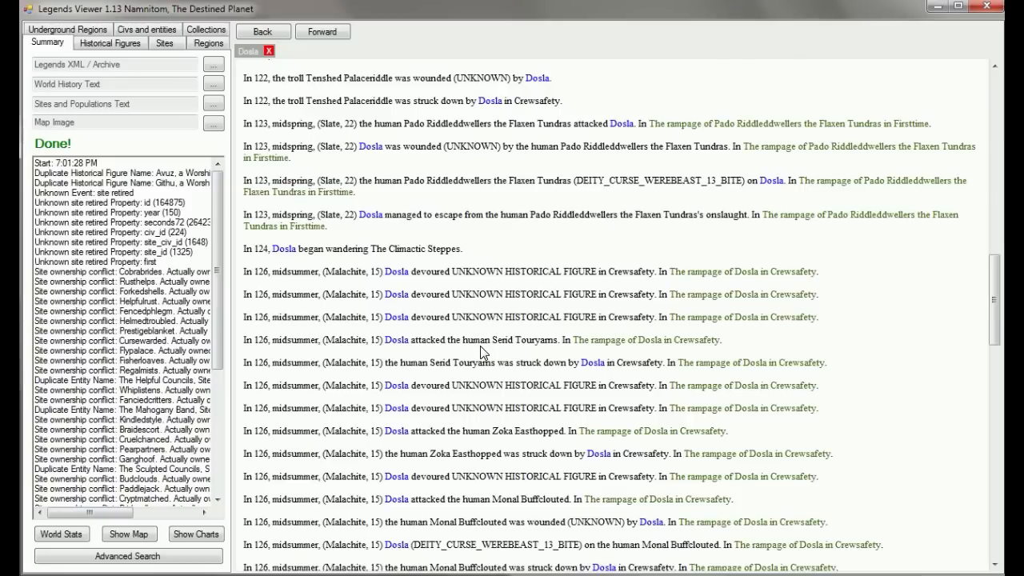
{"action": "scroll", "scroll_direction": "down", "scroll_amount": 3}
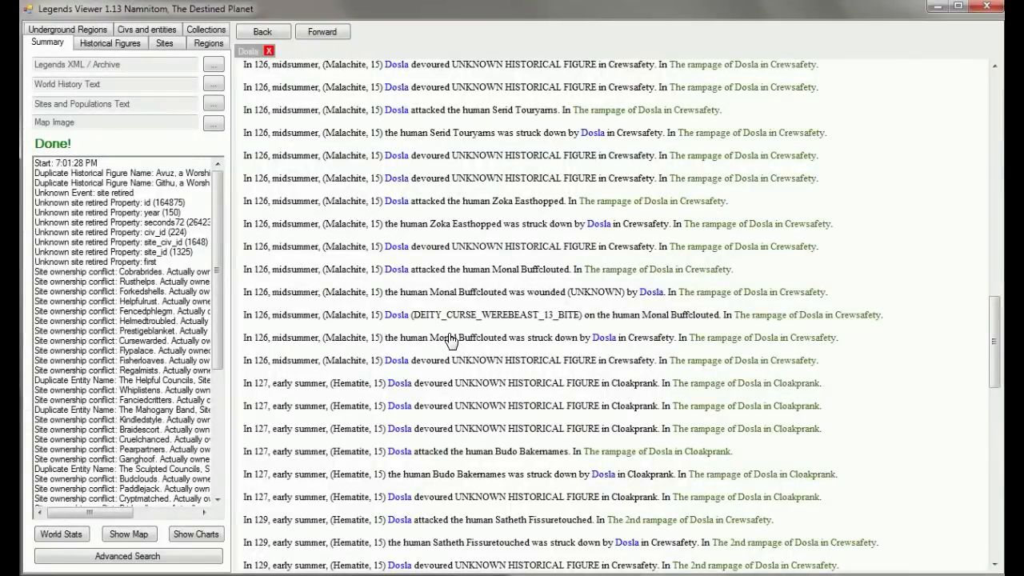
{"action": "mouse_move", "coordinate": [269, 134]}
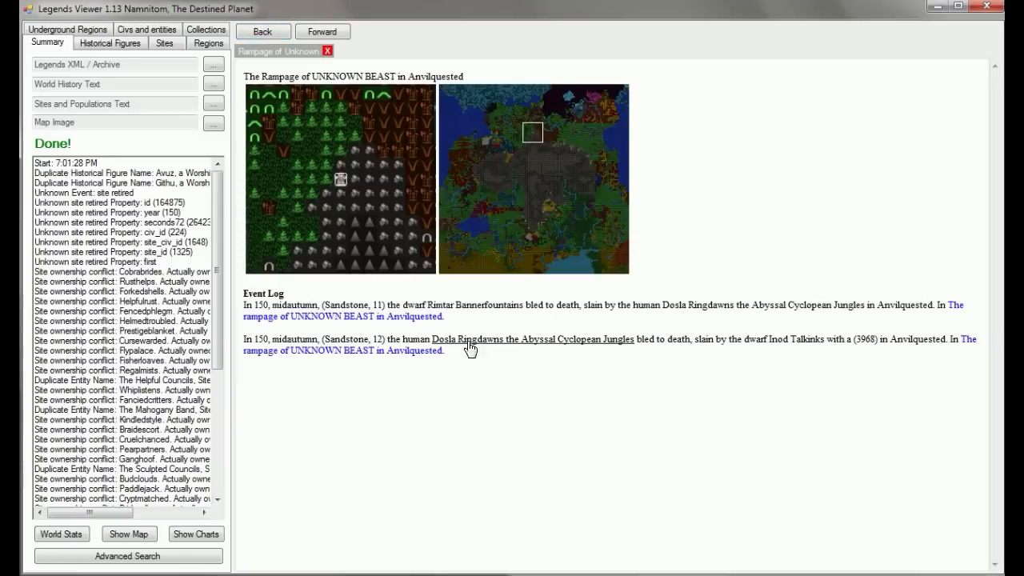
{"action": "mouse_move", "coordinate": [796, 339]}
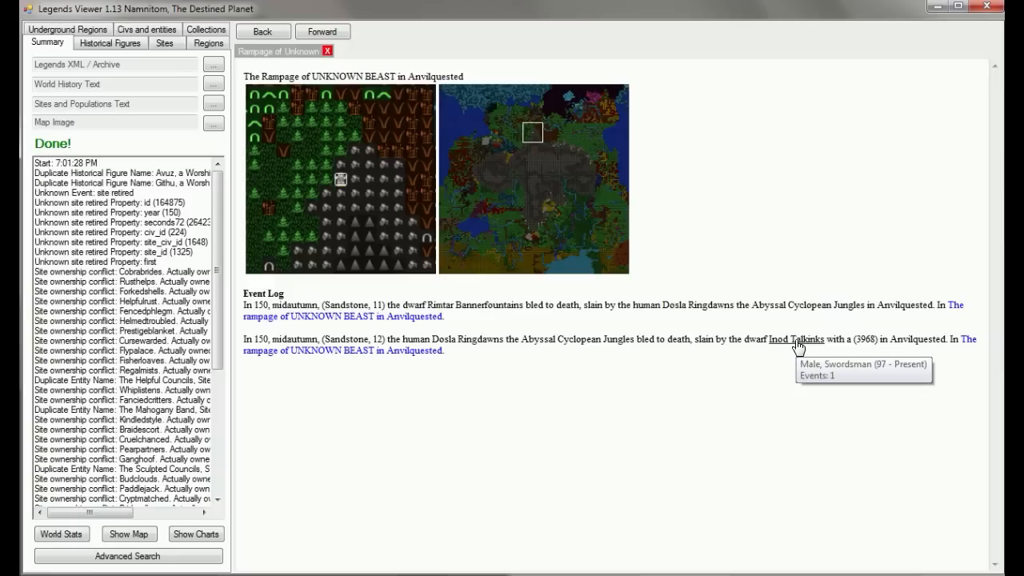
- View the page of Inod Talkinks, the dwarf swordsman who slew Dosla in 150
{"action": "left_click", "coordinate": [795, 339]}
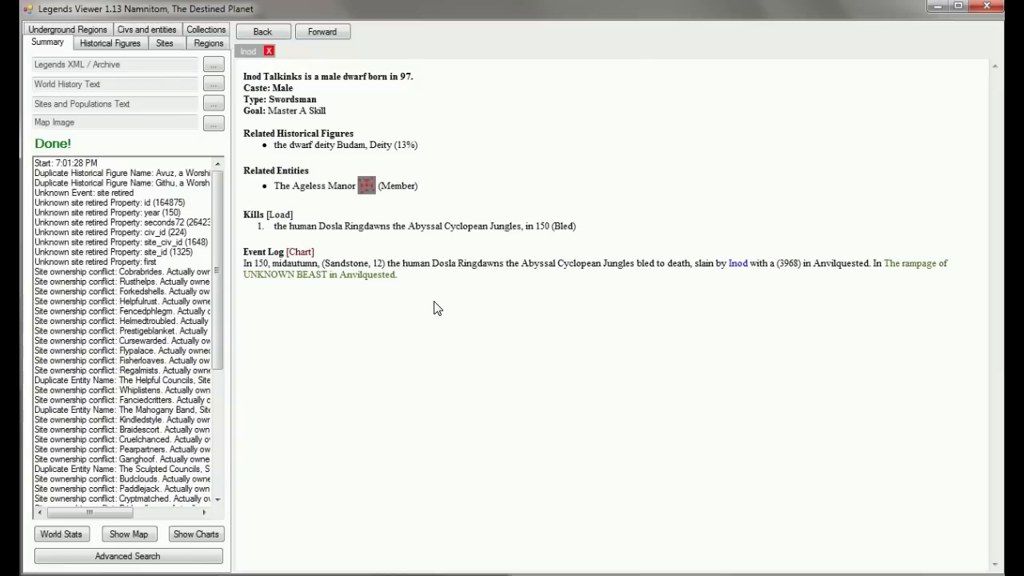
{"action": "mouse_move", "coordinate": [413, 259]}
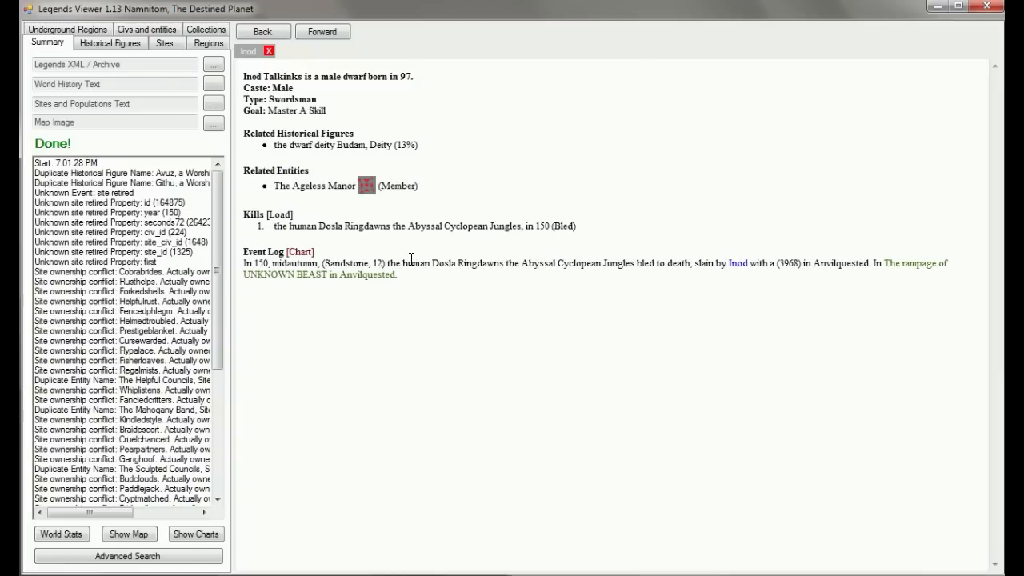
{"action": "mouse_move", "coordinate": [313, 185]}
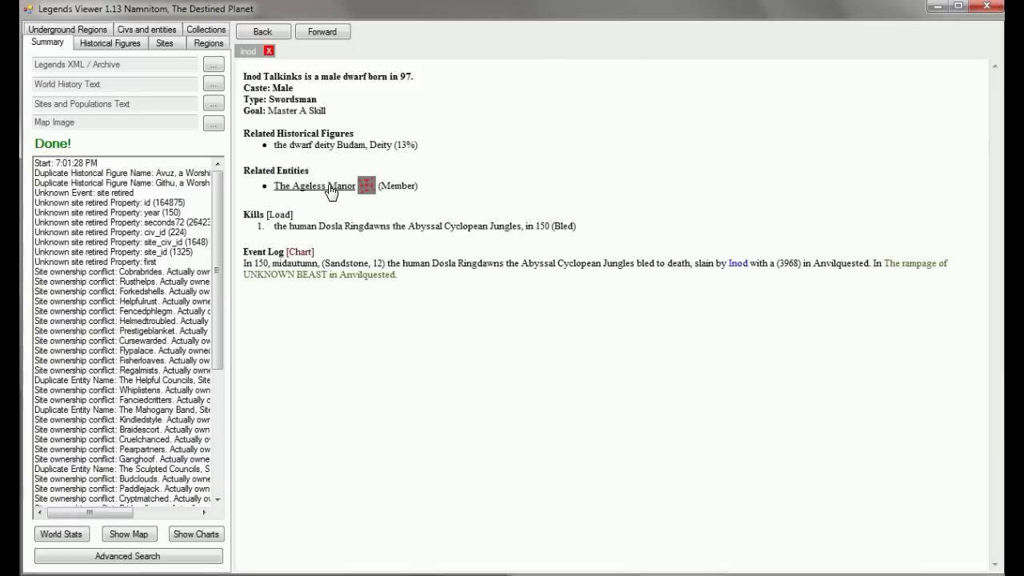
- View The Ageless Manor civilization and scroll down to its Wars and Site History
{"action": "left_click", "coordinate": [313, 185]}
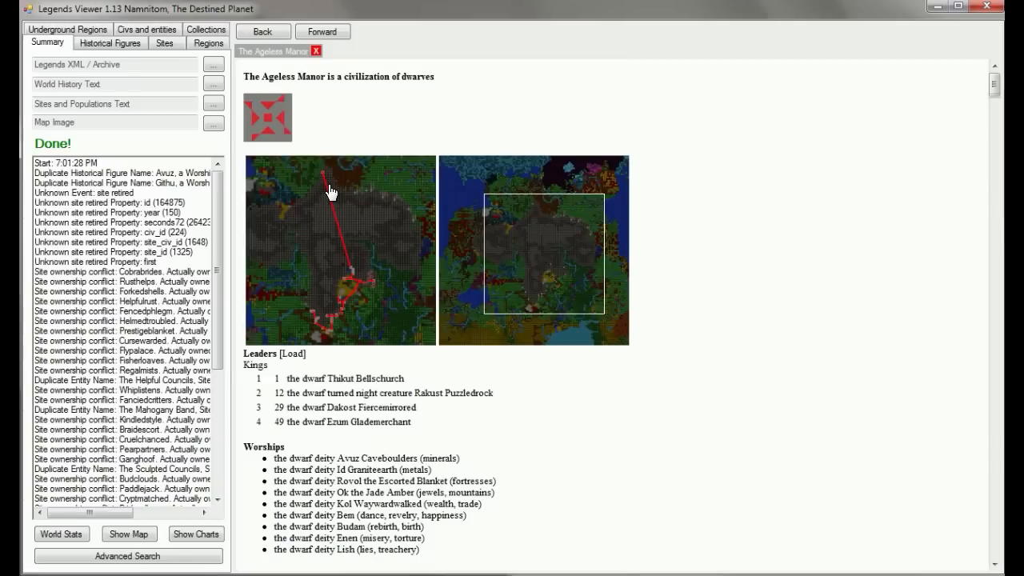
{"action": "mouse_move", "coordinate": [394, 195]}
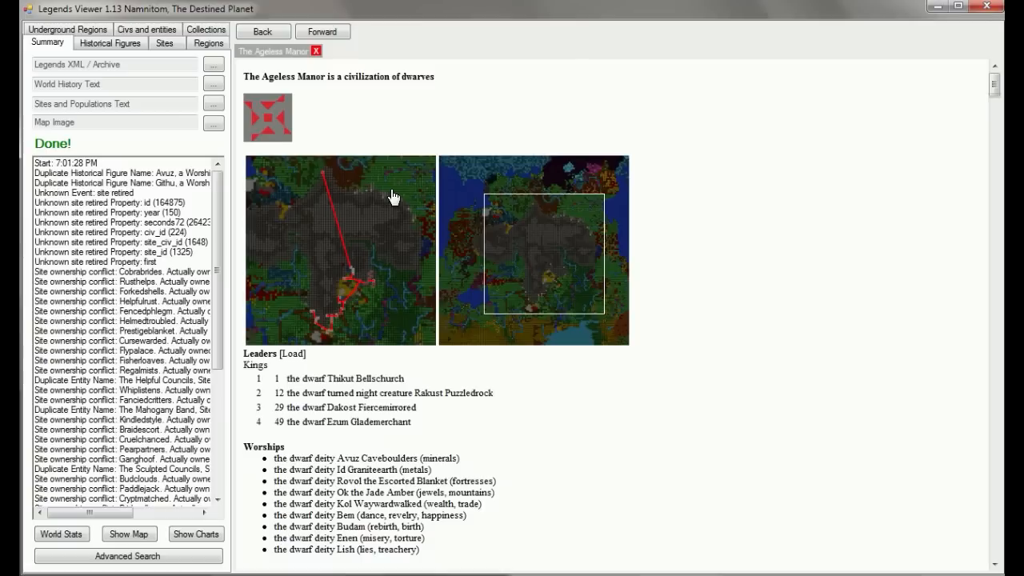
{"action": "mouse_move", "coordinate": [744, 159]}
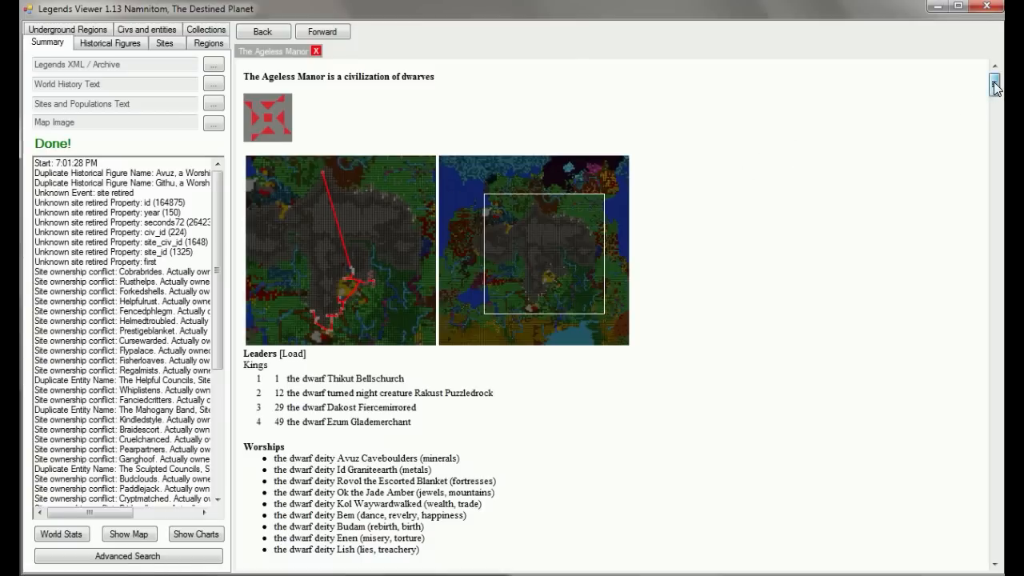
{"action": "scroll", "scroll_direction": "down", "scroll_amount": 3}
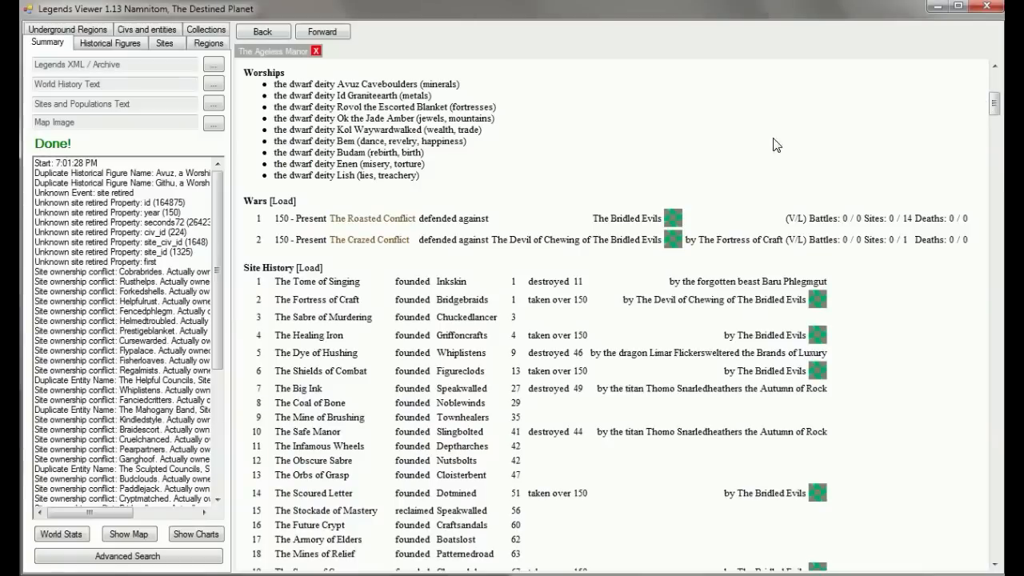
{"action": "mouse_move", "coordinate": [714, 170]}
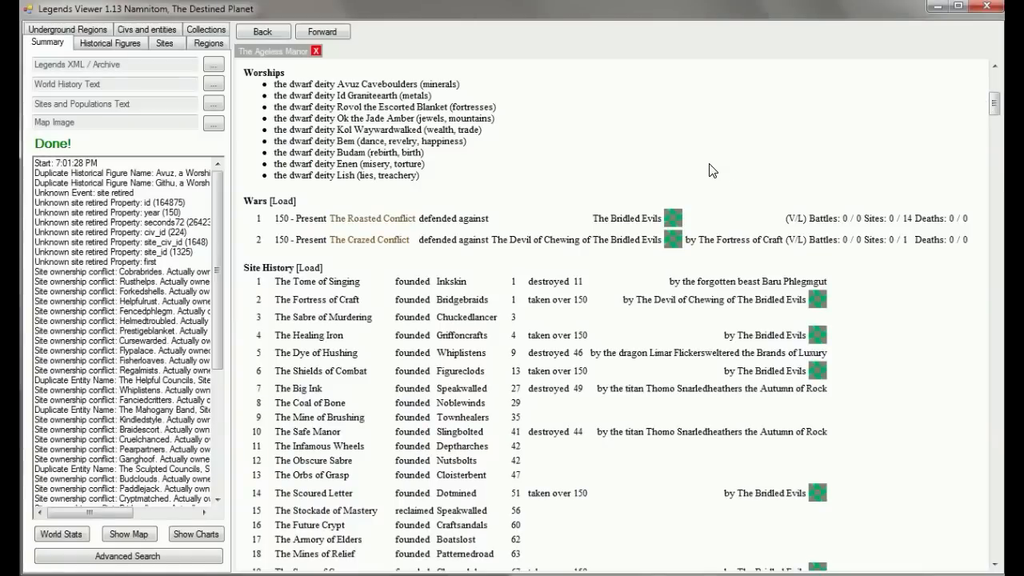
{"action": "mouse_move", "coordinate": [688, 149]}
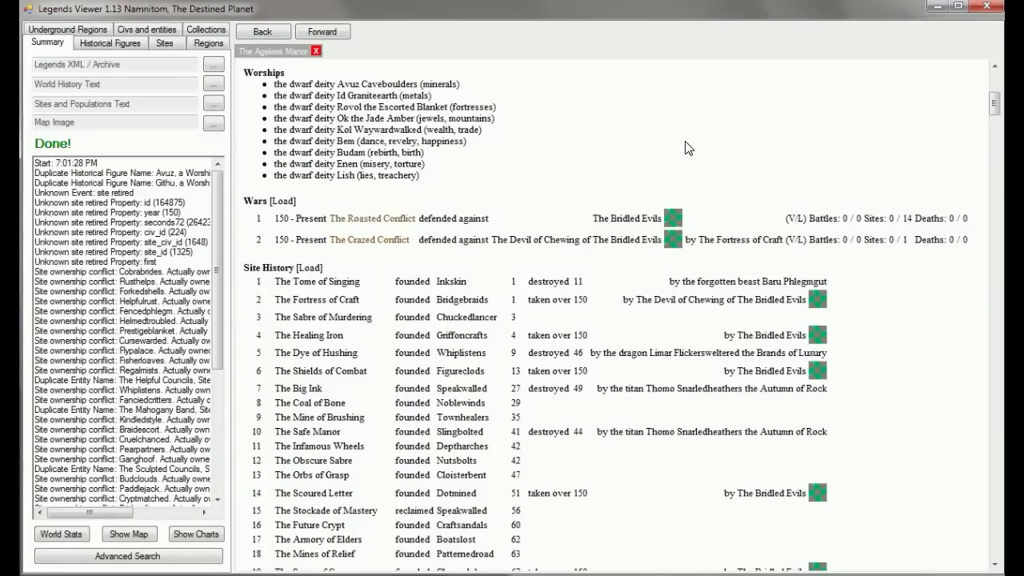
{"action": "mouse_move", "coordinate": [936, 144]}
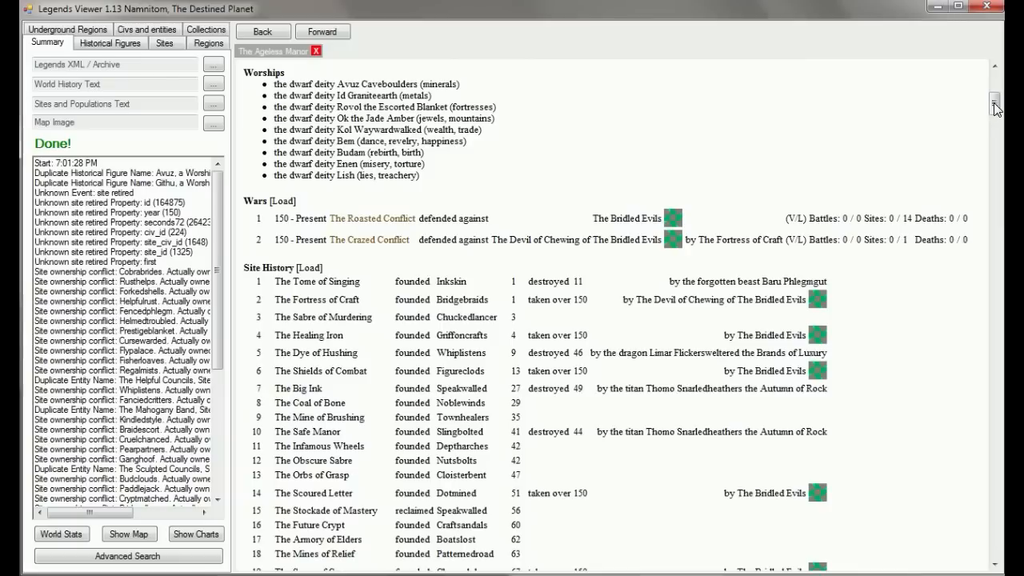
{"action": "scroll", "scroll_direction": "down", "scroll_amount": 3}
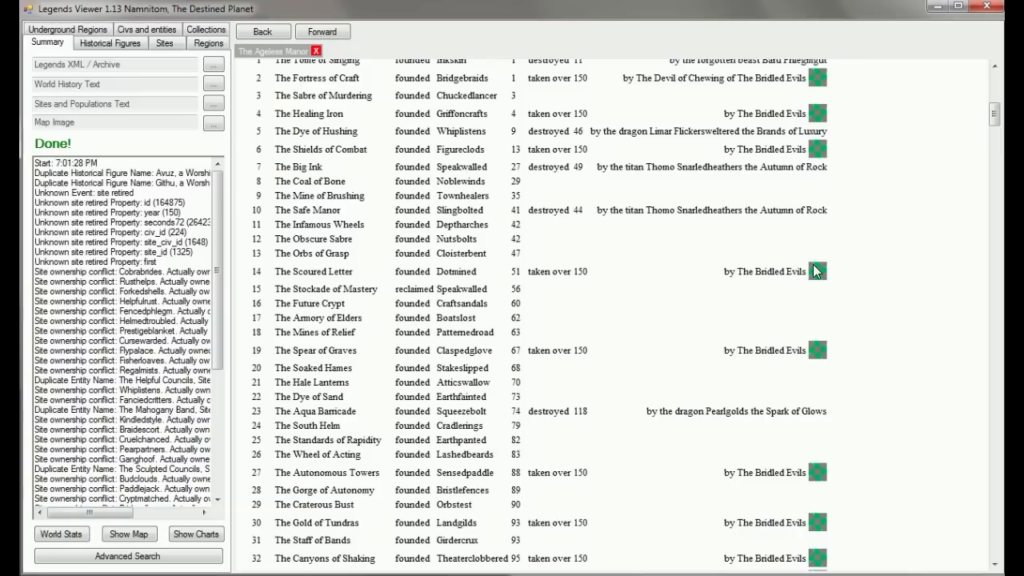
{"action": "mouse_move", "coordinate": [812, 364]}
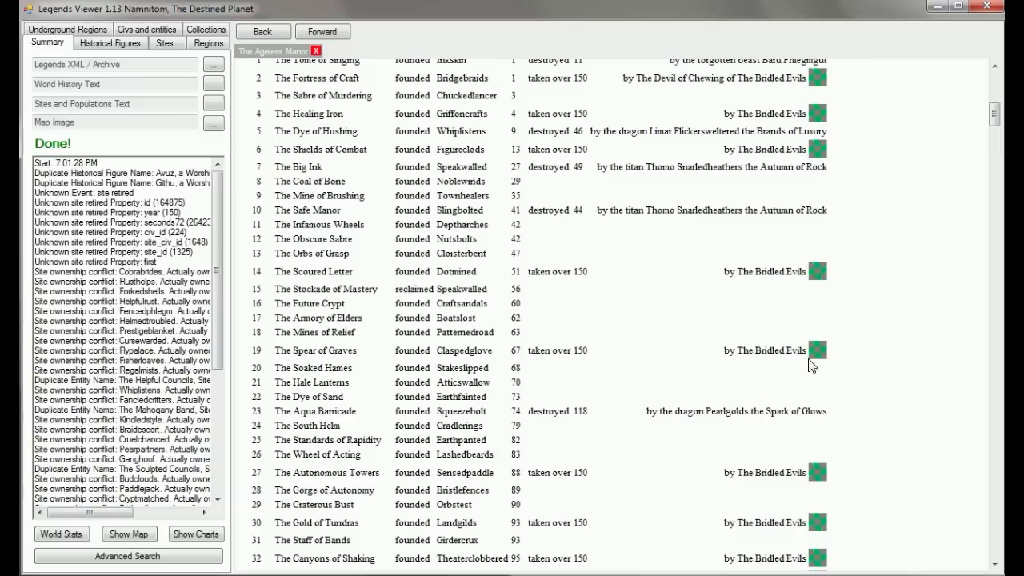
{"action": "mouse_move", "coordinate": [780, 348]}
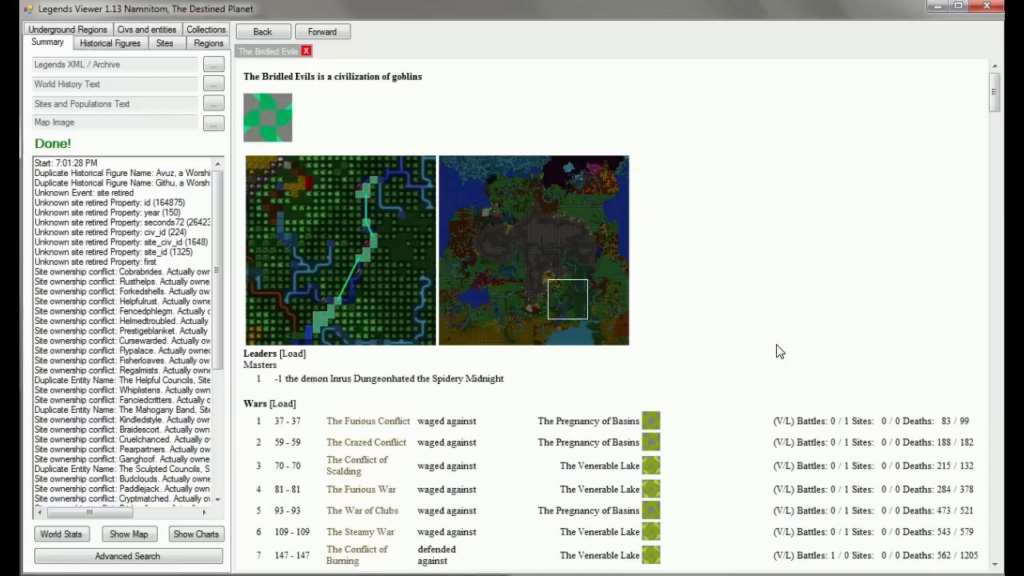
{"action": "mouse_move", "coordinate": [317, 299]}
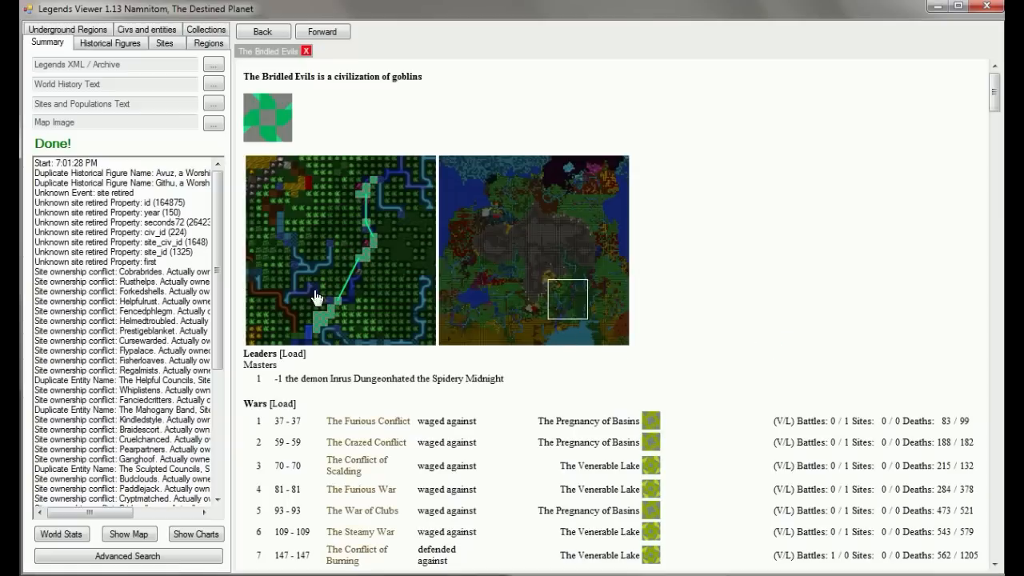
{"action": "mouse_move", "coordinate": [392, 285]}
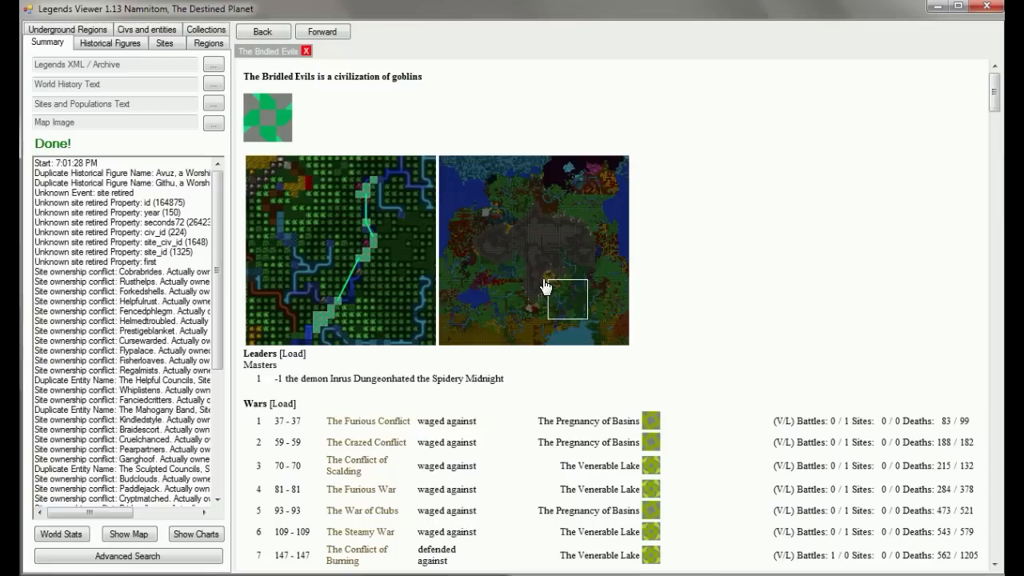
{"action": "mouse_move", "coordinate": [990, 115]}
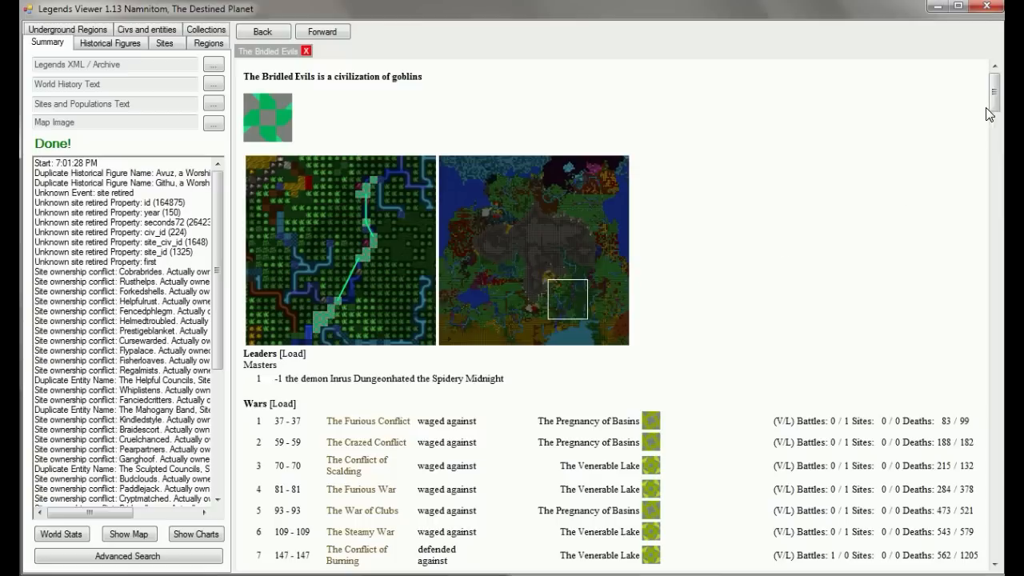
{"action": "scroll", "scroll_direction": "down", "scroll_amount": 3}
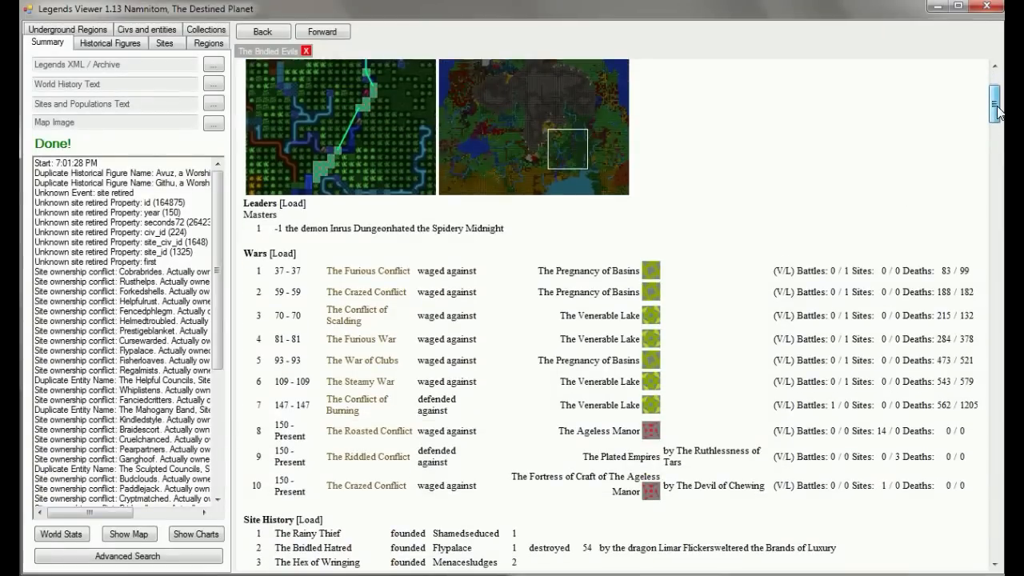
{"action": "scroll", "scroll_direction": "down", "scroll_amount": 3}
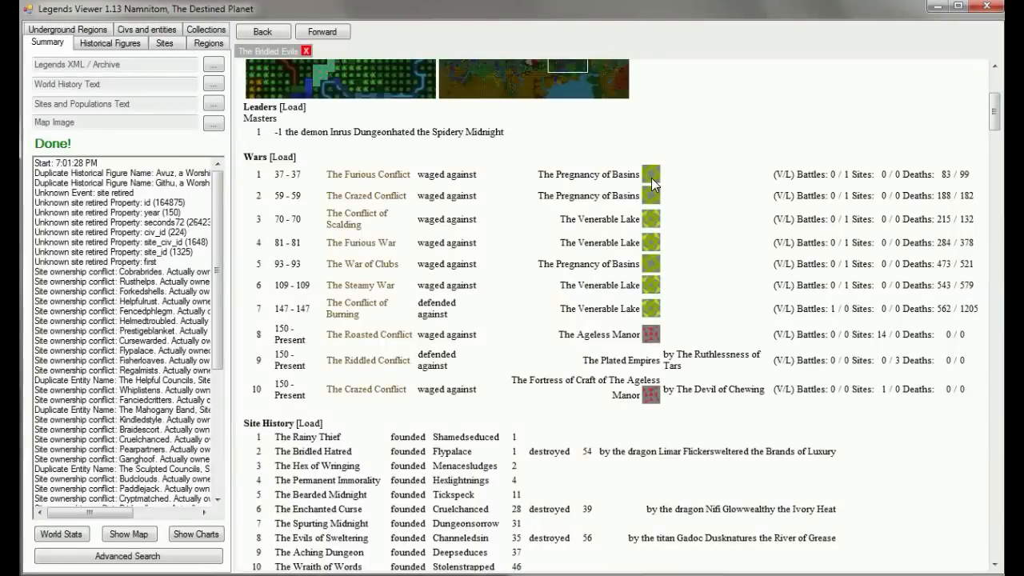
{"action": "mouse_move", "coordinate": [622, 200]}
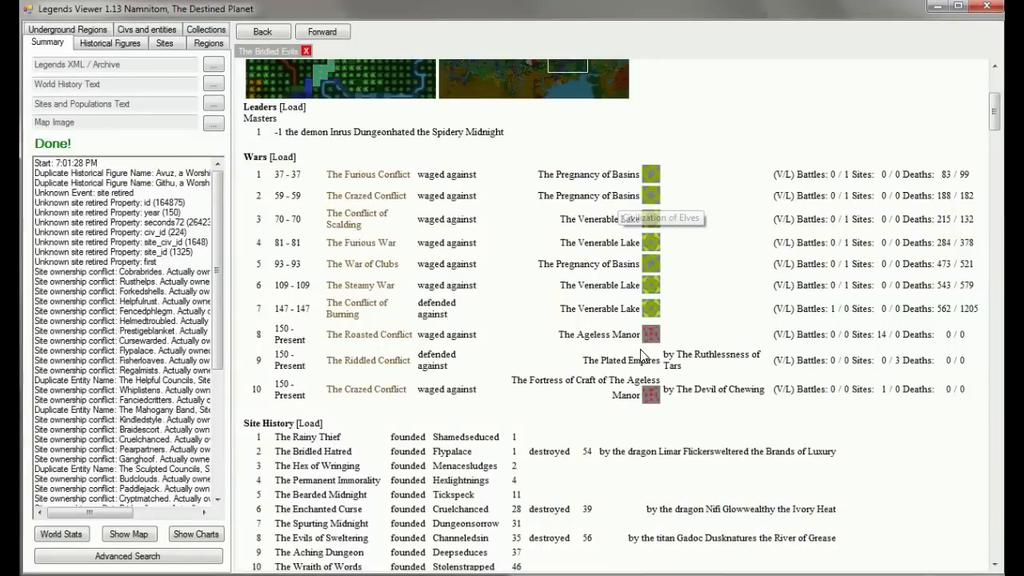
{"action": "mouse_move", "coordinate": [556, 366]}
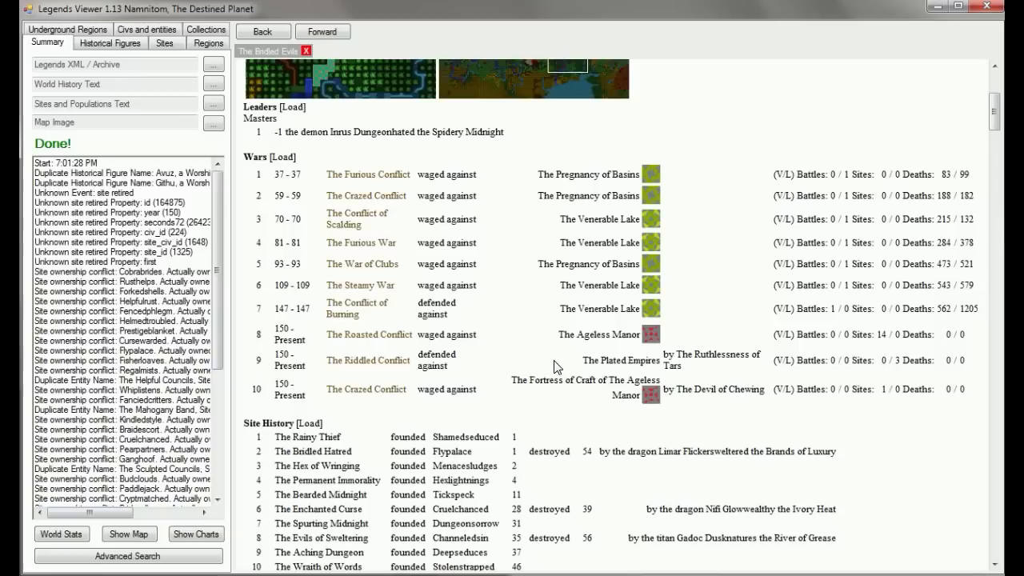
{"action": "mouse_move", "coordinate": [616, 360]}
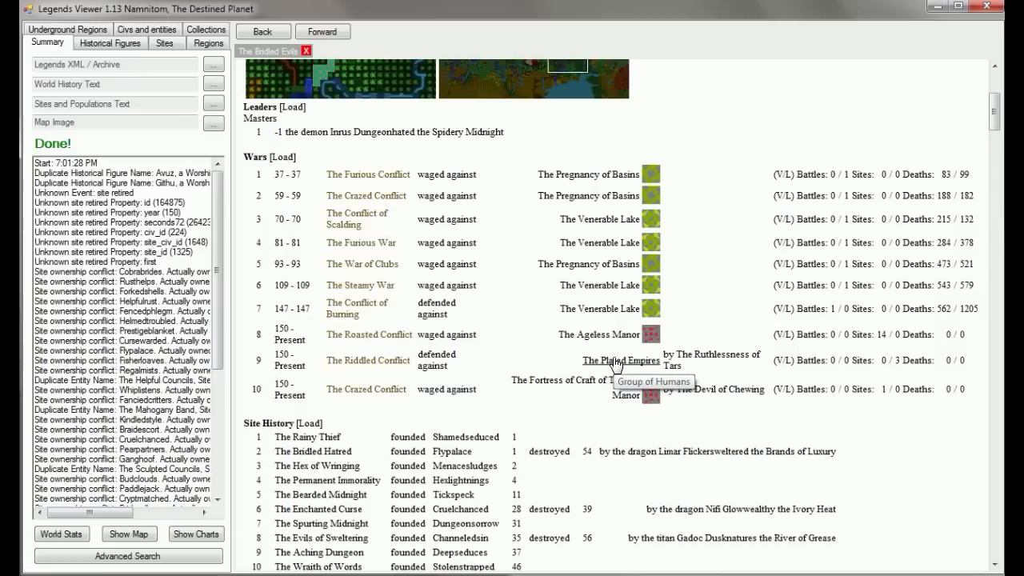
- View The Plated Empires human group page from the Wars list
{"action": "left_click", "coordinate": [621, 360]}
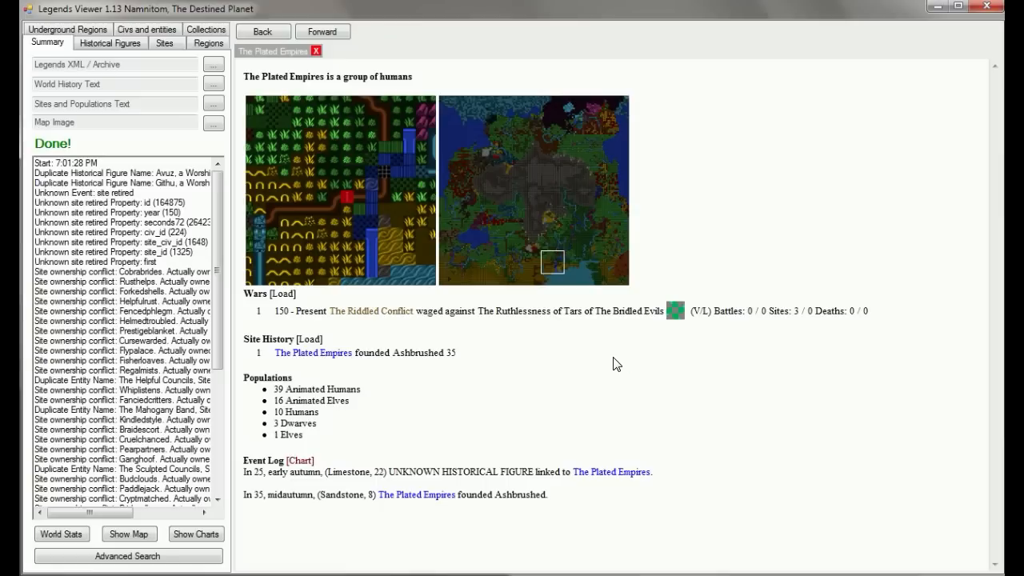
{"action": "mouse_move", "coordinate": [606, 352]}
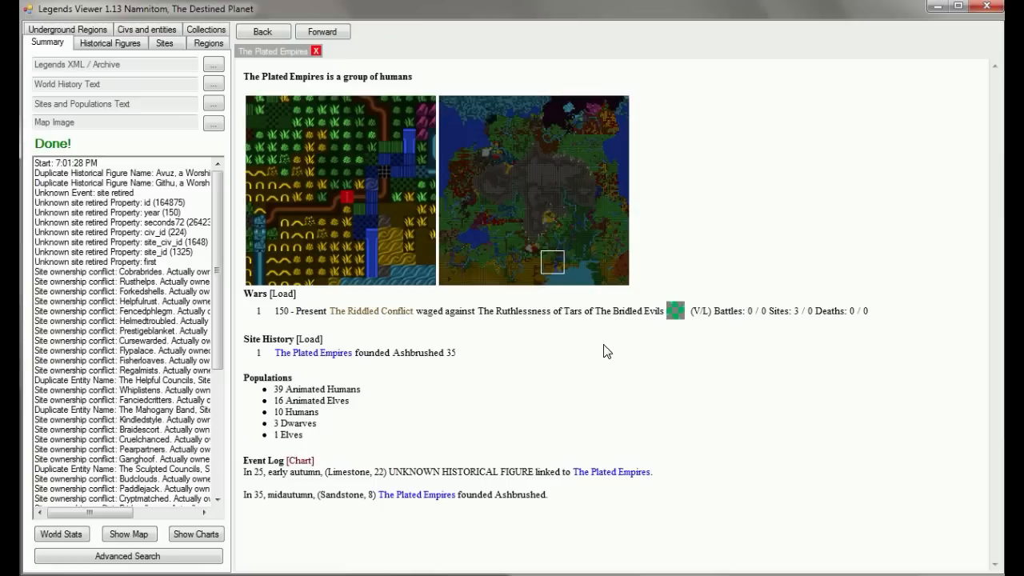
{"action": "mouse_move", "coordinate": [471, 308]}
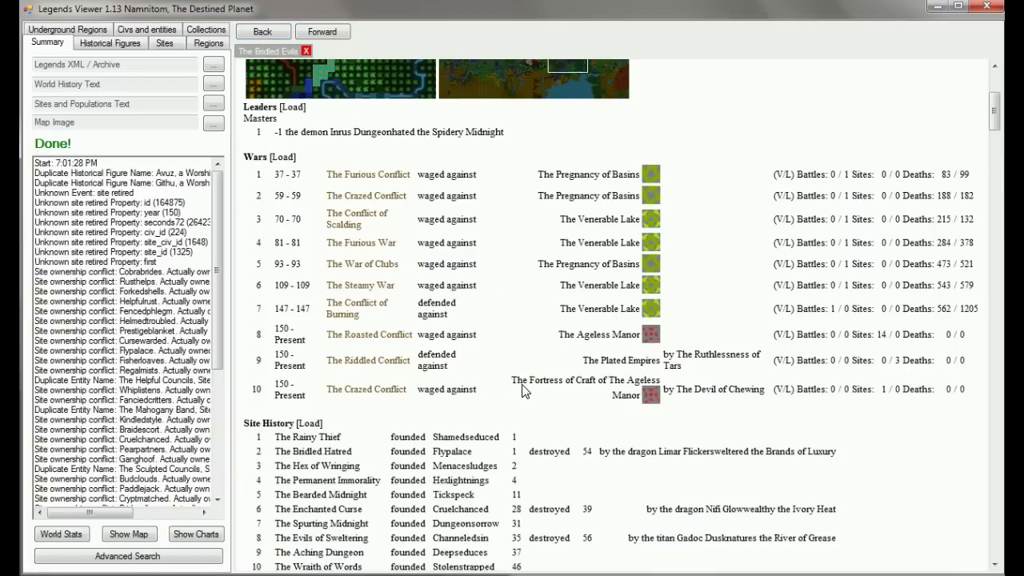
{"action": "mouse_move", "coordinate": [861, 403]}
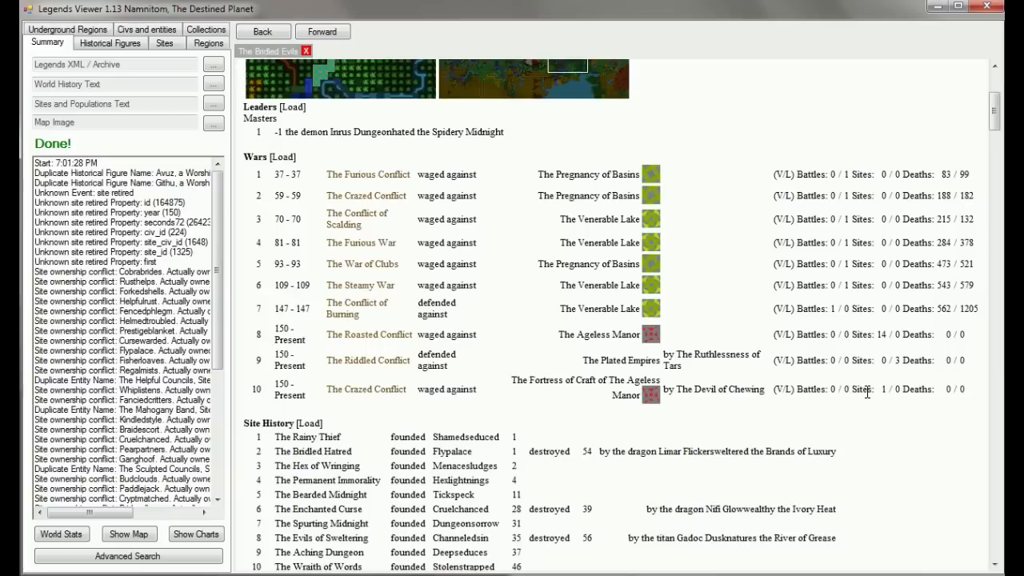
{"action": "mouse_move", "coordinate": [803, 376]}
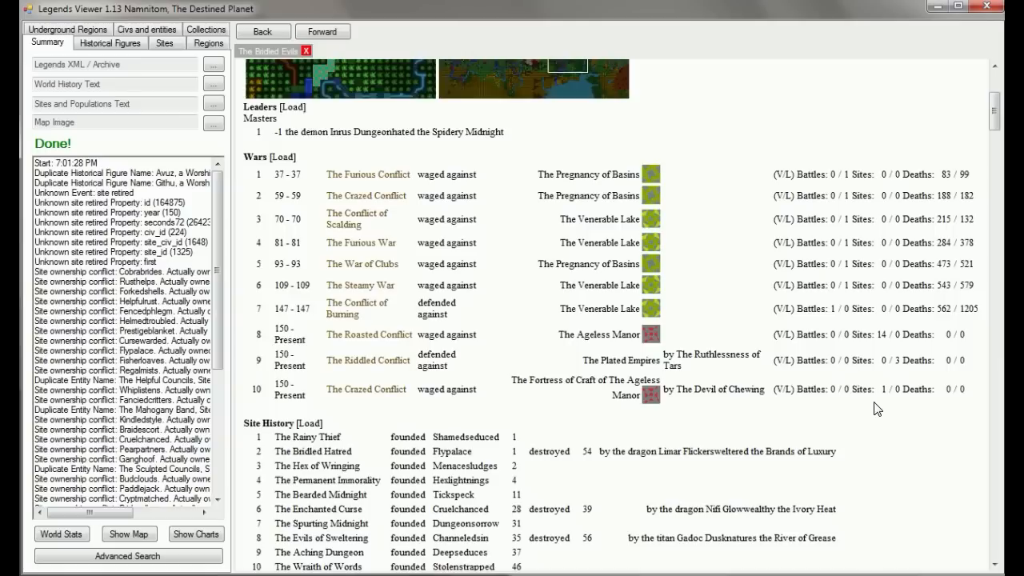
{"action": "mouse_move", "coordinate": [866, 406]}
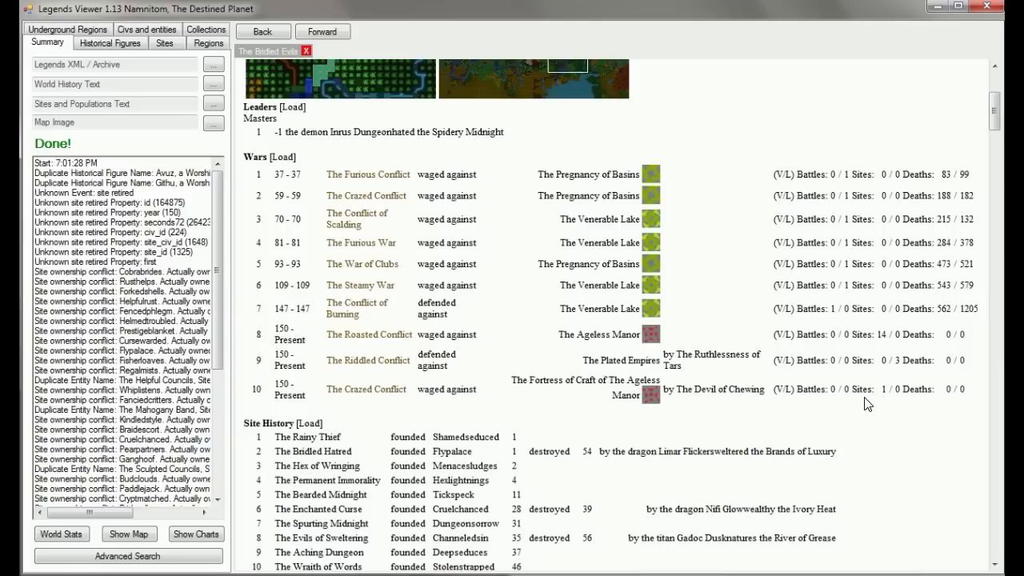
- Scroll down The Bridled Evils page to its wars list
{"action": "scroll", "scroll_direction": "down", "scroll_amount": 3}
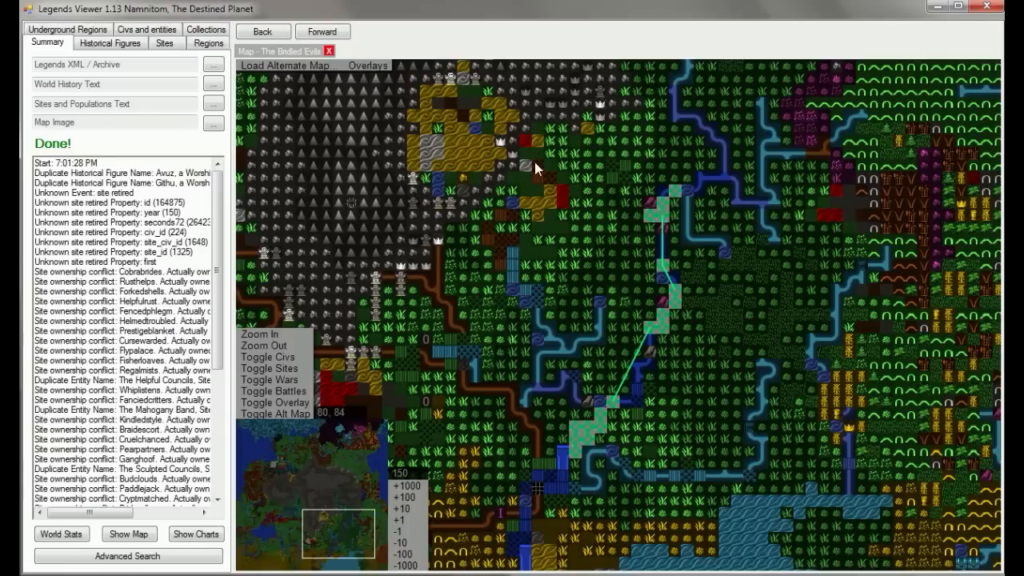
- Show The Bridled Evils' wars as connecting lines between sites on the world map
{"action": "left_click", "coordinate": [268, 356]}
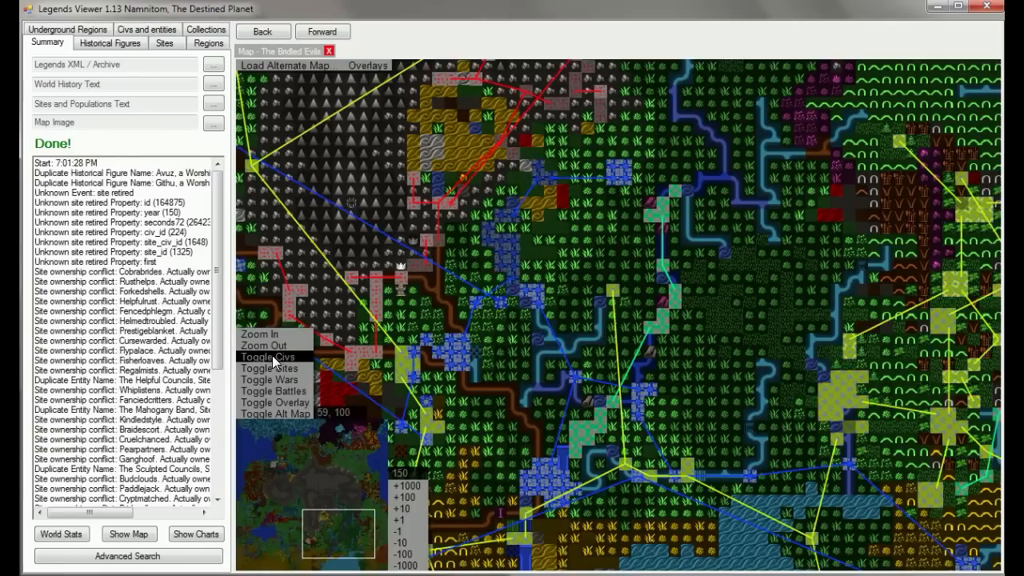
{"action": "mouse_move", "coordinate": [268, 379]}
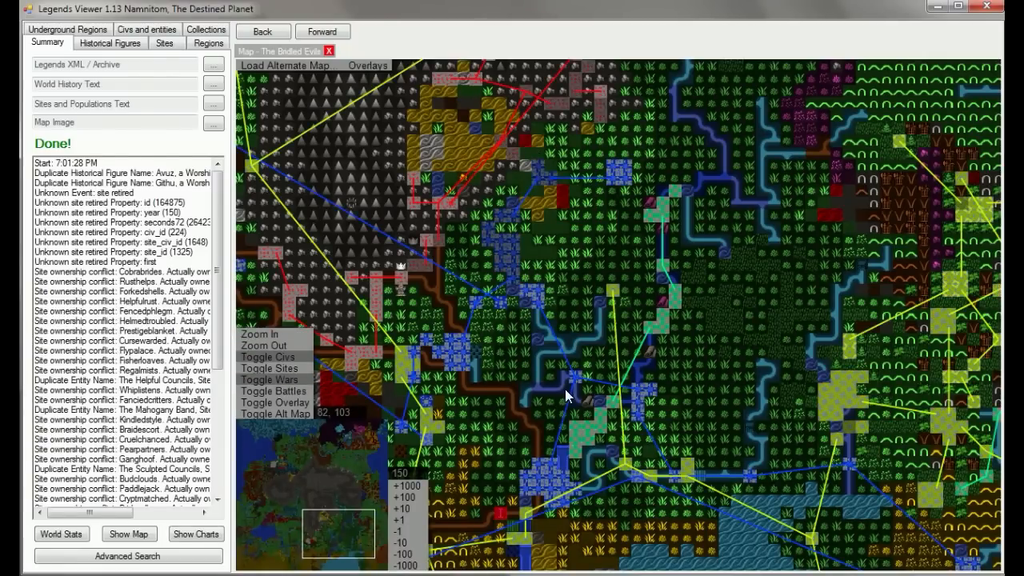
{"action": "mouse_move", "coordinate": [566, 290]}
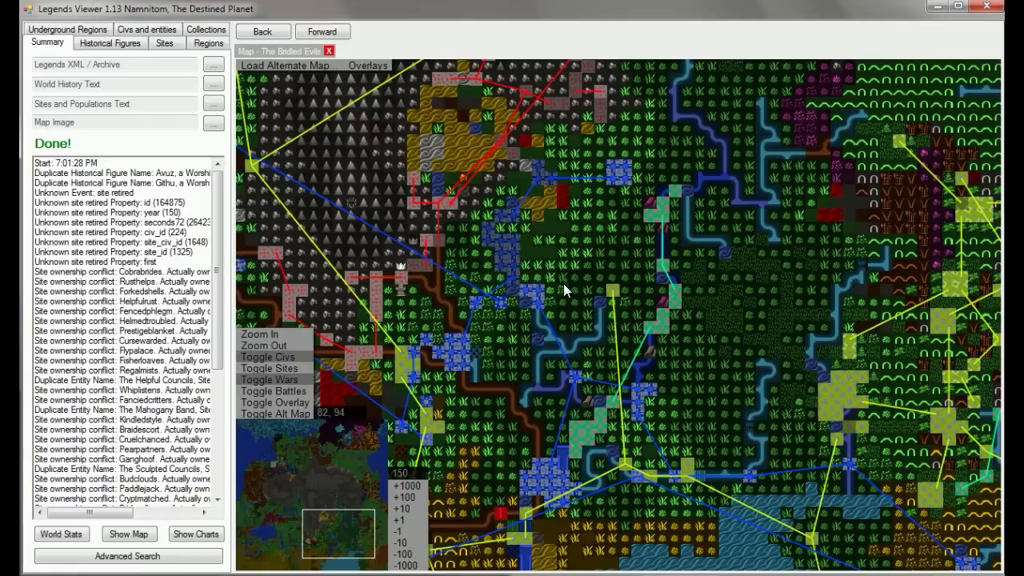
{"action": "mouse_move", "coordinate": [504, 515]}
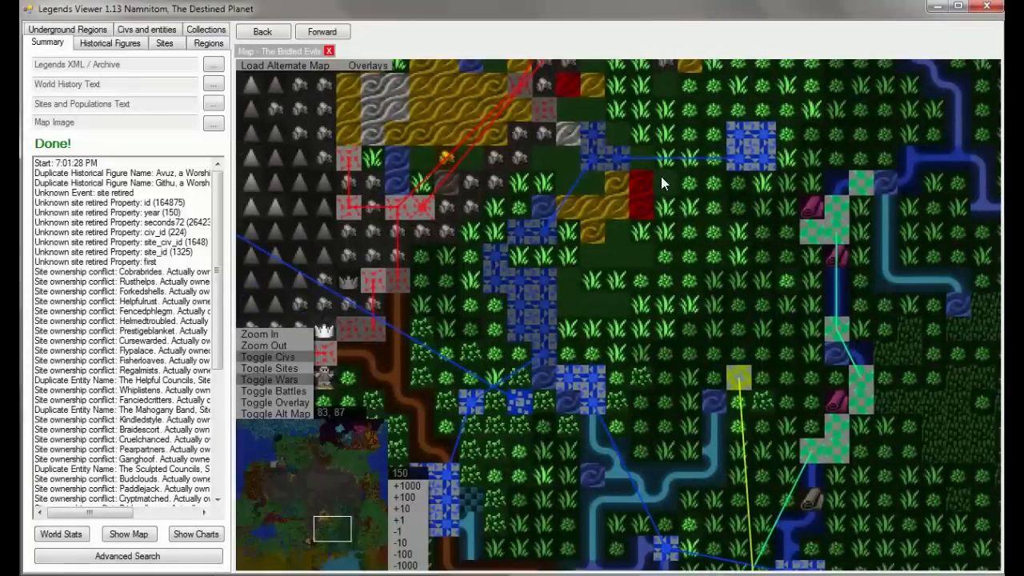
{"action": "mouse_move", "coordinate": [538, 303]}
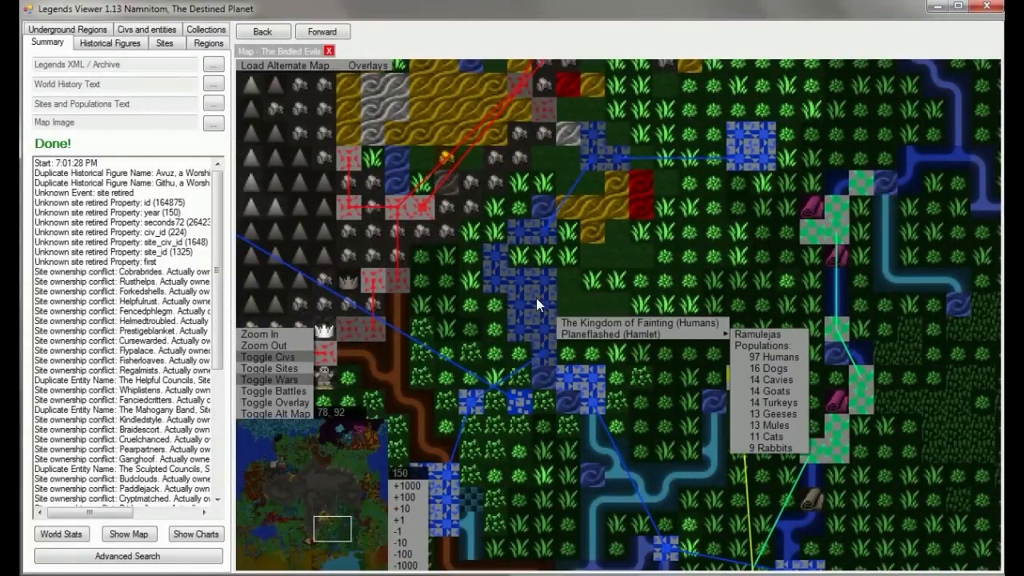
{"action": "mouse_move", "coordinate": [521, 285]}
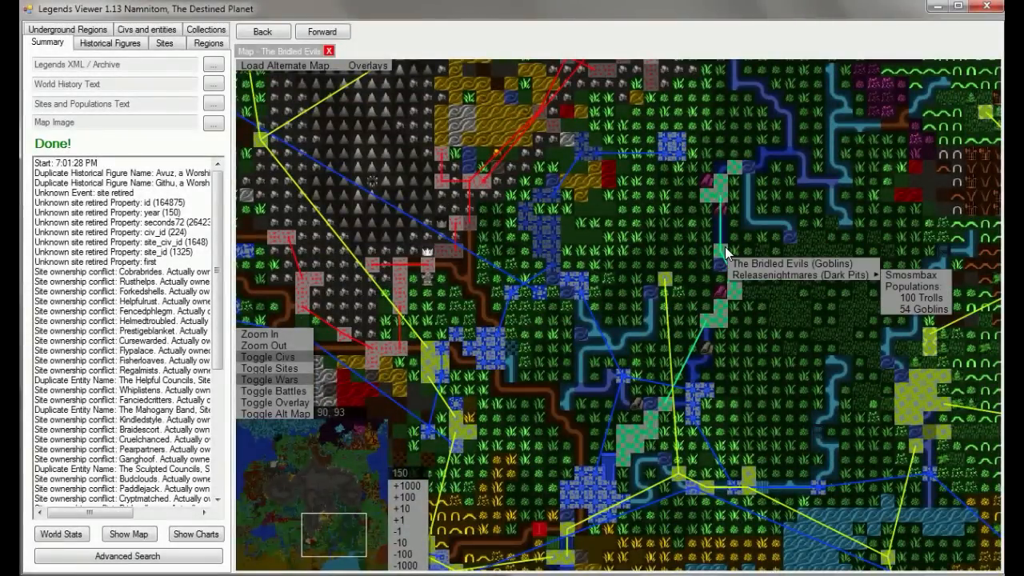
{"action": "mouse_move", "coordinate": [669, 413]}
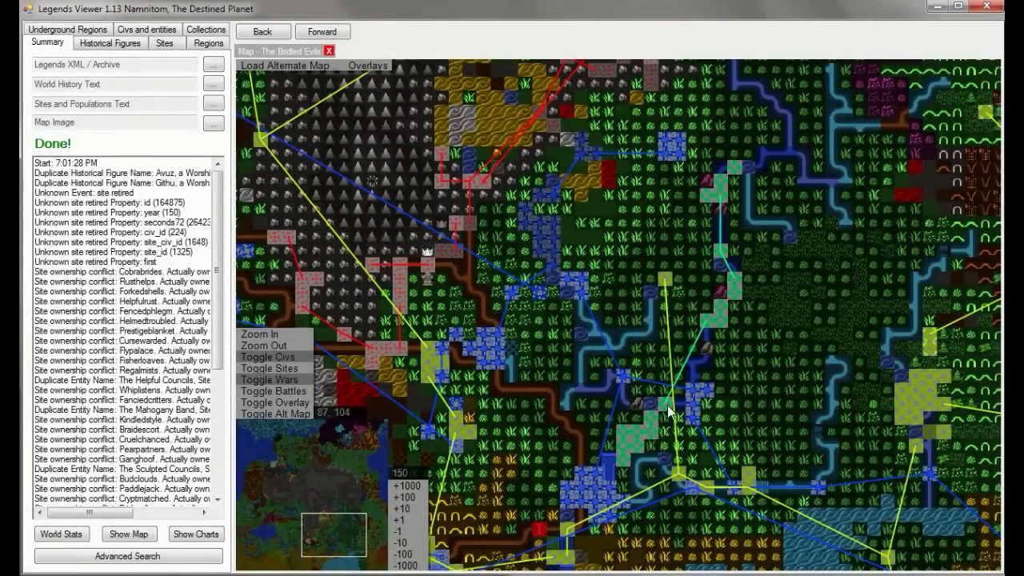
{"action": "mouse_move", "coordinate": [669, 259]}
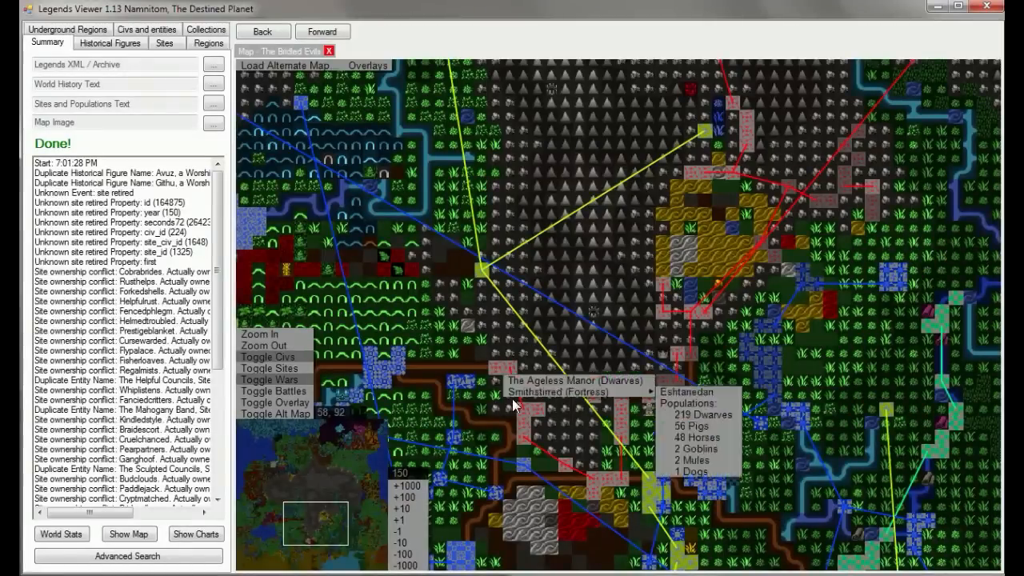
{"action": "mouse_move", "coordinate": [765, 182]}
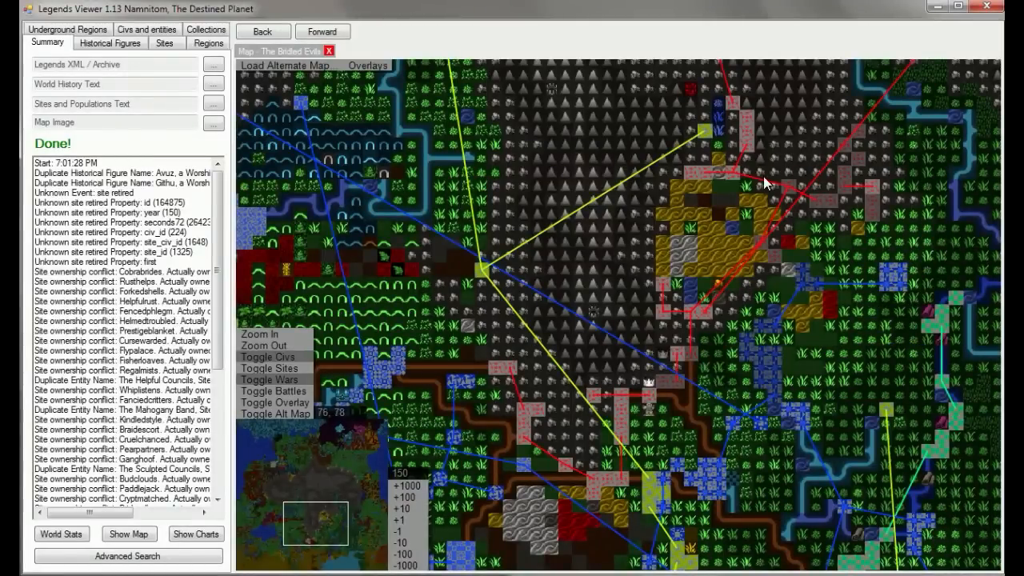
{"action": "mouse_move", "coordinate": [790, 175]}
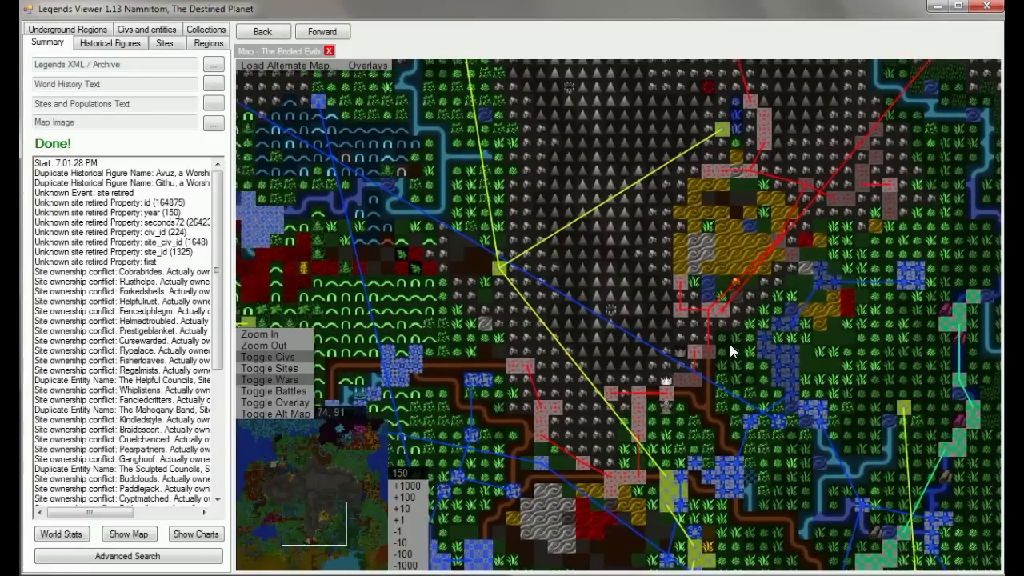
- Zoom the world map in on the sites joined by the red war lines
{"action": "left_click", "coordinate": [259, 335]}
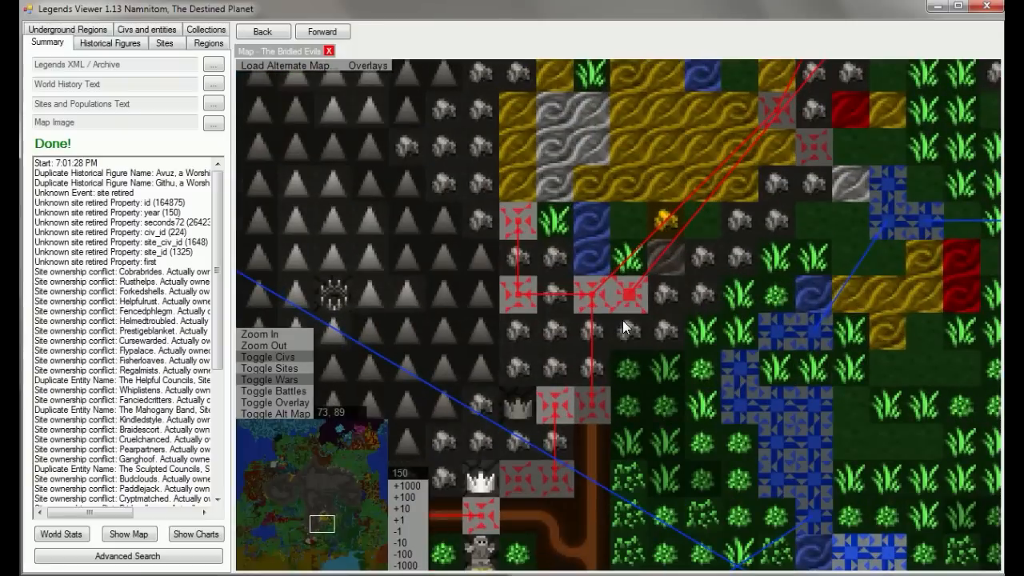
{"action": "mouse_move", "coordinate": [632, 301]}
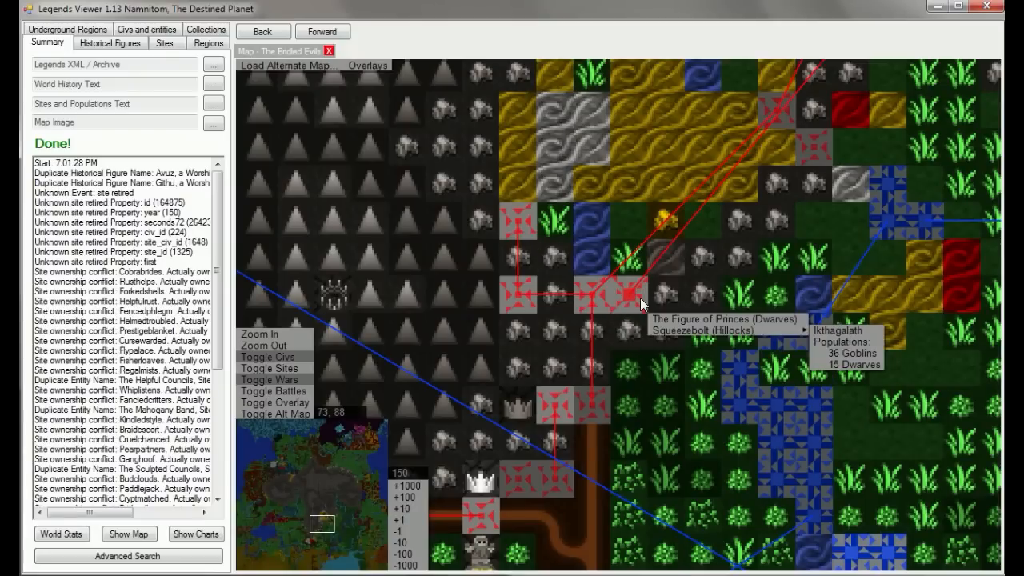
{"action": "mouse_move", "coordinate": [632, 301]}
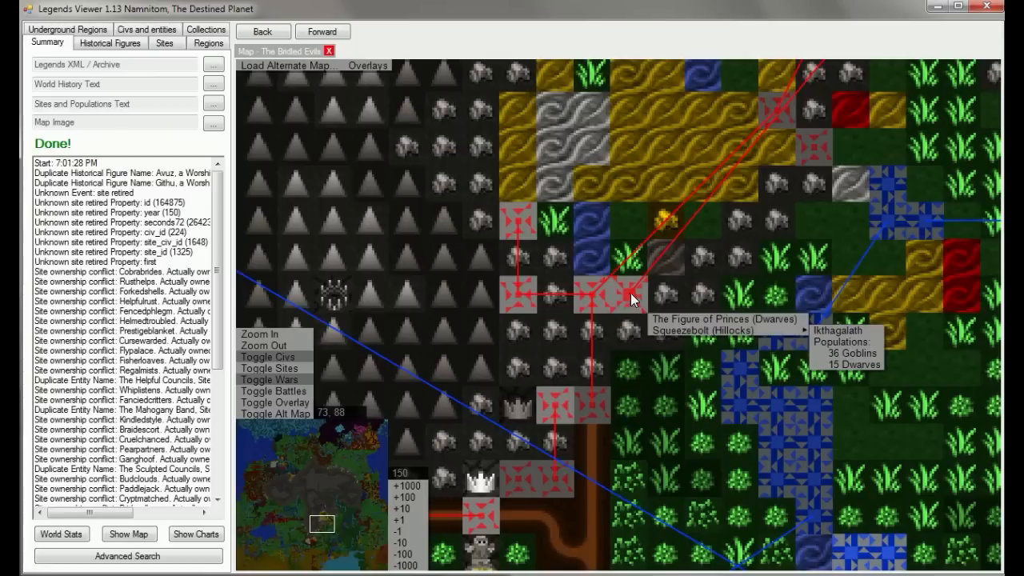
{"action": "mouse_move", "coordinate": [631, 323]}
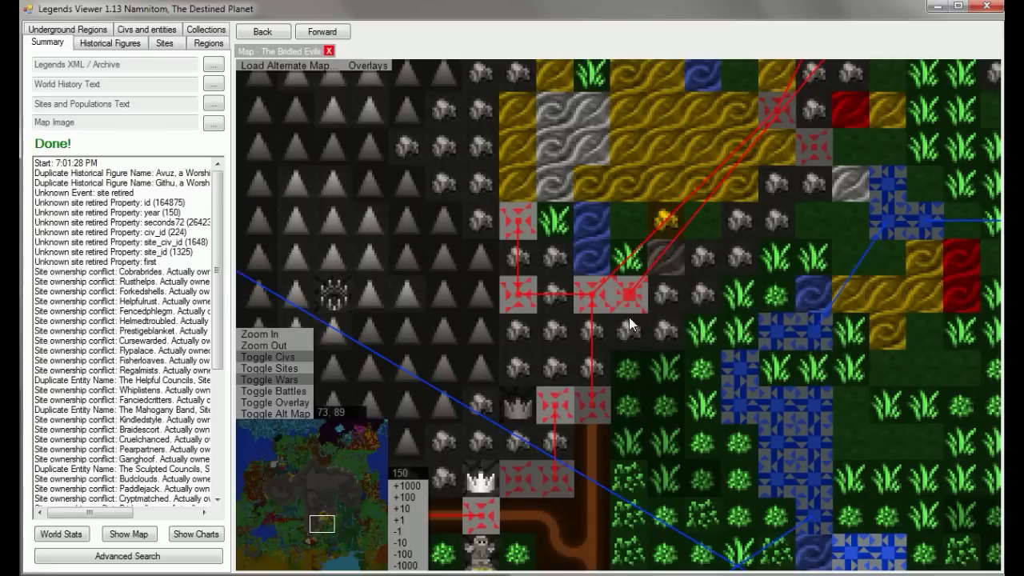
{"action": "mouse_move", "coordinate": [640, 371]}
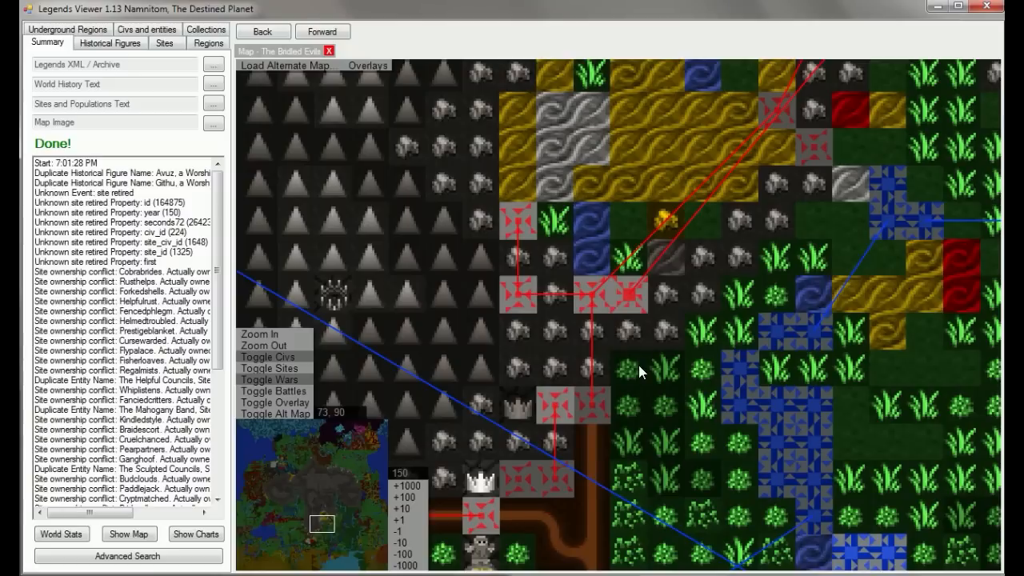
{"action": "mouse_move", "coordinate": [670, 310]}
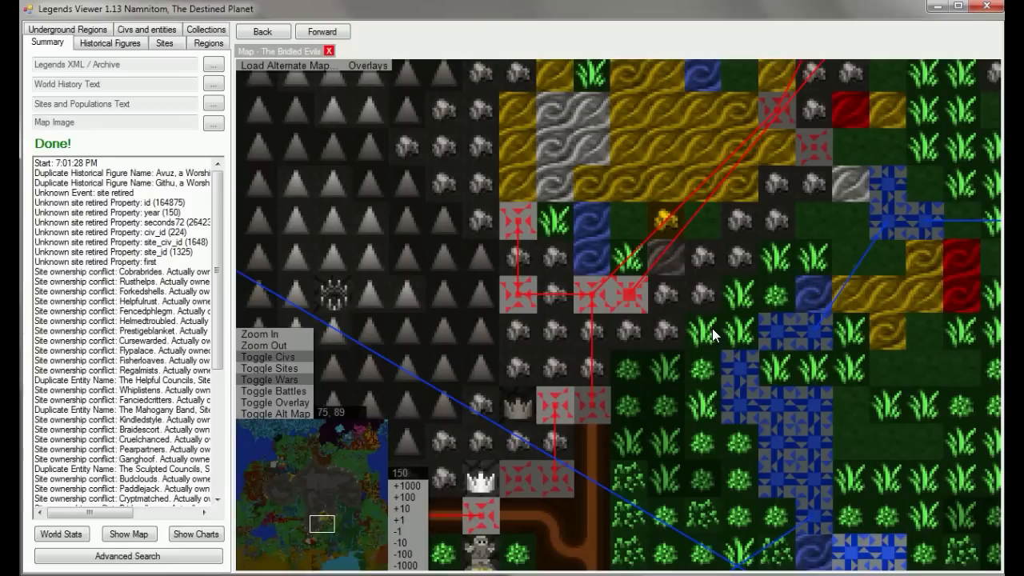
{"action": "mouse_move", "coordinate": [711, 333]}
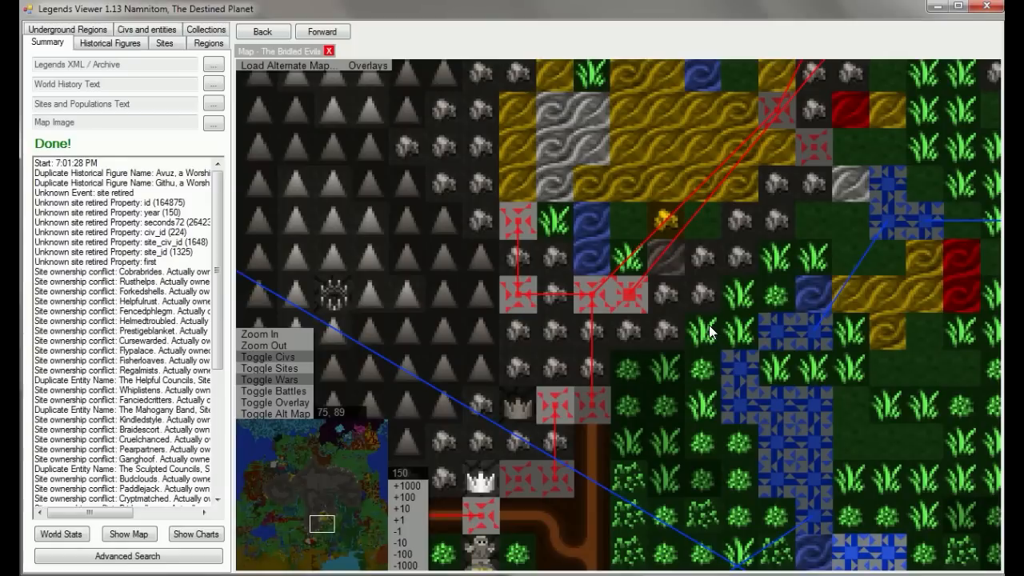
{"action": "mouse_move", "coordinate": [653, 483]}
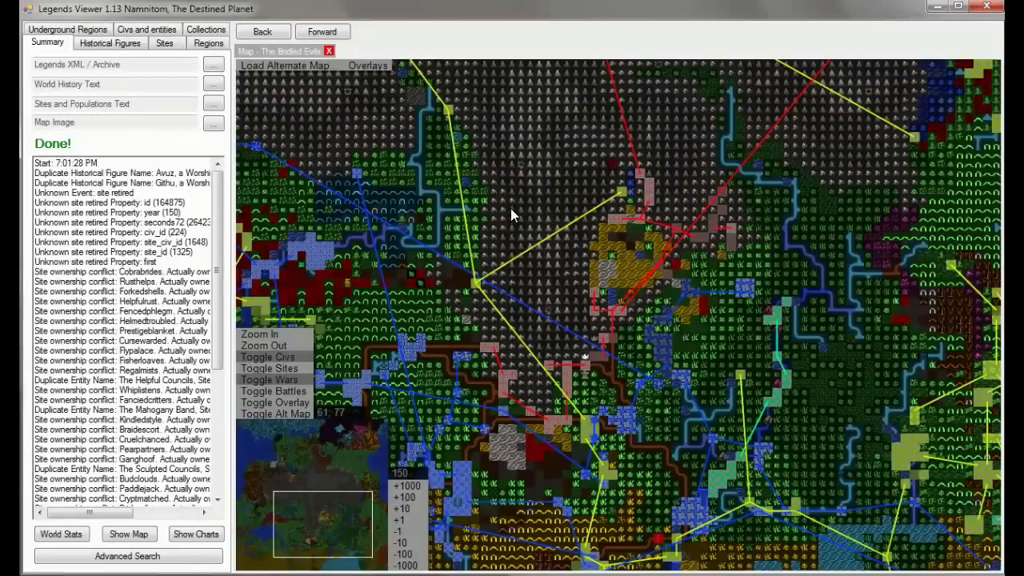
{"action": "mouse_move", "coordinate": [483, 152]}
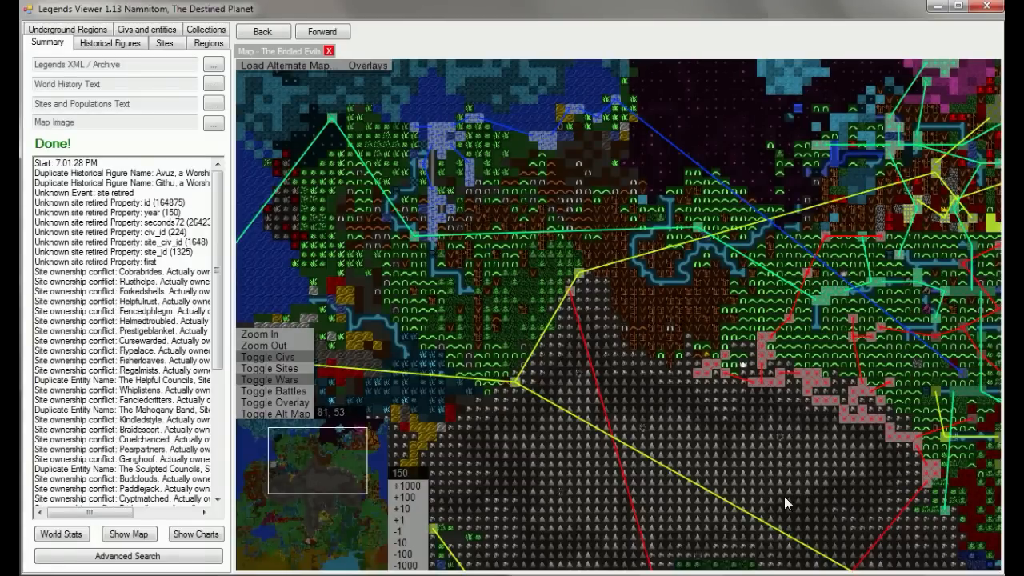
{"action": "mouse_move", "coordinate": [710, 457]}
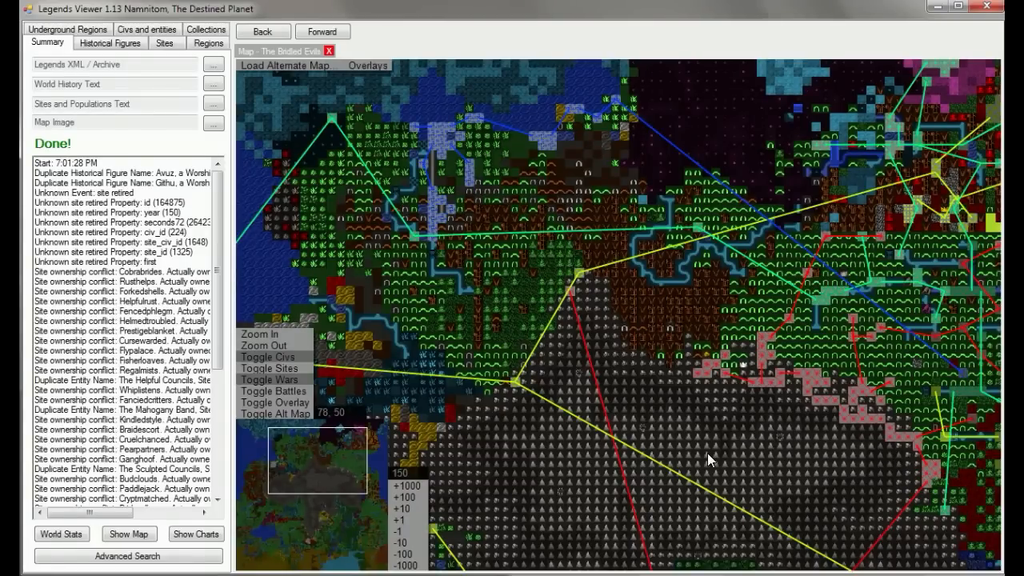
{"action": "mouse_move", "coordinate": [543, 349]}
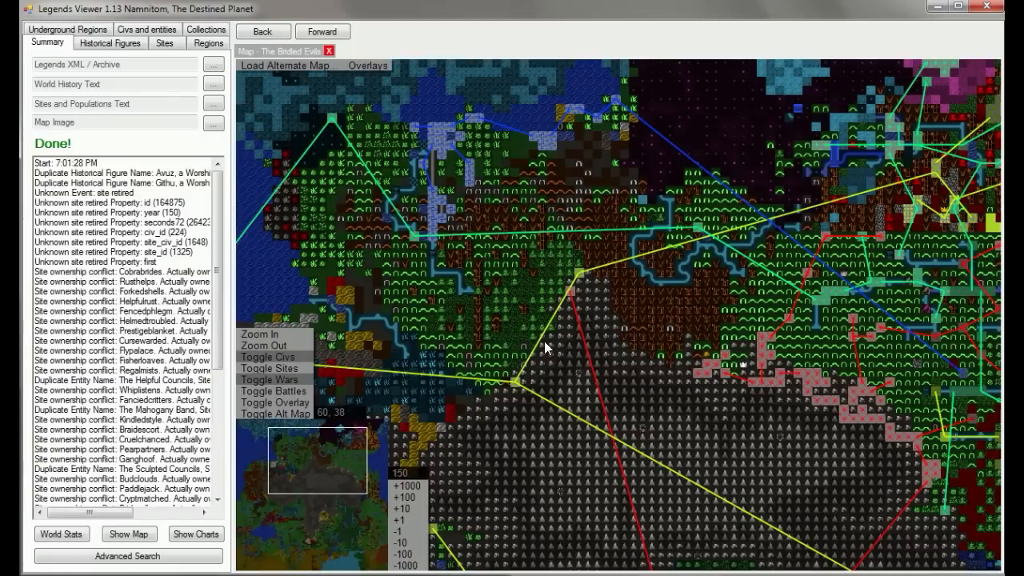
{"action": "mouse_move", "coordinate": [578, 278]}
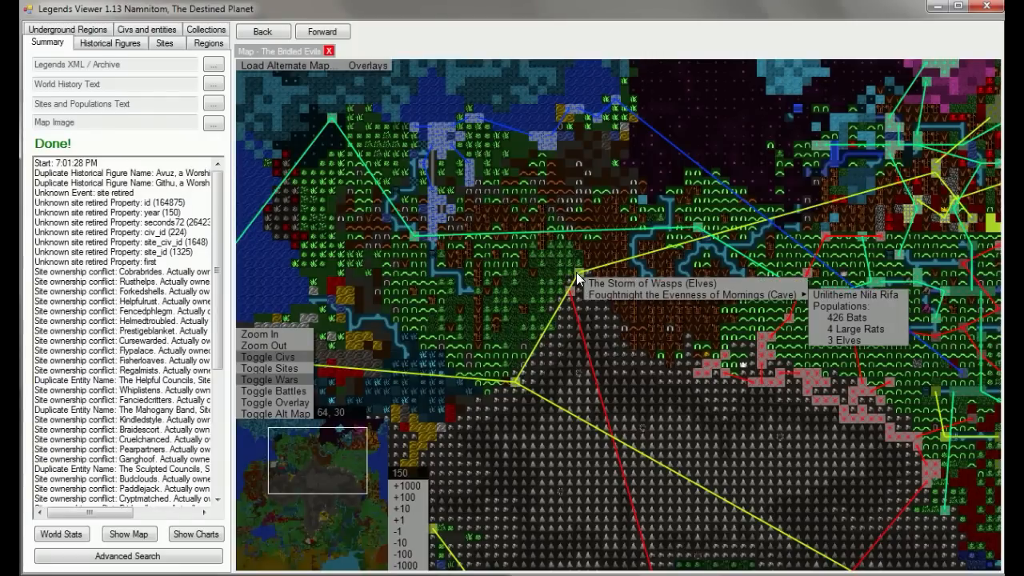
{"action": "mouse_move", "coordinate": [518, 390]}
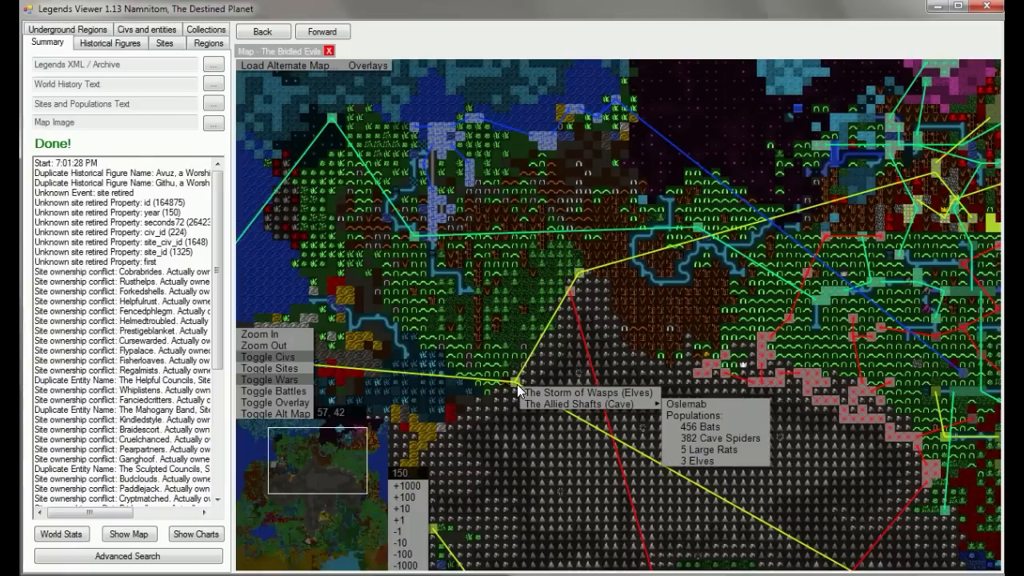
{"action": "mouse_move", "coordinate": [519, 390]}
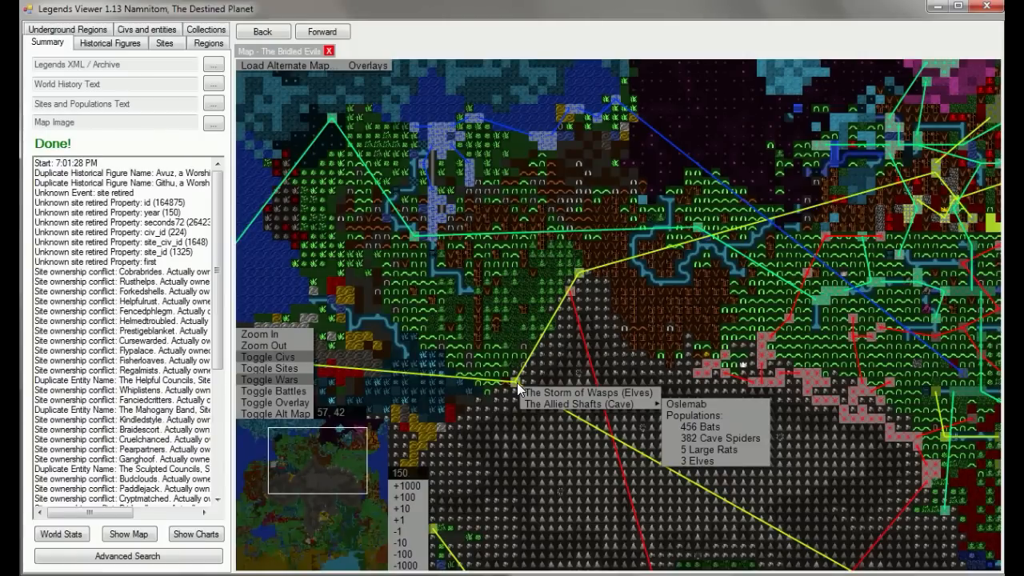
{"action": "mouse_move", "coordinate": [480, 253]}
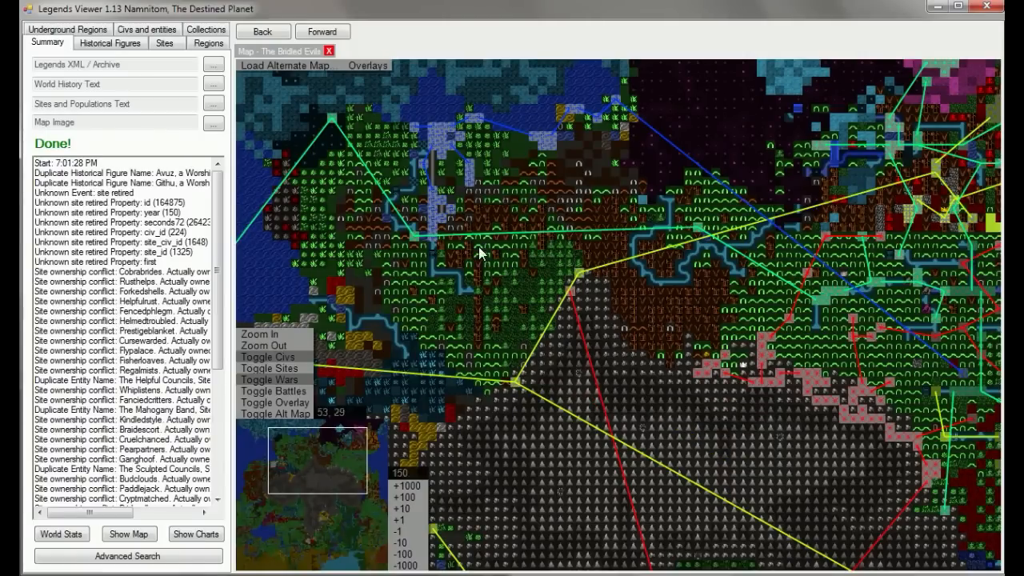
{"action": "mouse_move", "coordinate": [470, 275]}
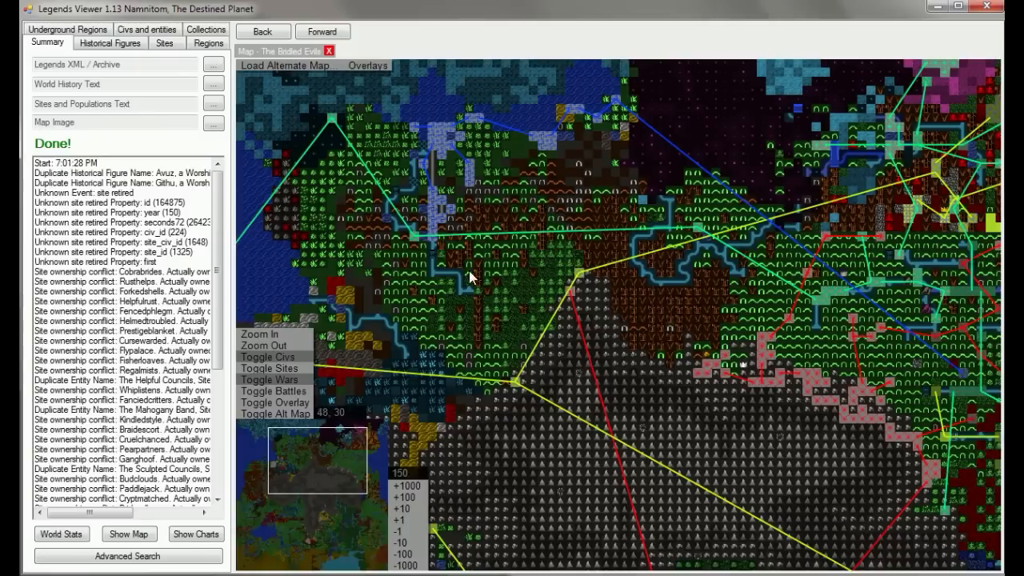
{"action": "mouse_move", "coordinate": [499, 253]}
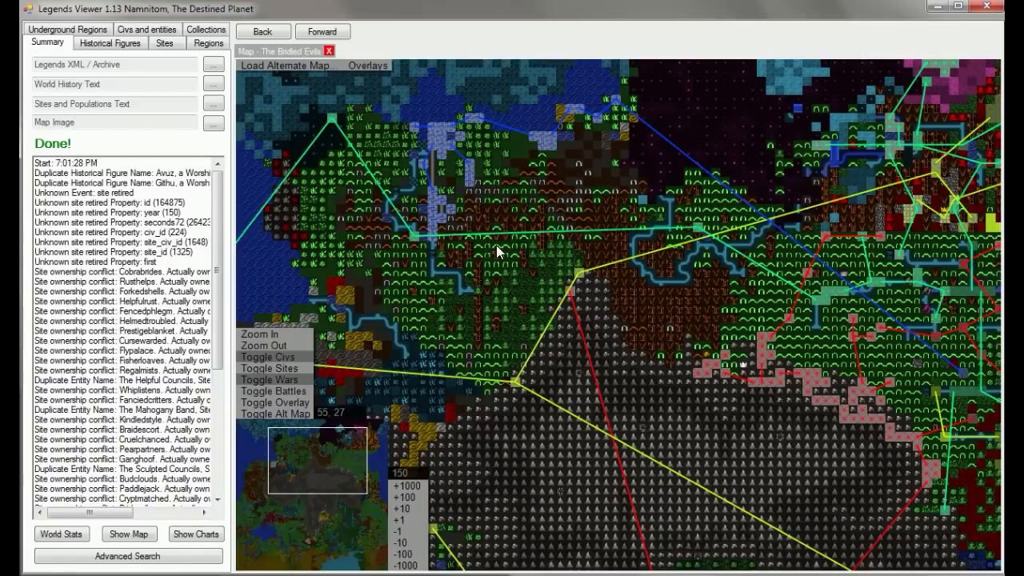
{"action": "mouse_move", "coordinate": [455, 324]}
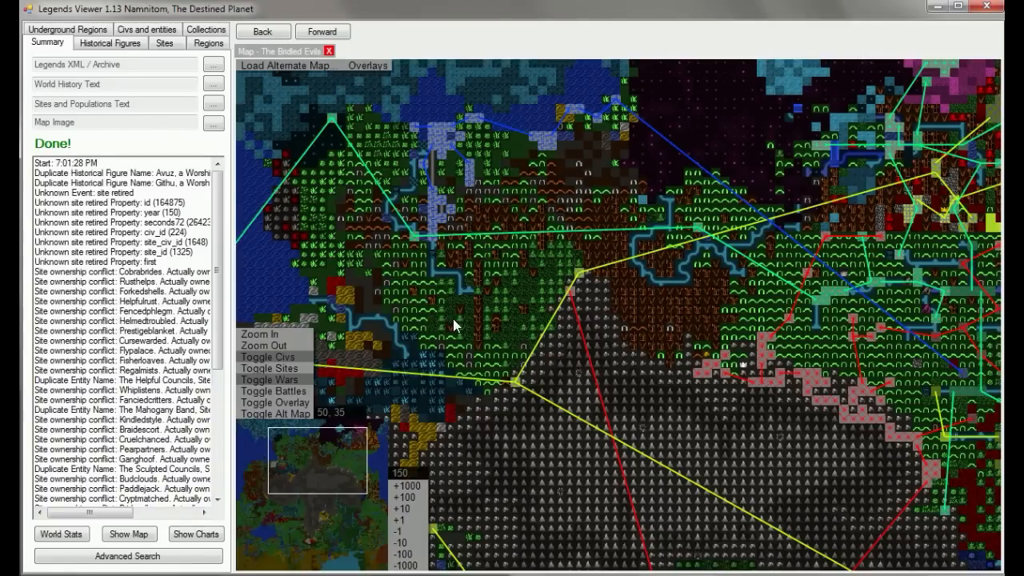
{"action": "mouse_move", "coordinate": [525, 371]}
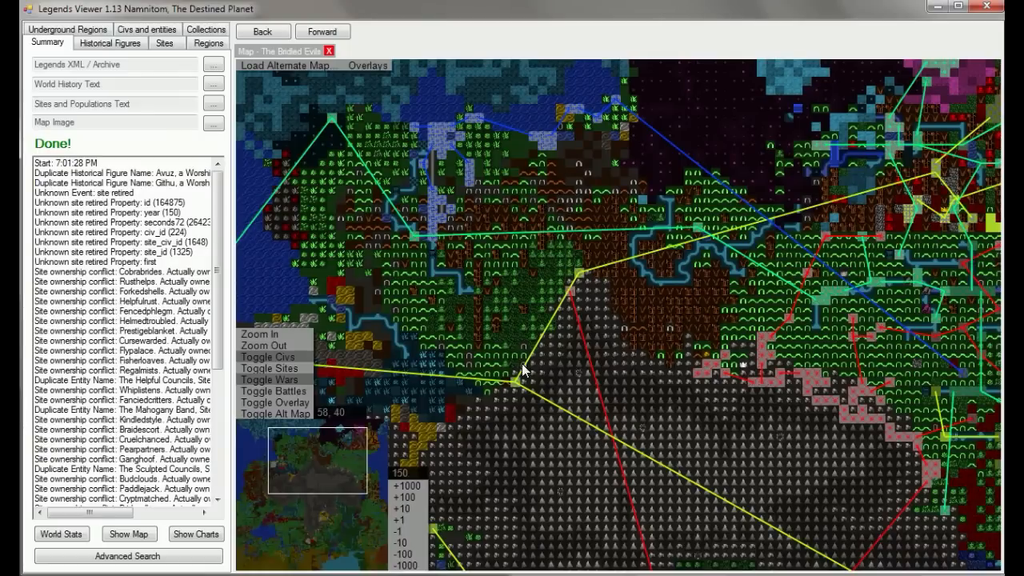
{"action": "mouse_move", "coordinate": [591, 374]}
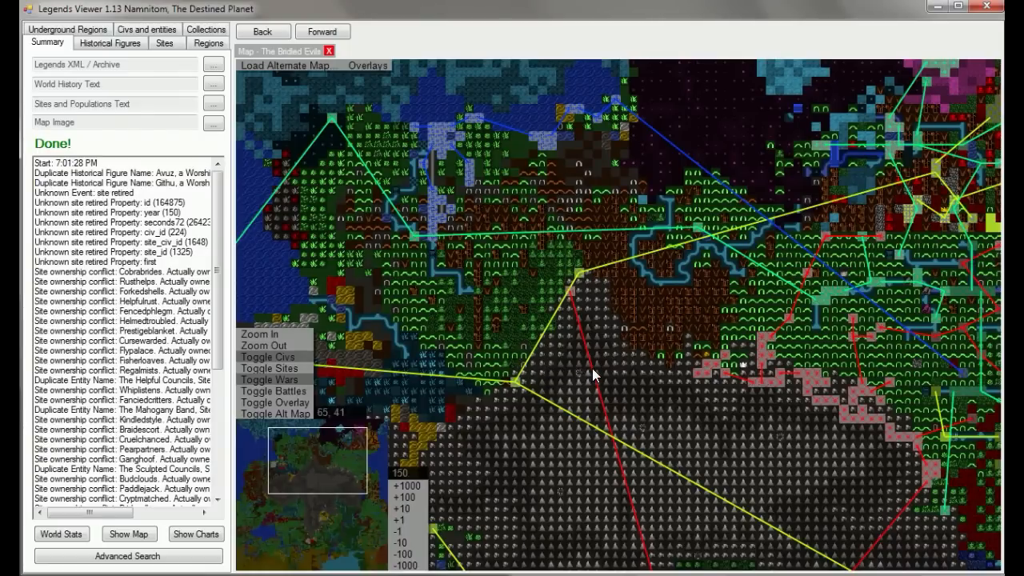
{"action": "mouse_move", "coordinate": [609, 364]}
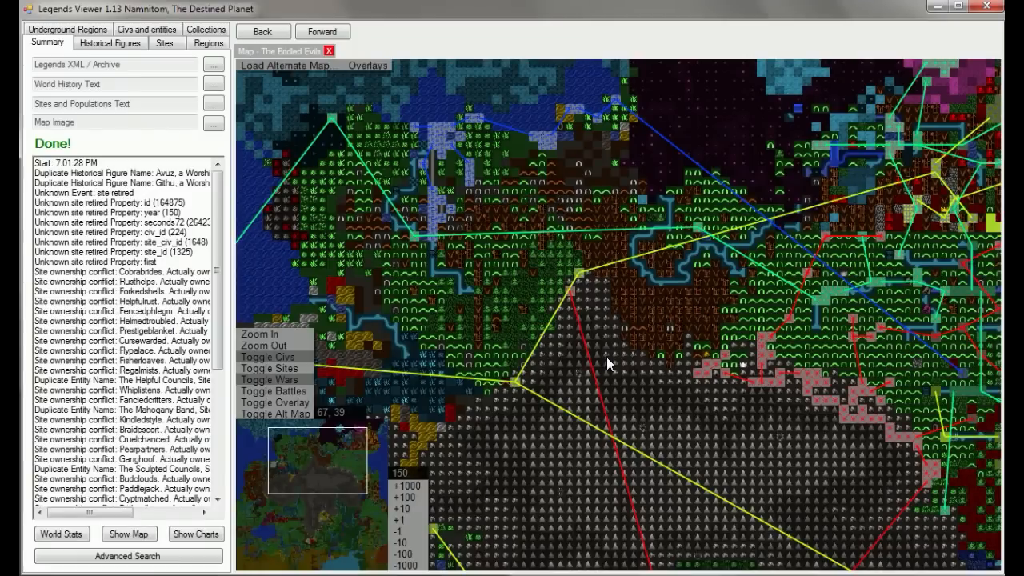
{"action": "mouse_move", "coordinate": [490, 294]}
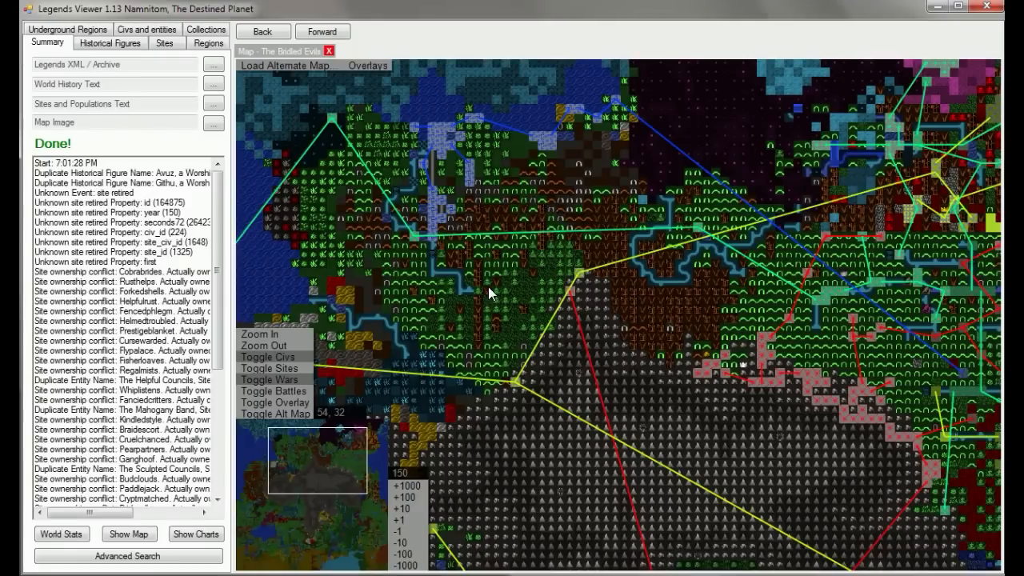
{"action": "mouse_move", "coordinate": [572, 295]}
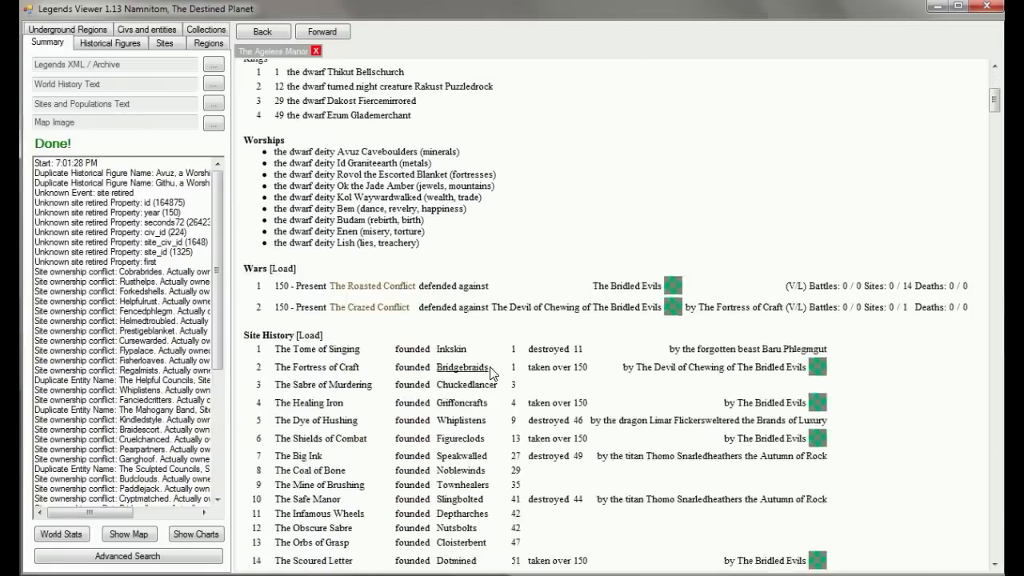
{"action": "mouse_move", "coordinate": [627, 307]}
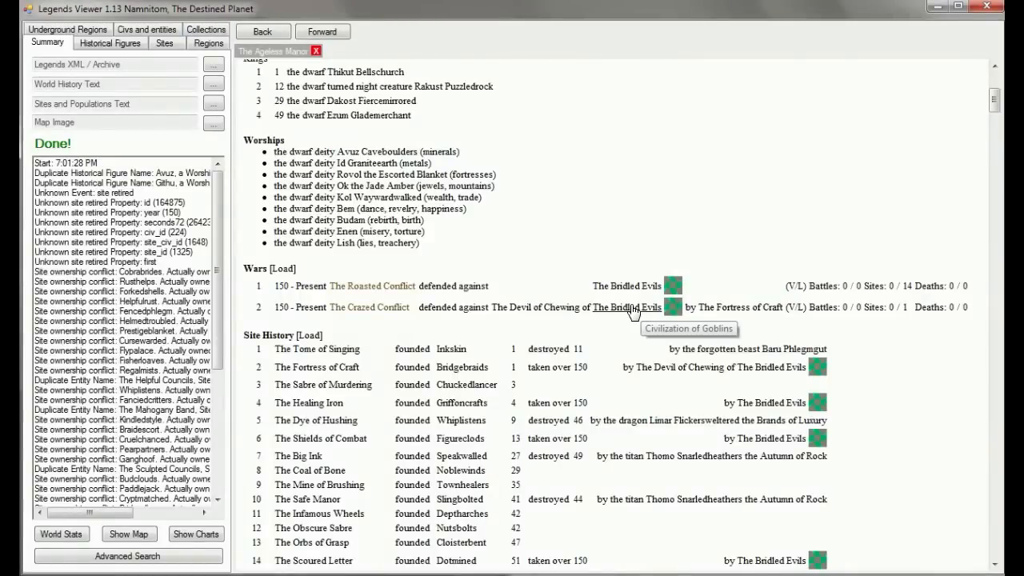
{"action": "mouse_move", "coordinate": [602, 348]}
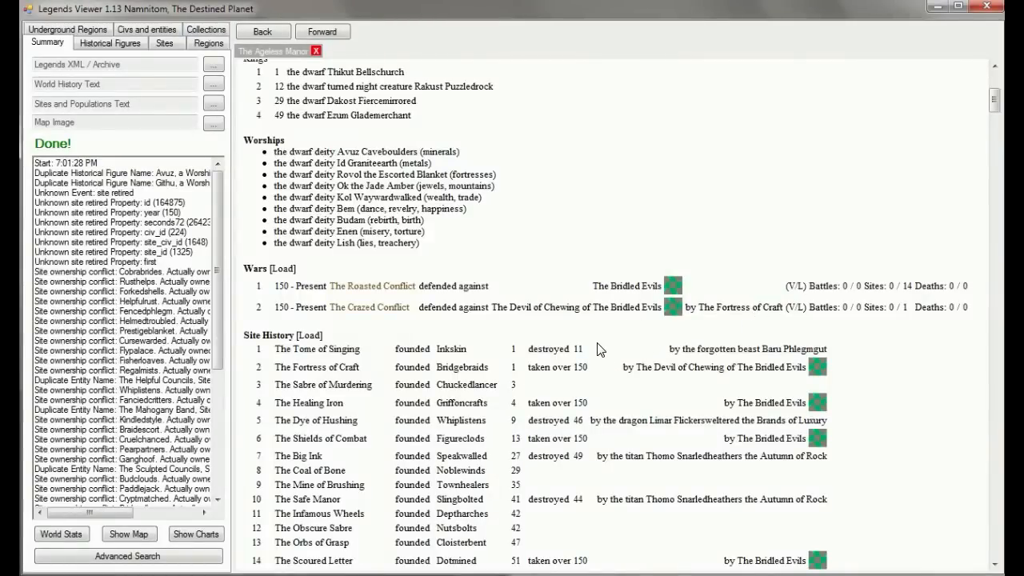
{"action": "mouse_move", "coordinate": [371, 285]}
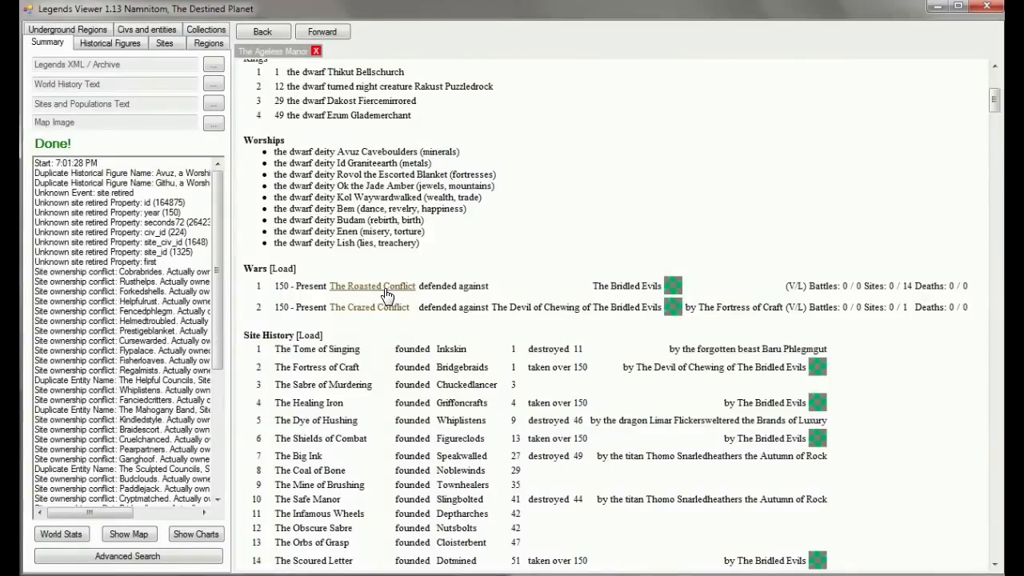
- Follow the link to The Roasted Conflict war from The Ageless Manor's page
{"action": "left_click", "coordinate": [371, 285]}
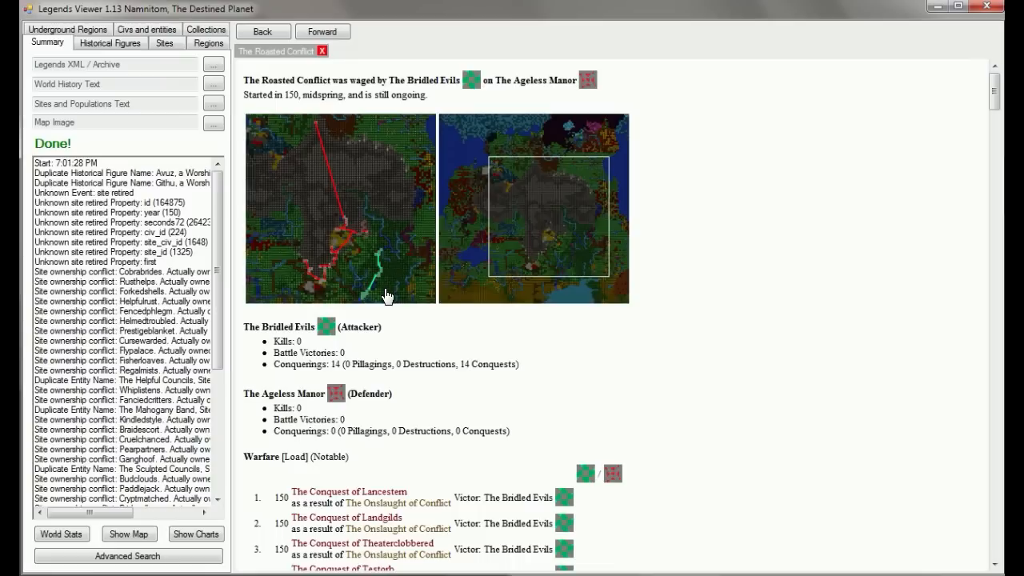
{"action": "mouse_move", "coordinate": [446, 358]}
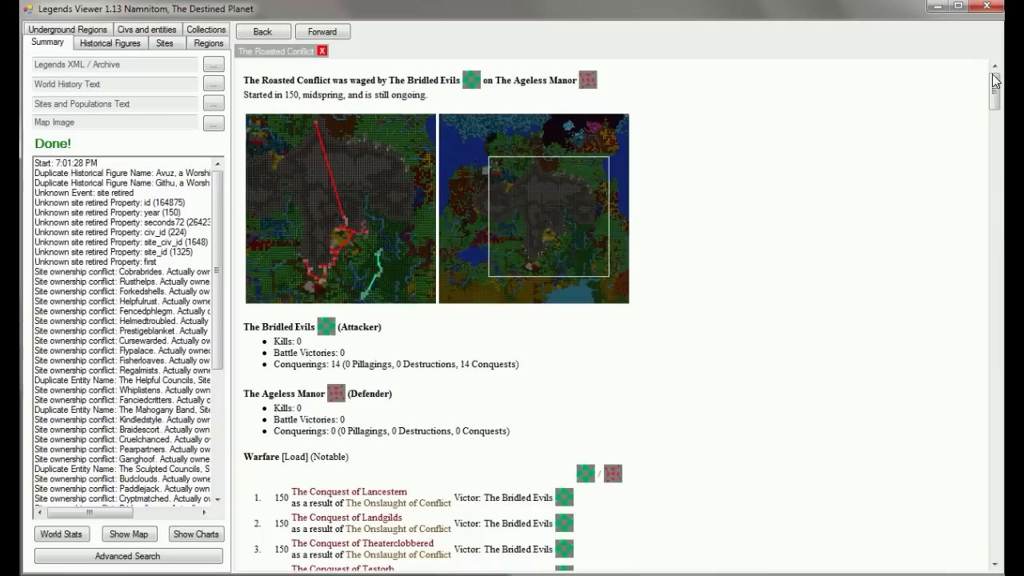
- Scroll through The Roasted Conflict's warfare list of conquests won by The Bridled Evils
{"action": "scroll", "scroll_direction": "down", "scroll_amount": 3}
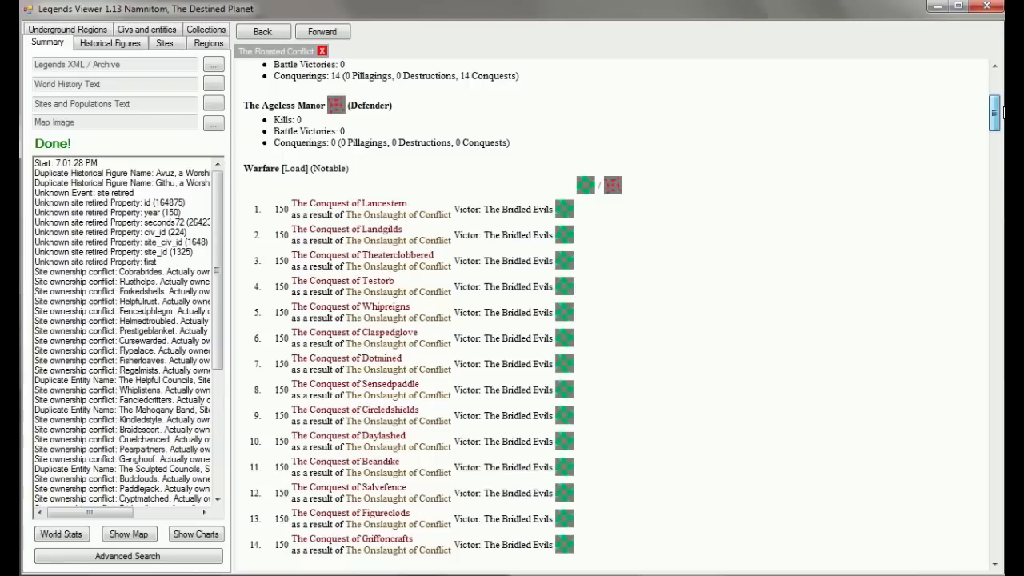
{"action": "scroll", "scroll_direction": "down", "scroll_amount": 3}
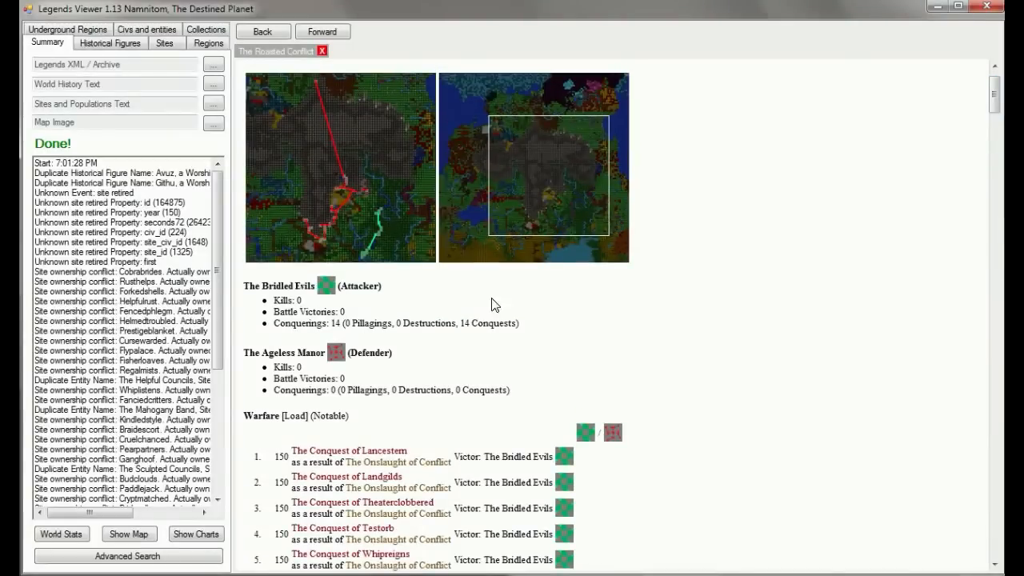
{"action": "mouse_move", "coordinate": [416, 300]}
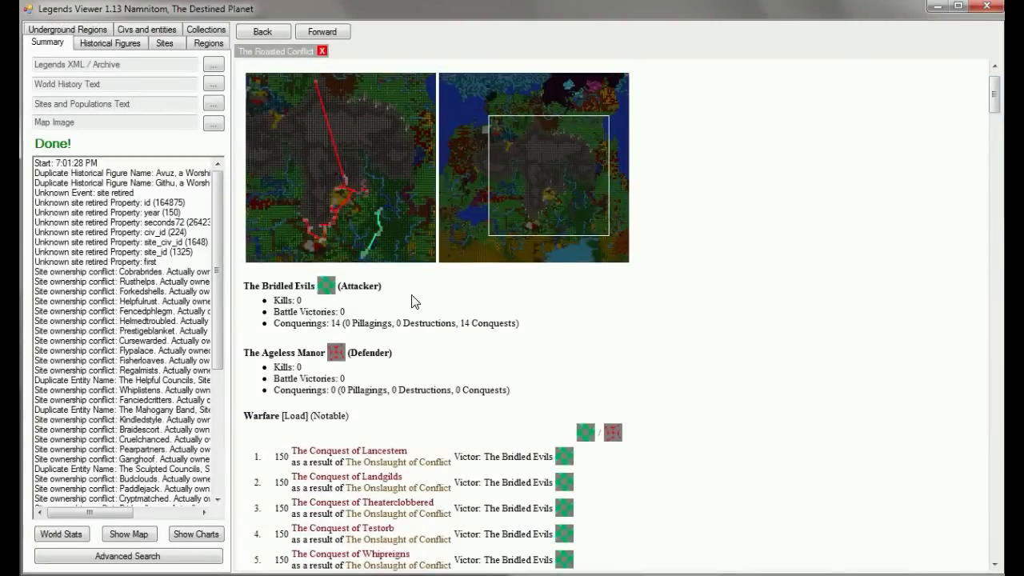
{"action": "mouse_move", "coordinate": [451, 304]}
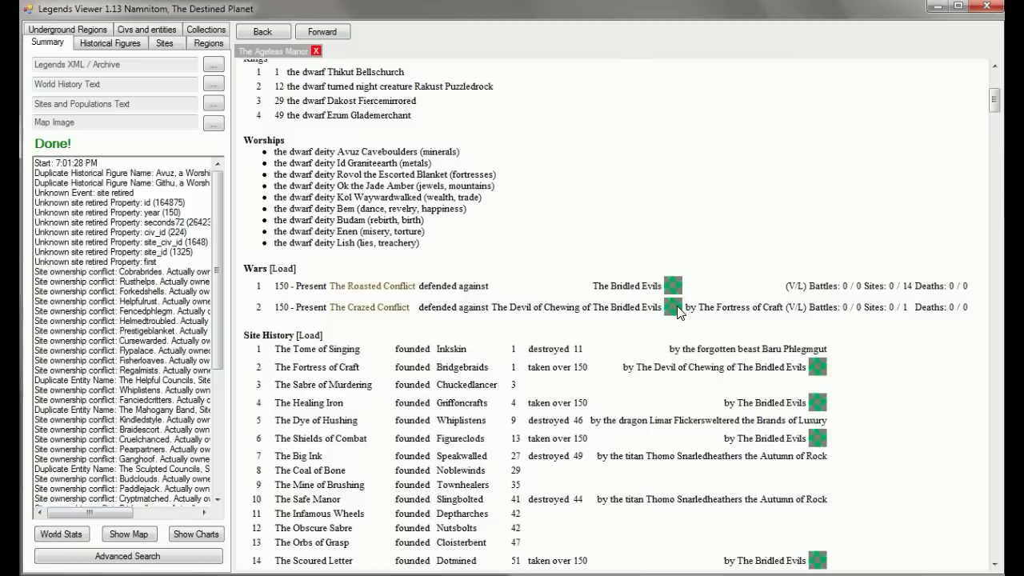
{"action": "mouse_move", "coordinate": [738, 307]}
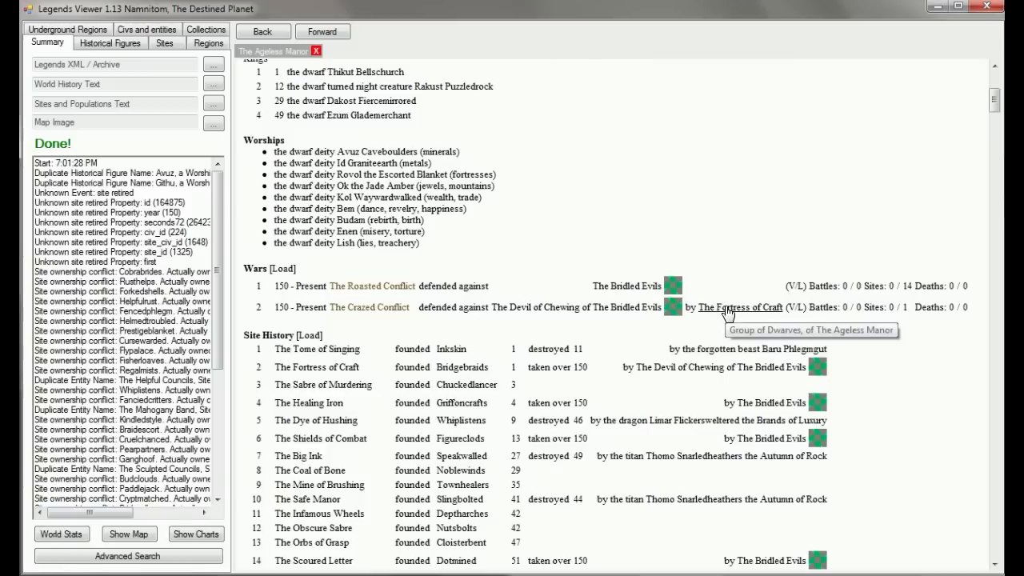
{"action": "mouse_move", "coordinate": [547, 312]}
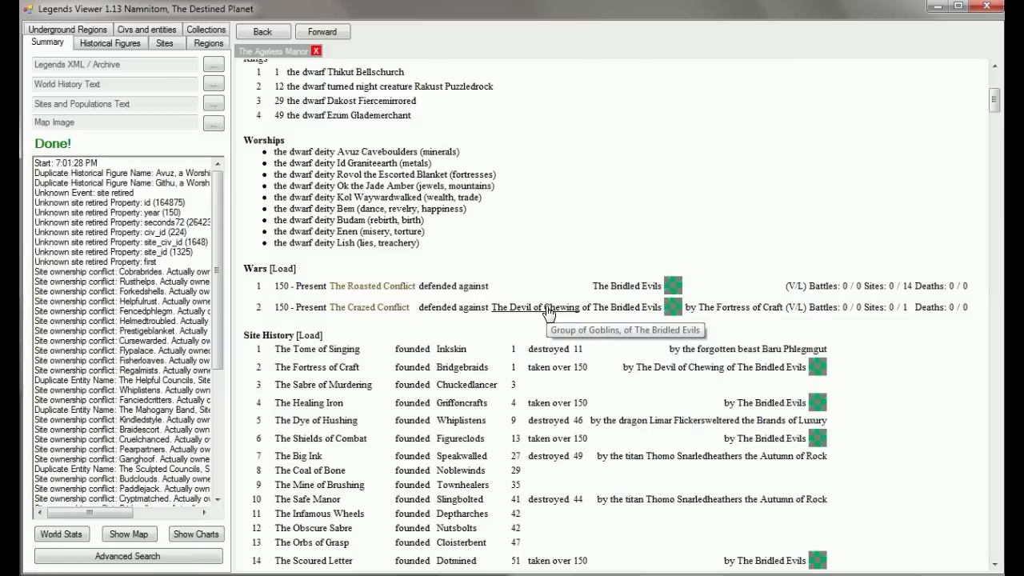
{"action": "mouse_move", "coordinate": [732, 311]}
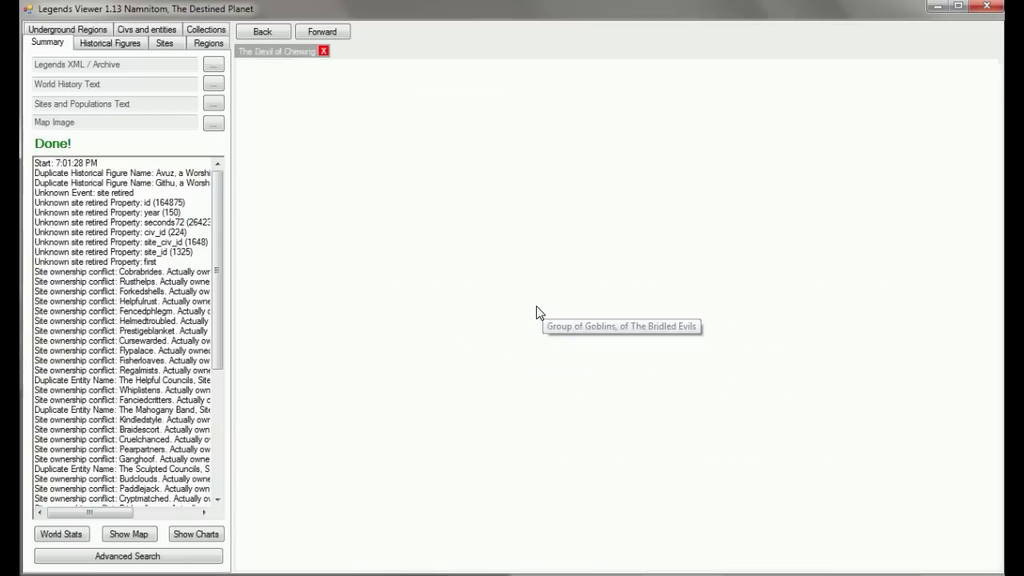
- Go to The Devil of Chewing goblin group's entity page from the Wars list
{"action": "left_click", "coordinate": [620, 327]}
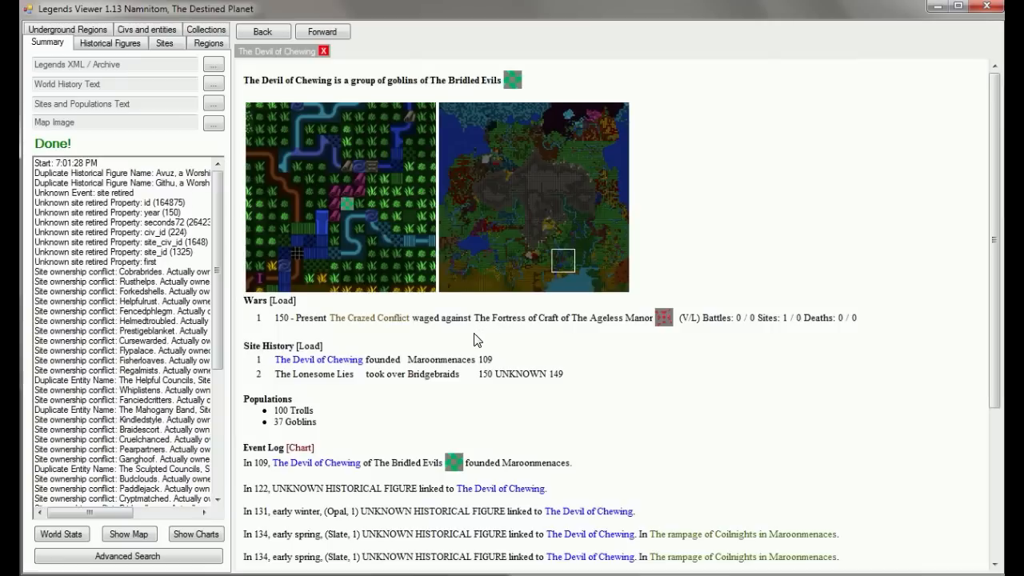
{"action": "mouse_move", "coordinate": [527, 406]}
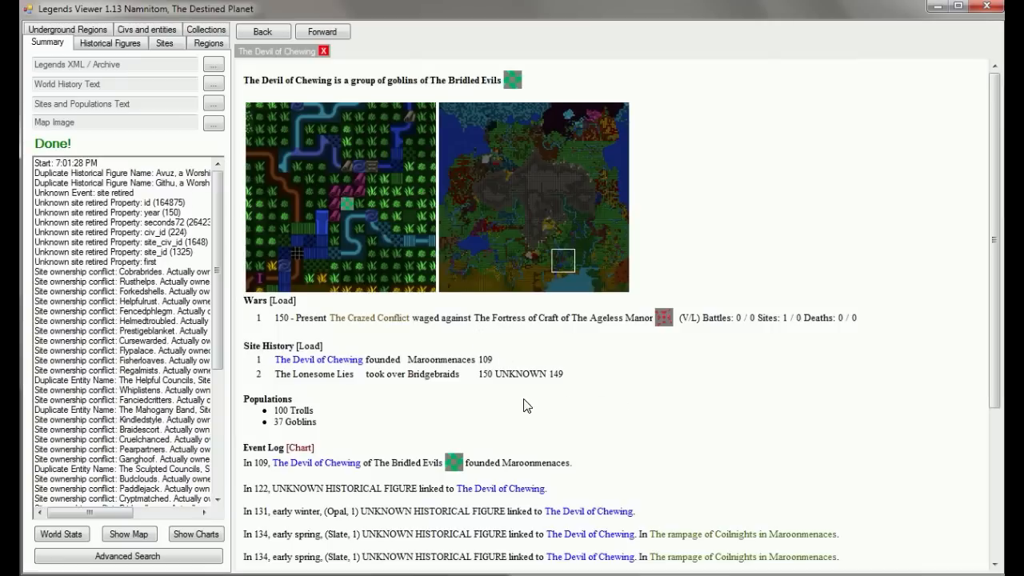
{"action": "mouse_move", "coordinate": [432, 380]}
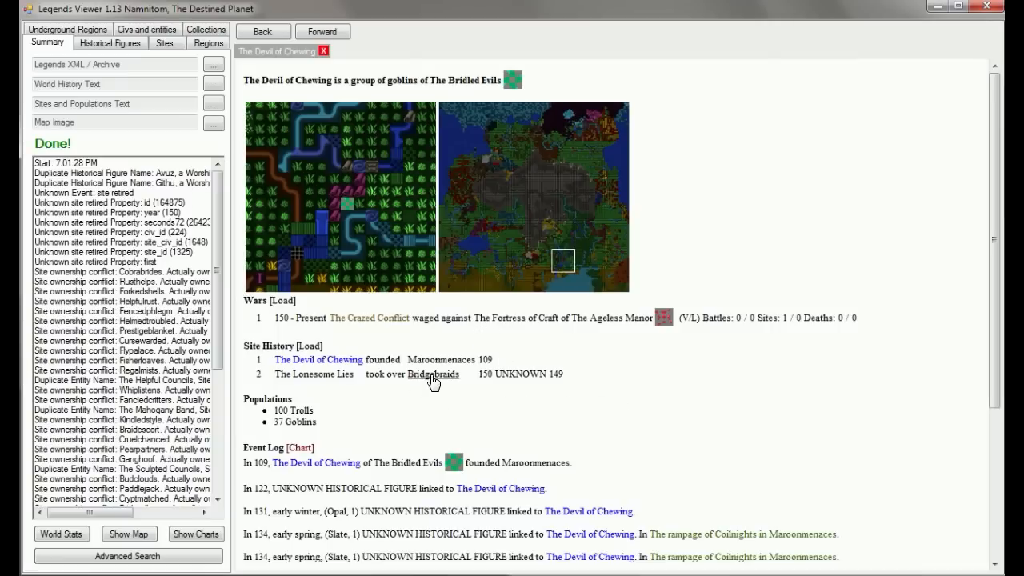
- Go to the Bridgebraids hillocks site page from the group's Site History
{"action": "left_click", "coordinate": [433, 375]}
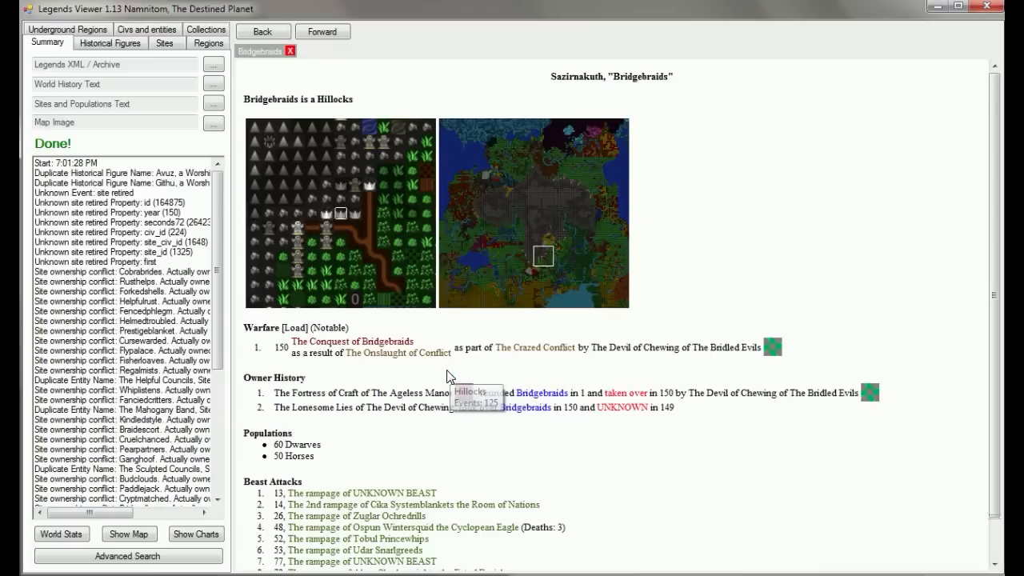
{"action": "mouse_move", "coordinate": [782, 323]}
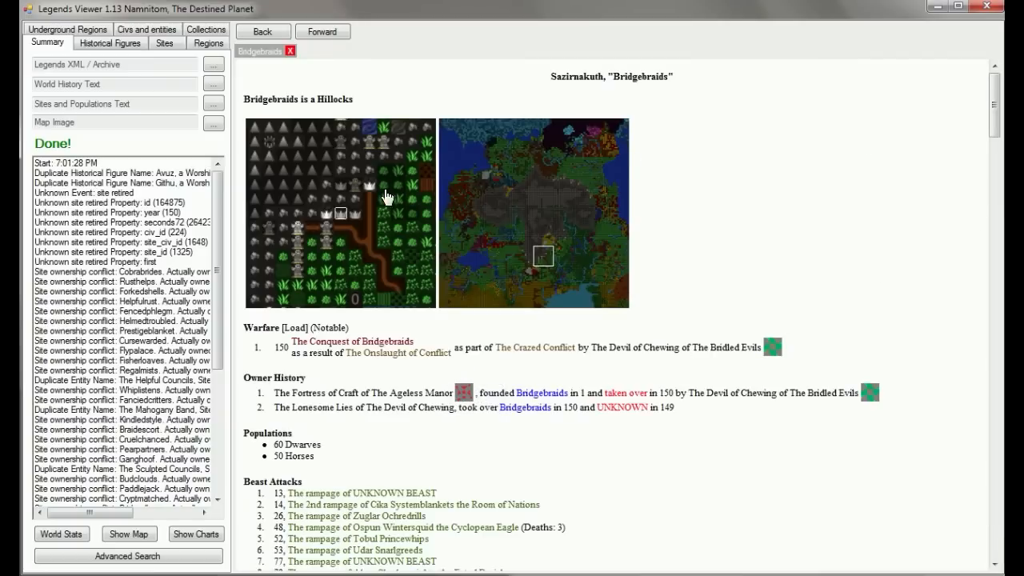
- Scroll down Bridgebraids' event log to the year 150 conquest entries naming the goblin Niyo
{"action": "scroll", "scroll_direction": "down", "scroll_amount": 3}
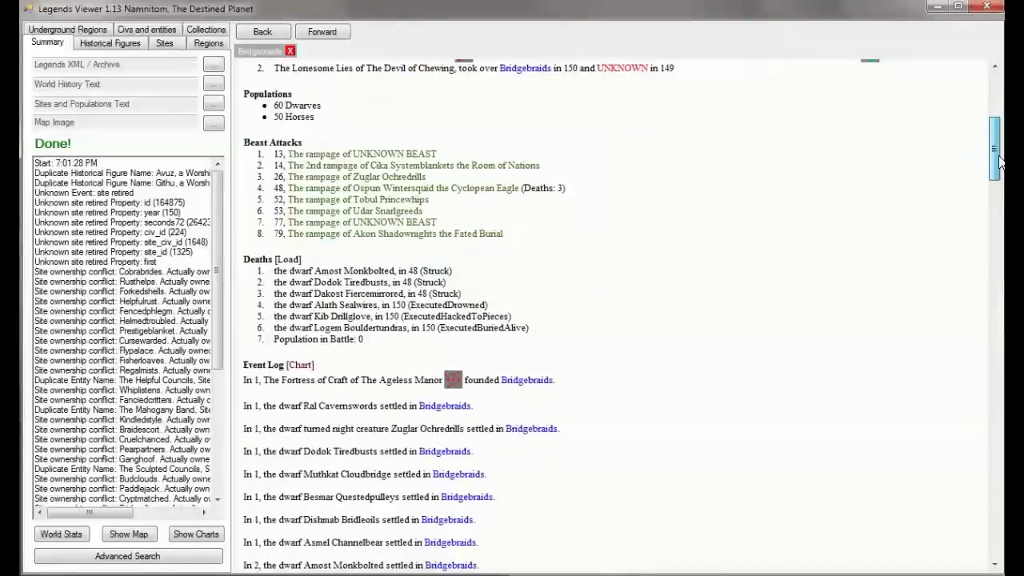
{"action": "scroll", "scroll_direction": "down", "scroll_amount": 3}
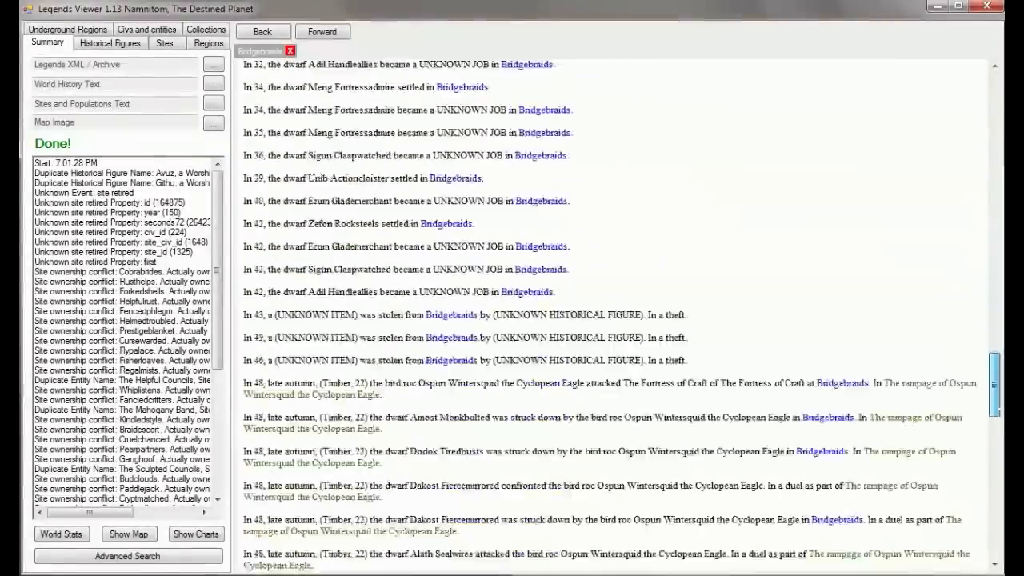
{"action": "scroll", "scroll_direction": "down", "scroll_amount": 3}
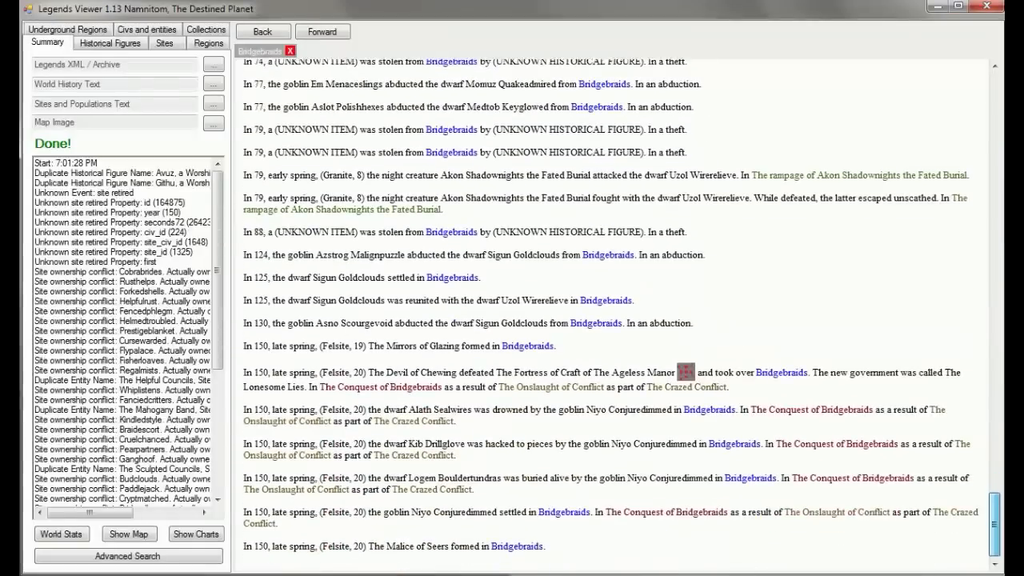
{"action": "scroll", "scroll_direction": "down", "scroll_amount": 3}
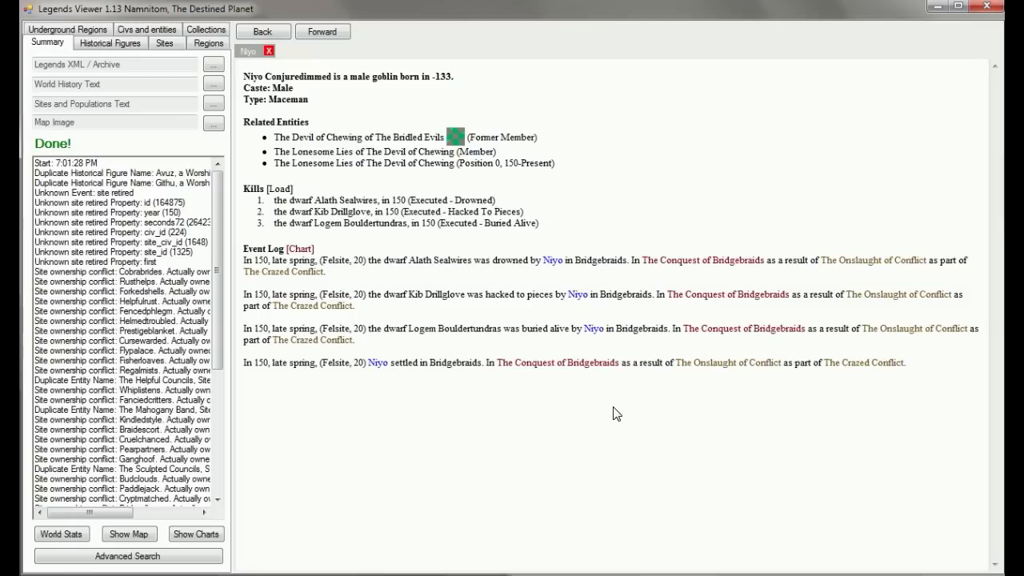
{"action": "mouse_move", "coordinate": [358, 217]}
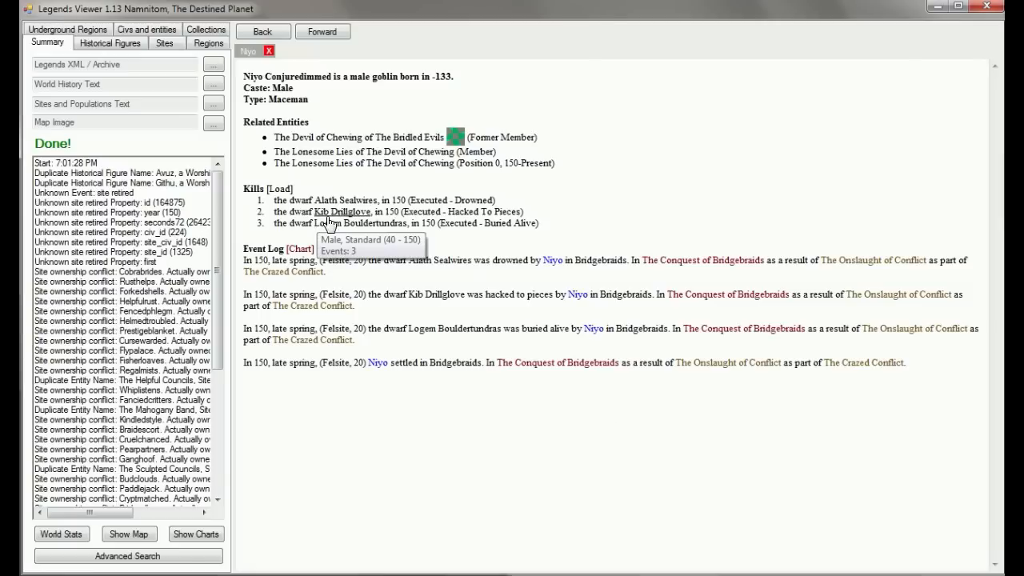
{"action": "mouse_move", "coordinate": [336, 248]}
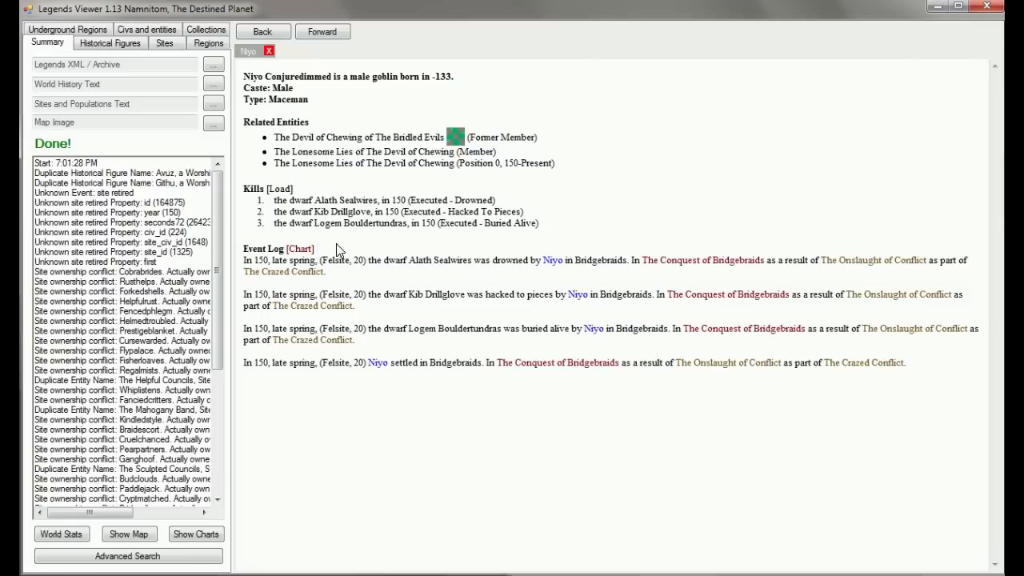
{"action": "mouse_move", "coordinate": [435, 253]}
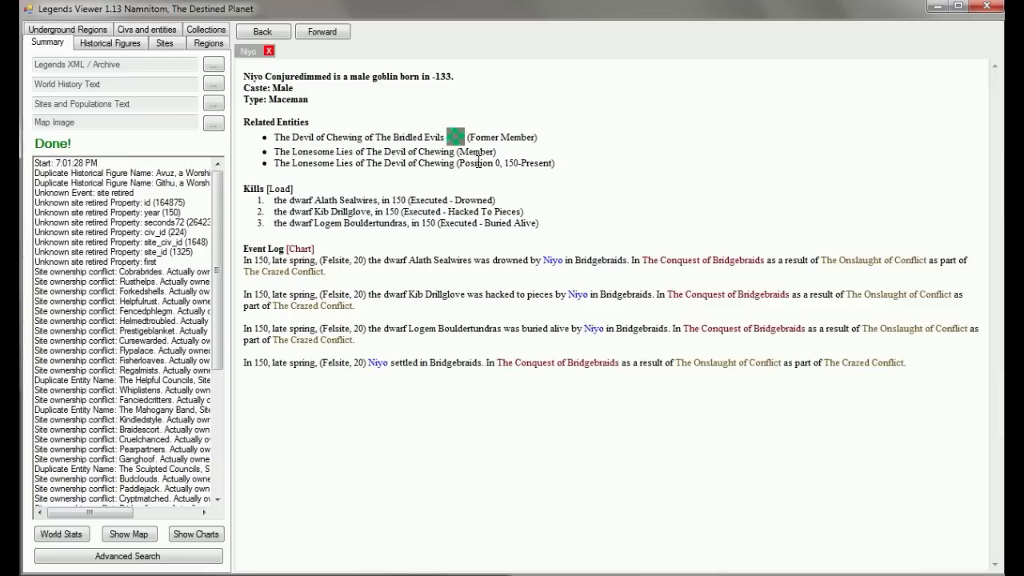
{"action": "mouse_move", "coordinate": [399, 151]}
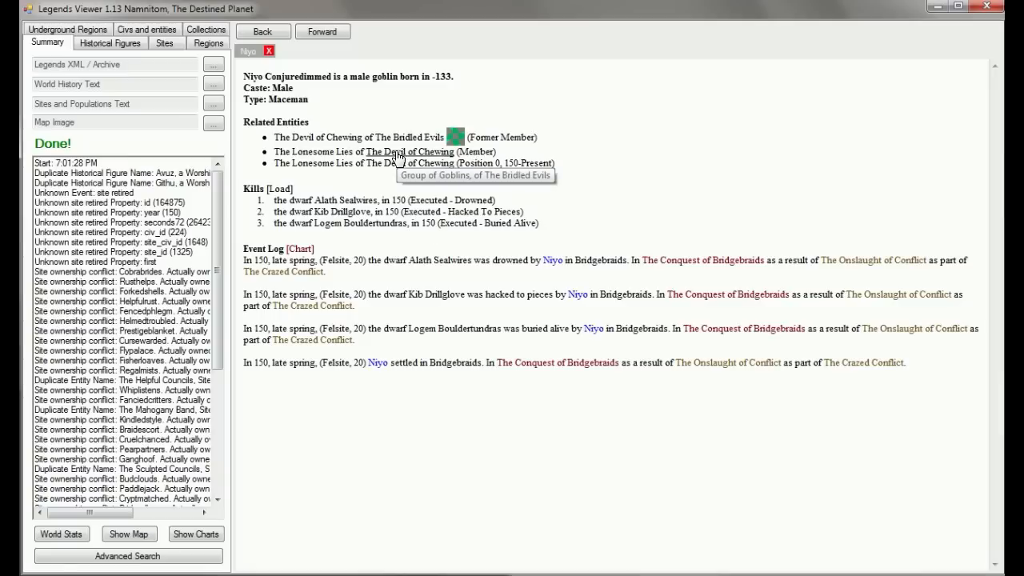
{"action": "mouse_move", "coordinate": [319, 80]}
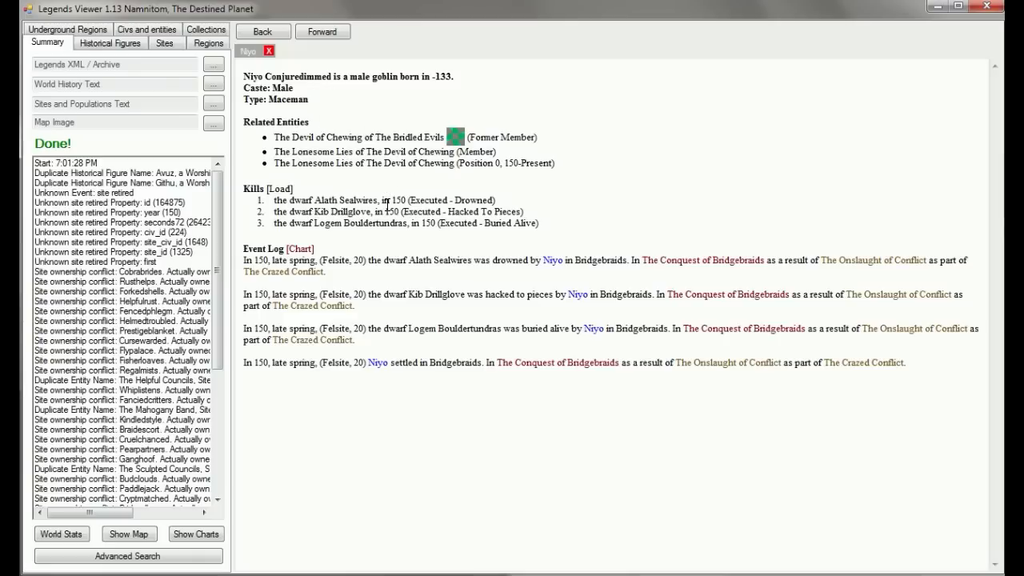
{"action": "mouse_move", "coordinate": [599, 259]}
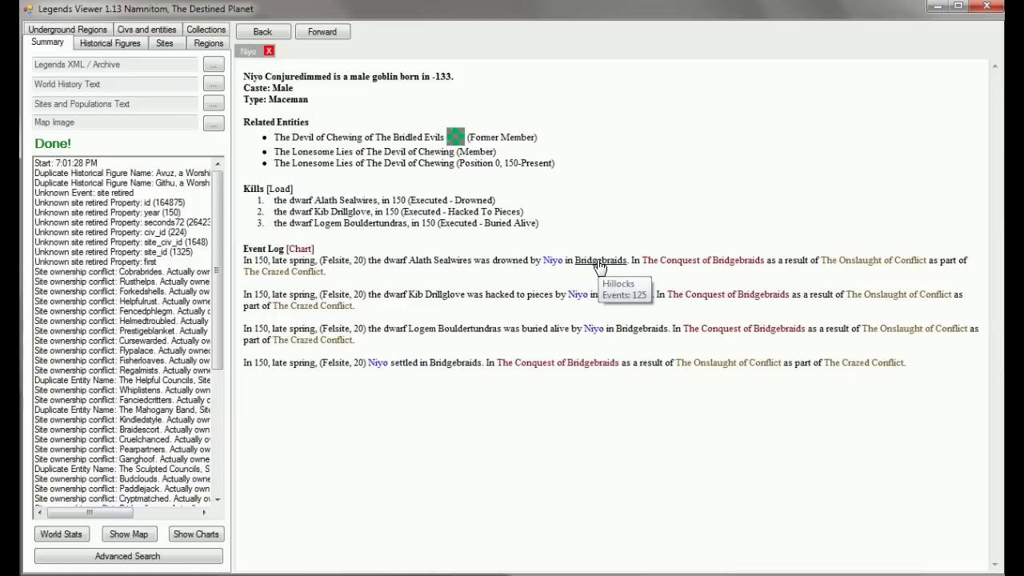
{"action": "mouse_move", "coordinate": [355, 57]}
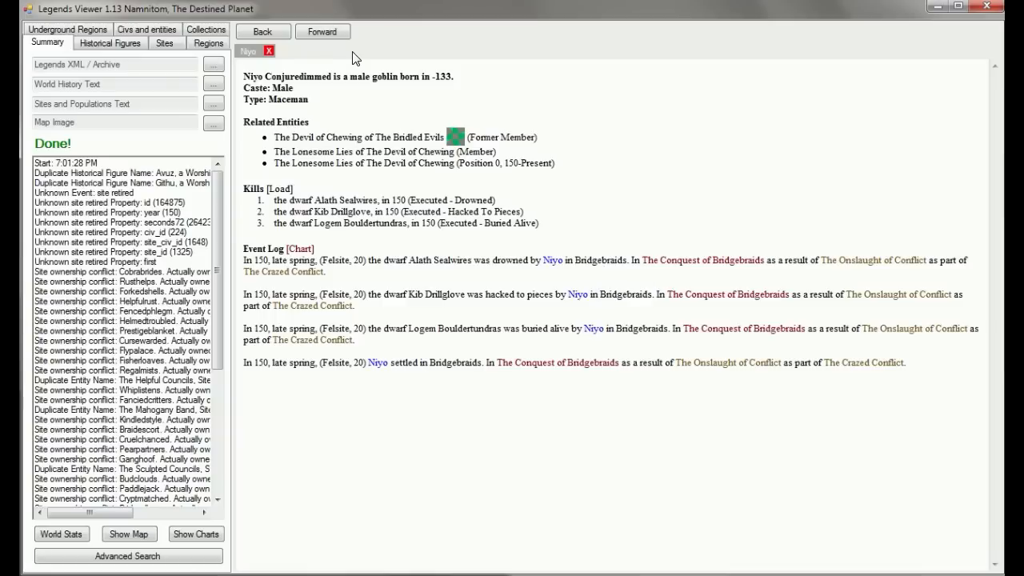
{"action": "left_click", "coordinate": [262, 32]}
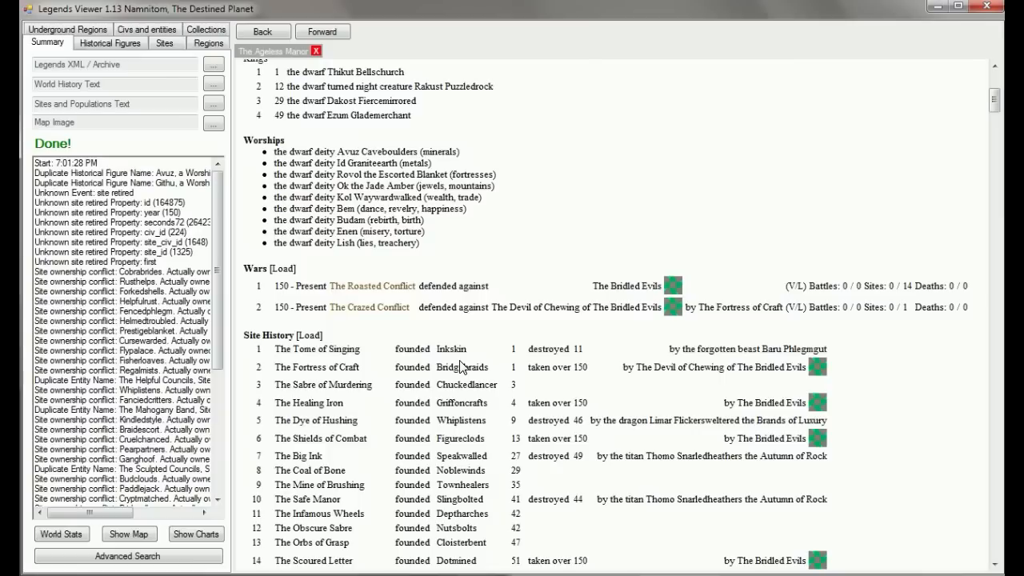
{"action": "mouse_move", "coordinate": [998, 106]}
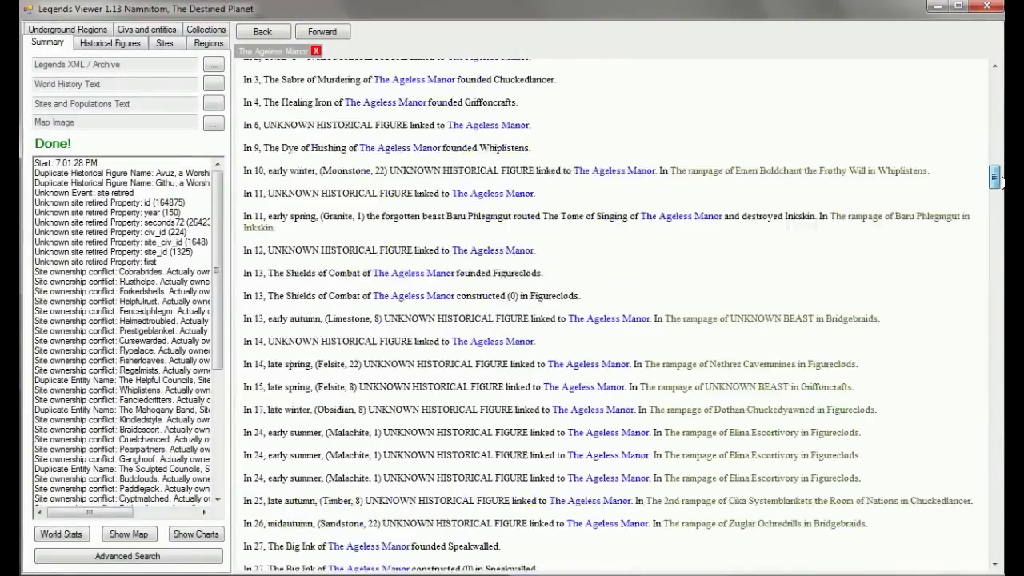
- Scroll to the bottom of The Ageless Manor's event log listing year-150 defeats by The Bridled Evils
{"action": "scroll", "scroll_direction": "down", "scroll_amount": 3}
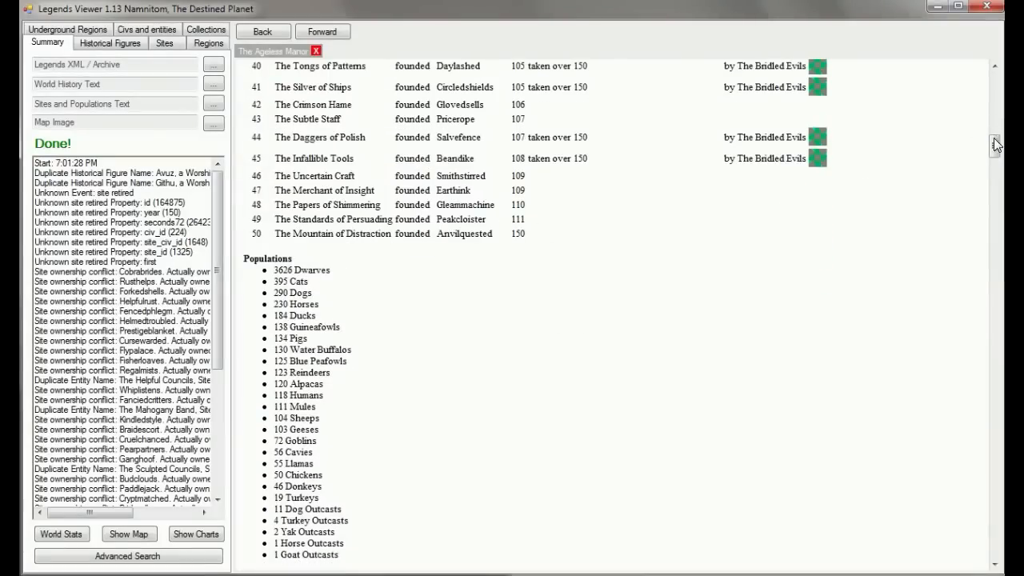
{"action": "scroll", "scroll_direction": "down", "scroll_amount": 3}
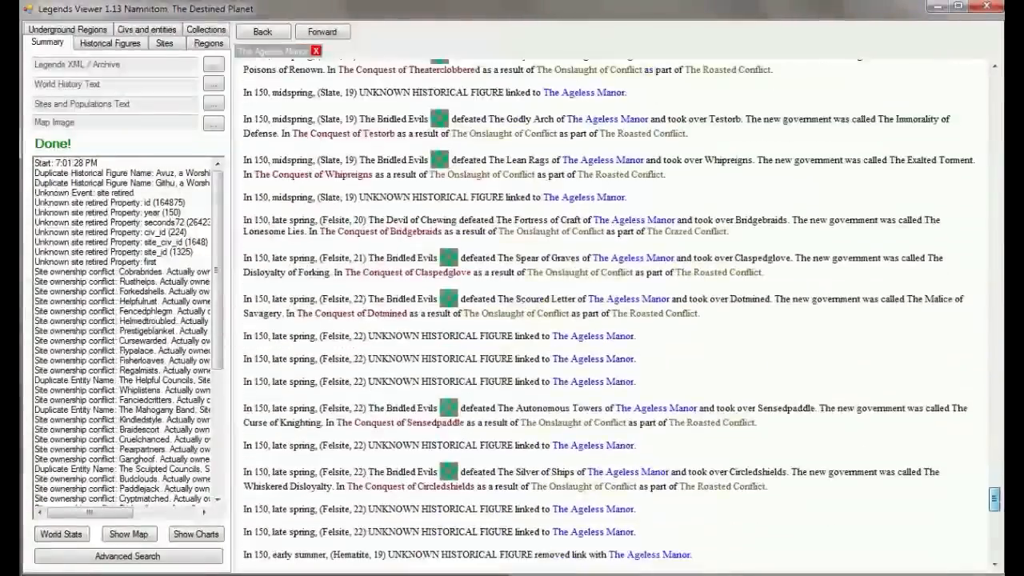
{"action": "scroll", "scroll_direction": "down", "scroll_amount": 3}
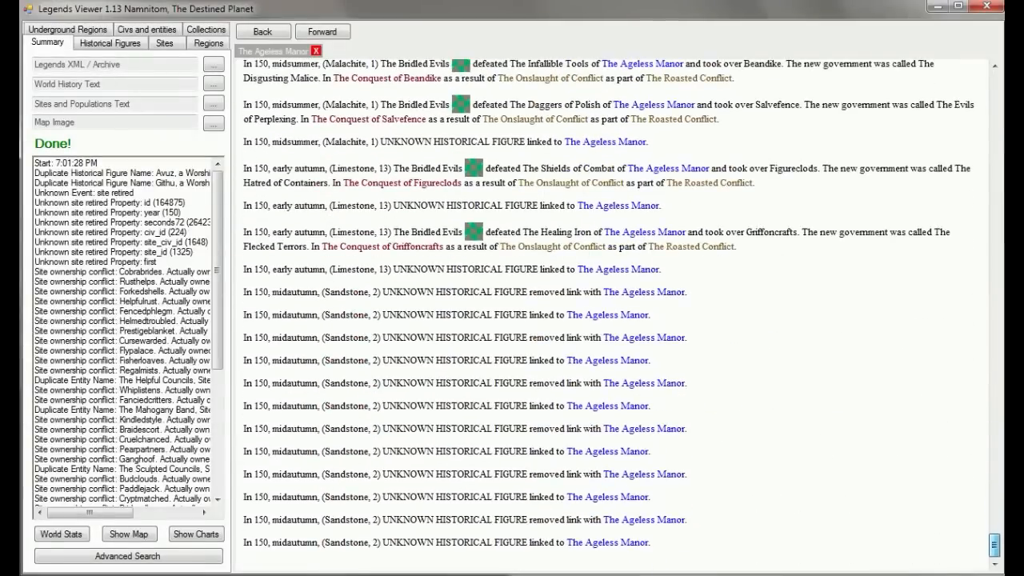